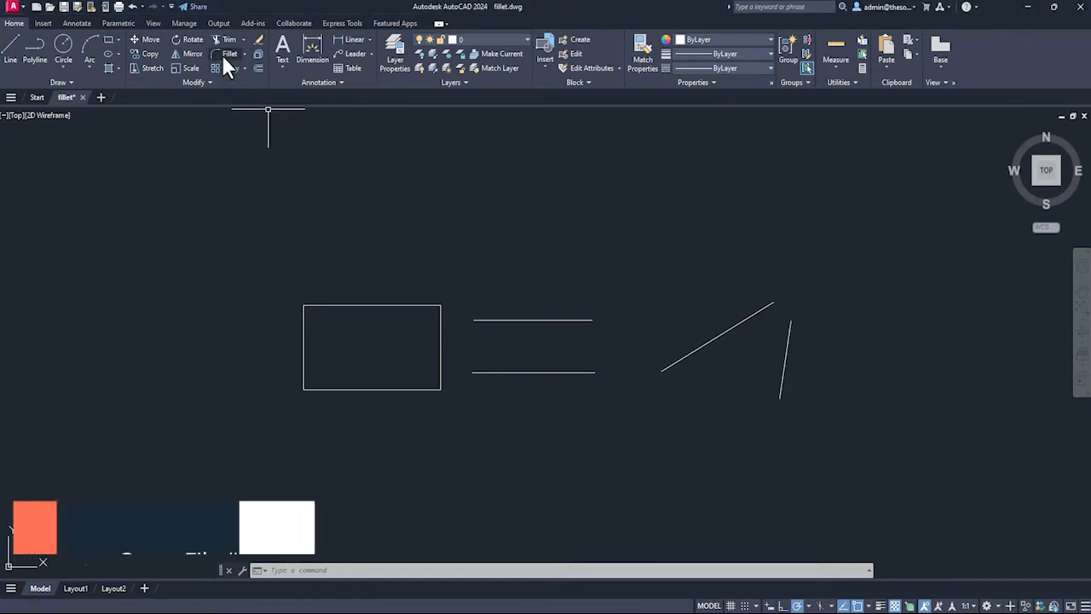
# - Fillet the rectangle's top and right edges with a 0.2 radius
pyautogui.click(228, 53)
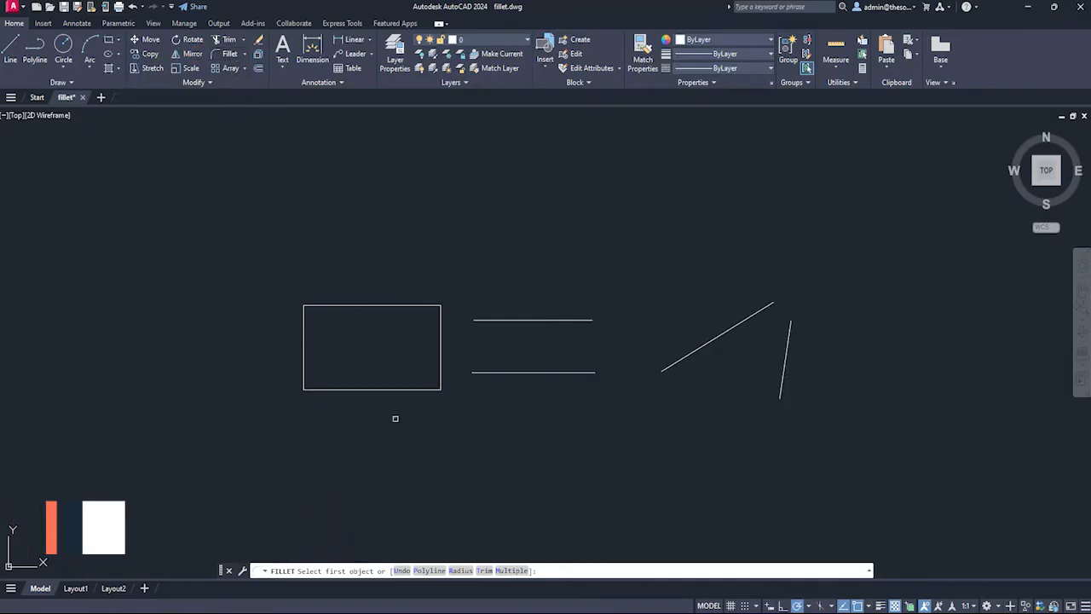
pyautogui.write('R')
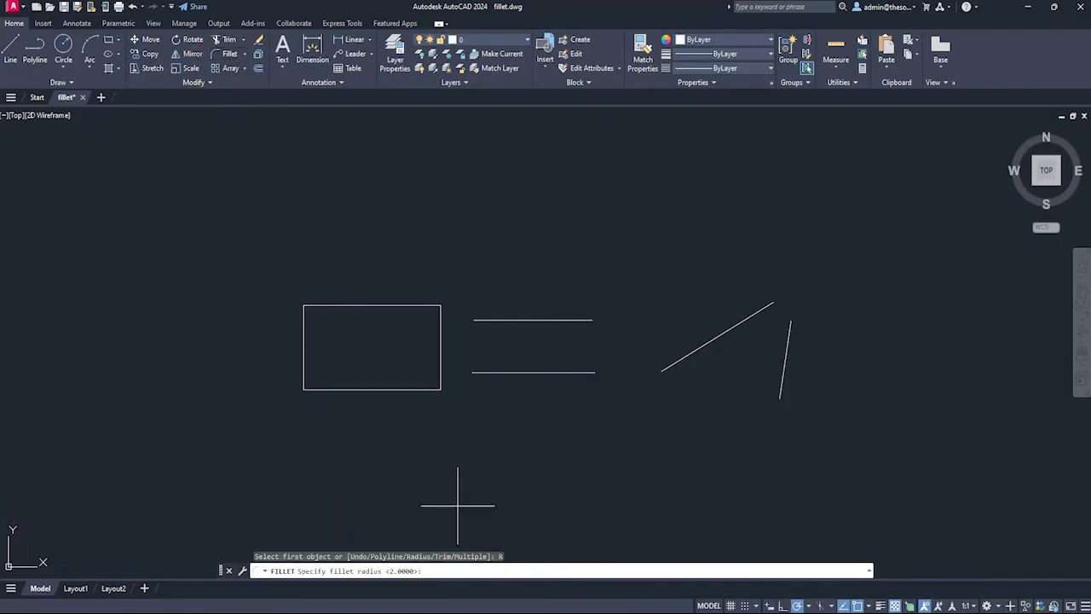
pyautogui.write('0.')
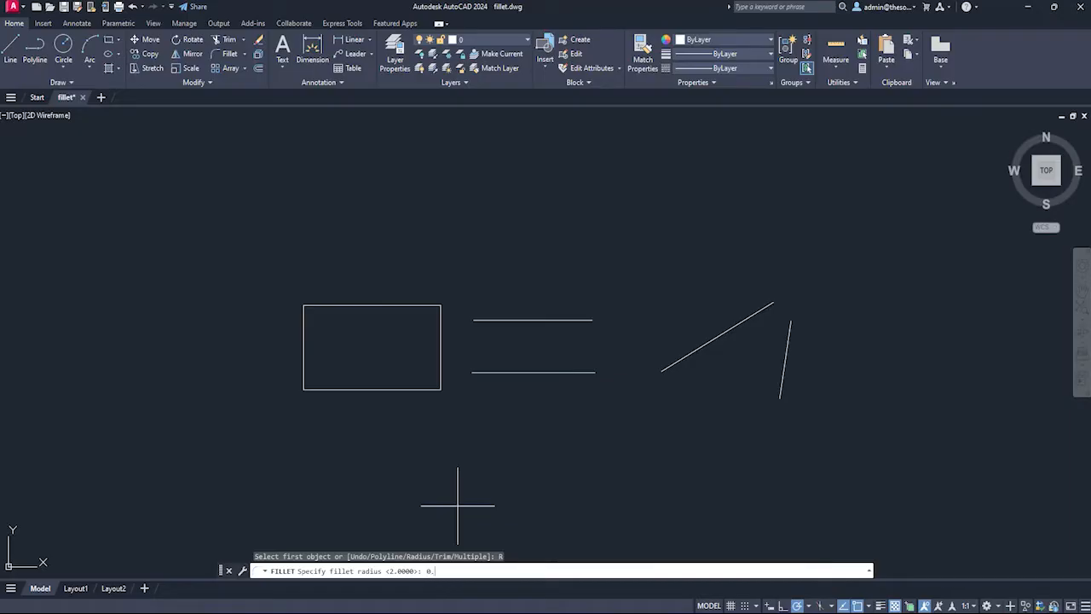
pyautogui.press('Return')
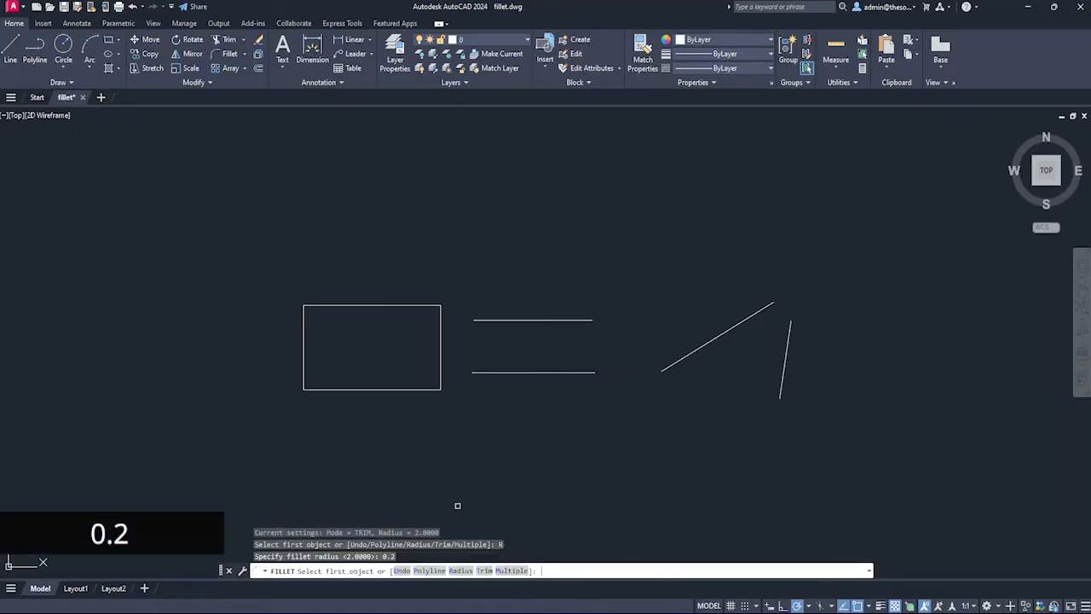
pyautogui.click(372, 303)
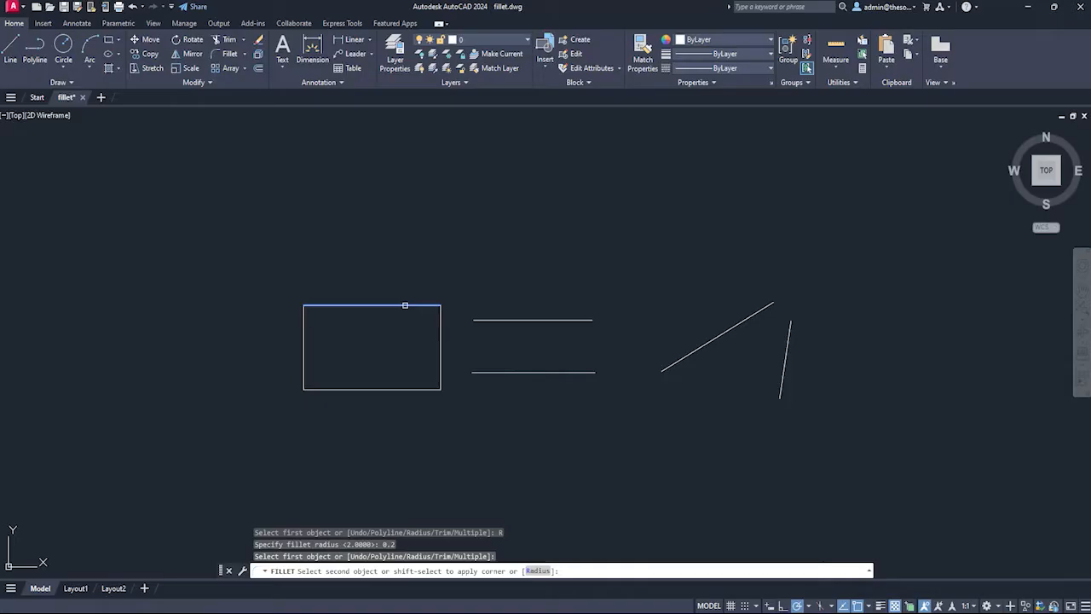
pyautogui.click(447, 332)
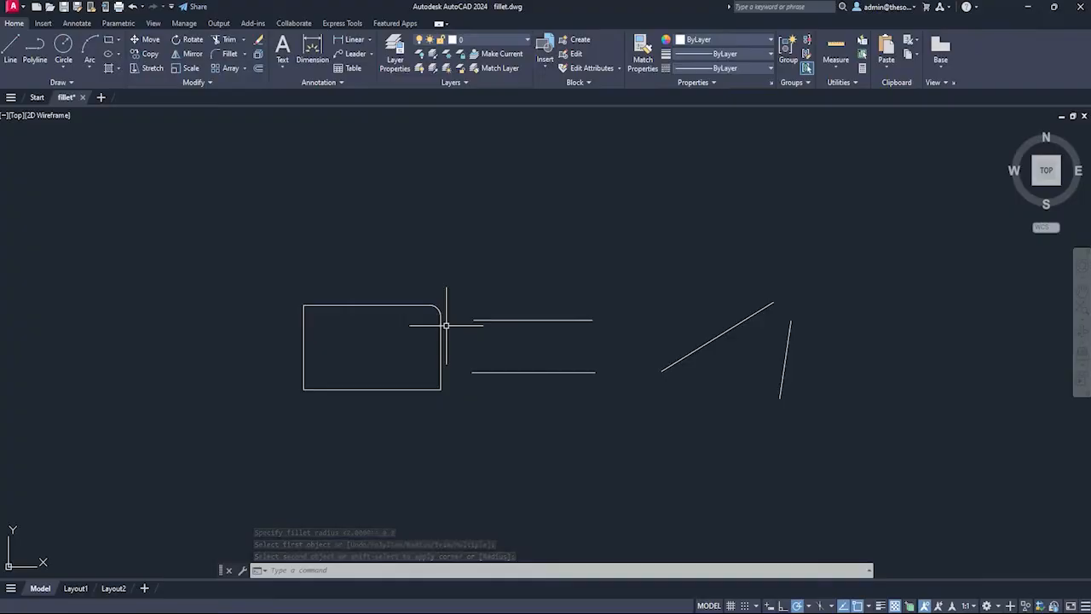
# - Fillet the two parallel lines at their left and right ends to form a slot
pyautogui.click(228, 53)
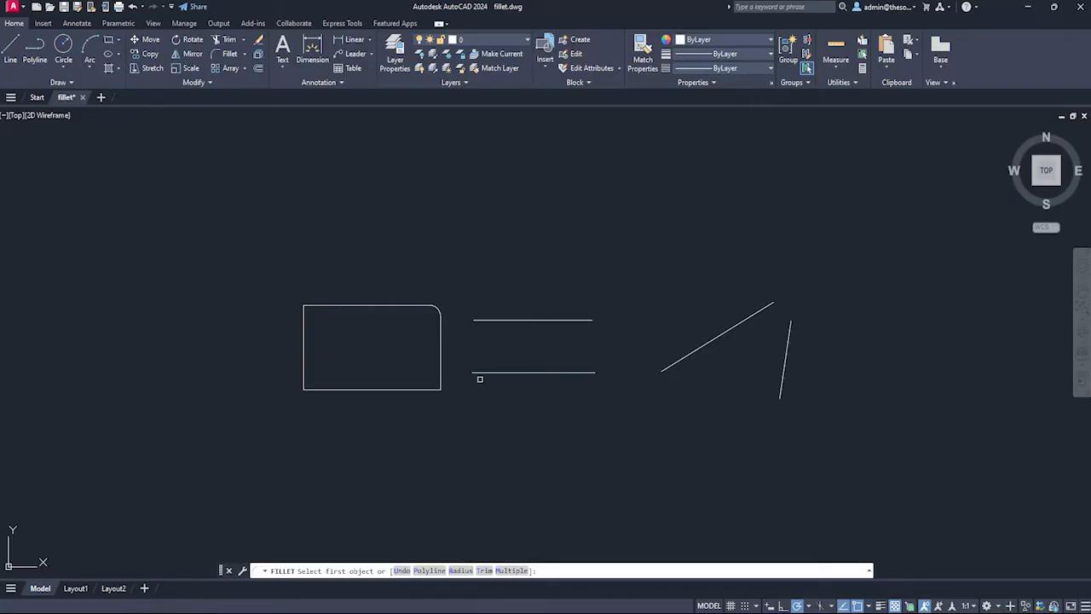
pyautogui.click(532, 321)
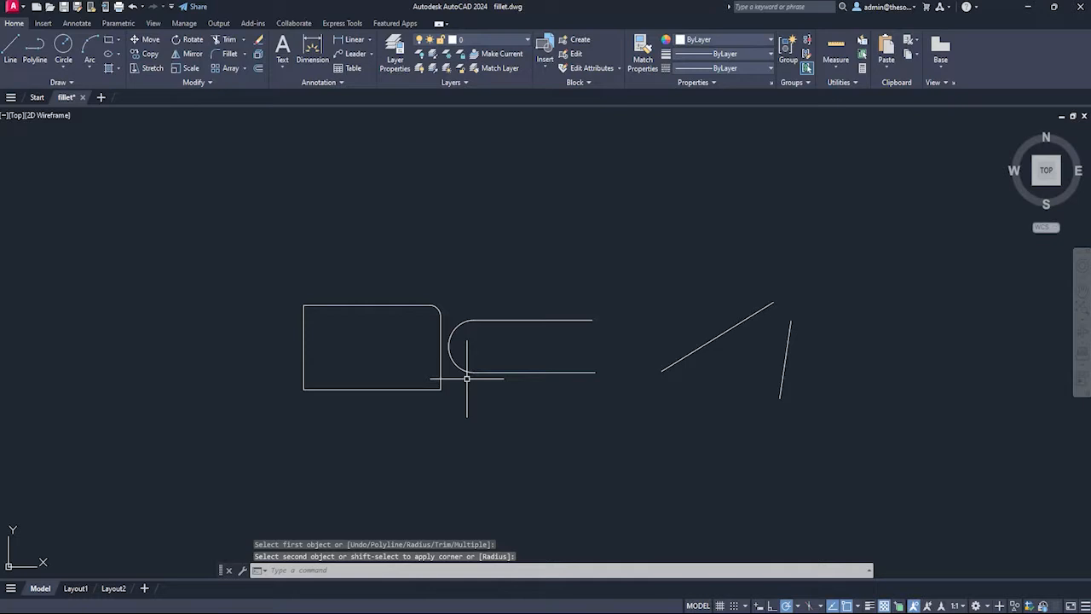
pyautogui.moveTo(525, 389)
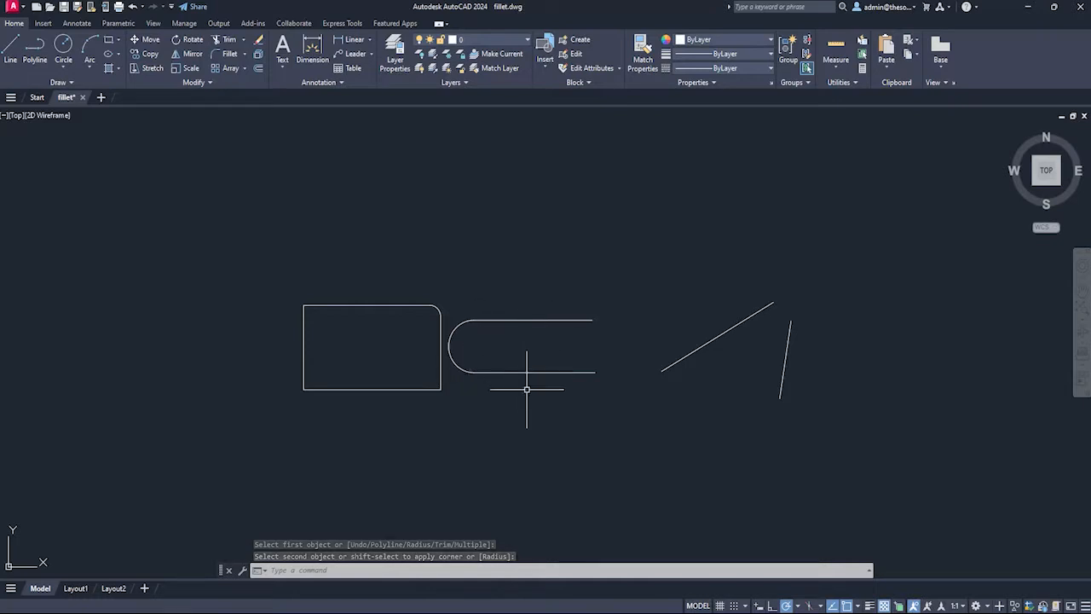
pyautogui.click(529, 321)
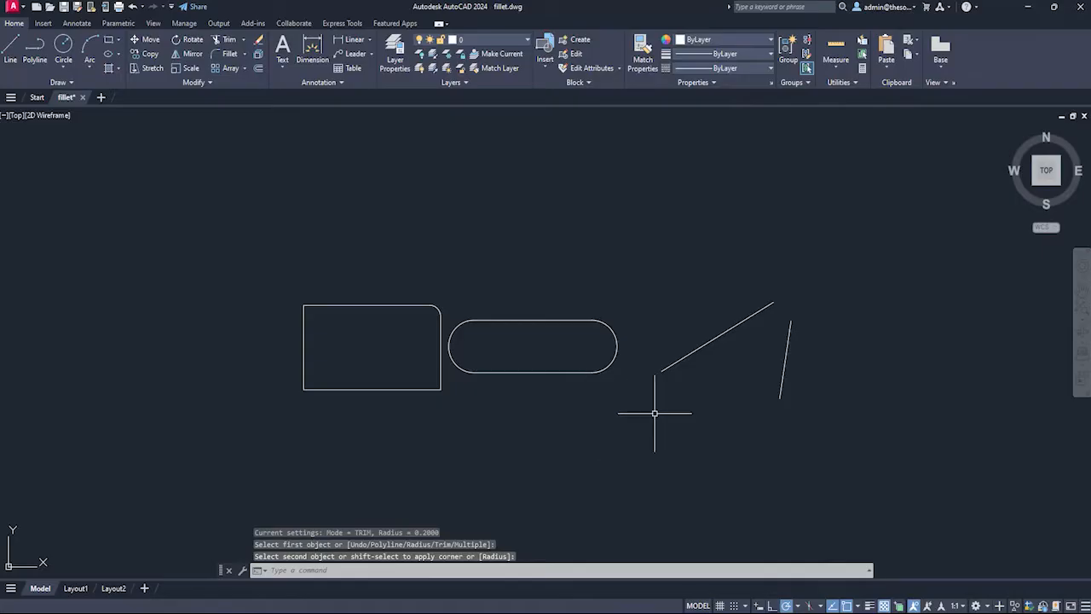
pyautogui.moveTo(712, 292)
pyautogui.write('0')
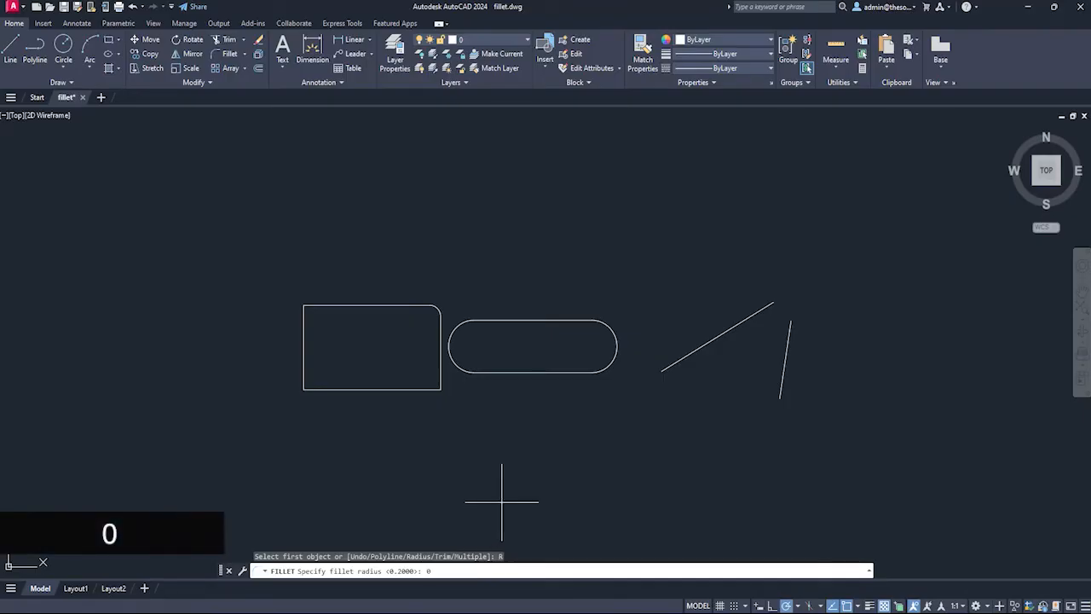
# - Pick a point in the drawing while setting up the zero-radius fillet
pyautogui.click(716, 345)
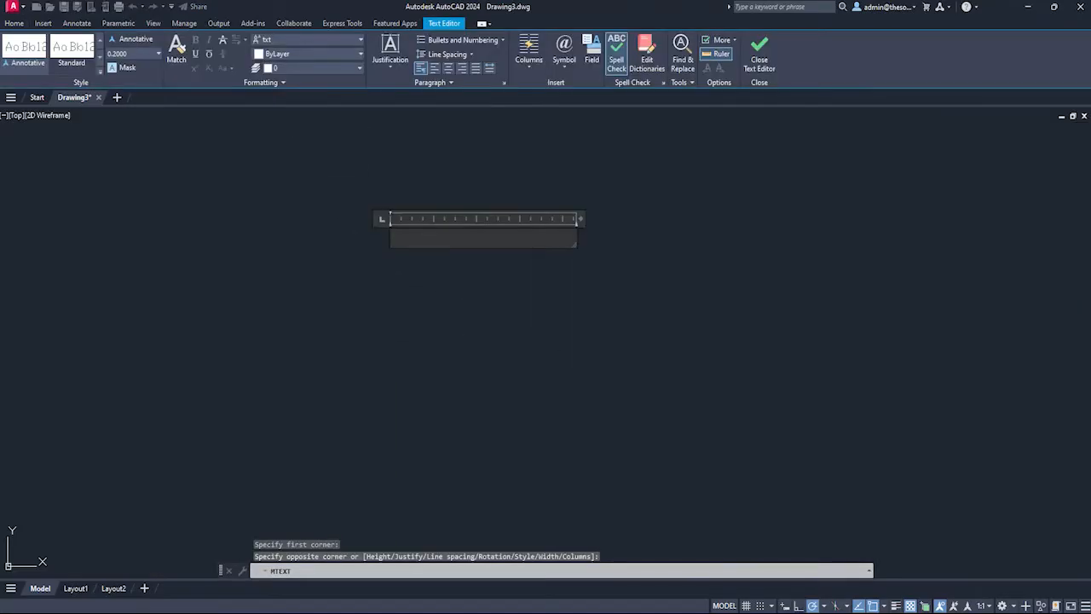
# - Enter the word AutoCAD in the multiline text box
pyautogui.write('Aut')
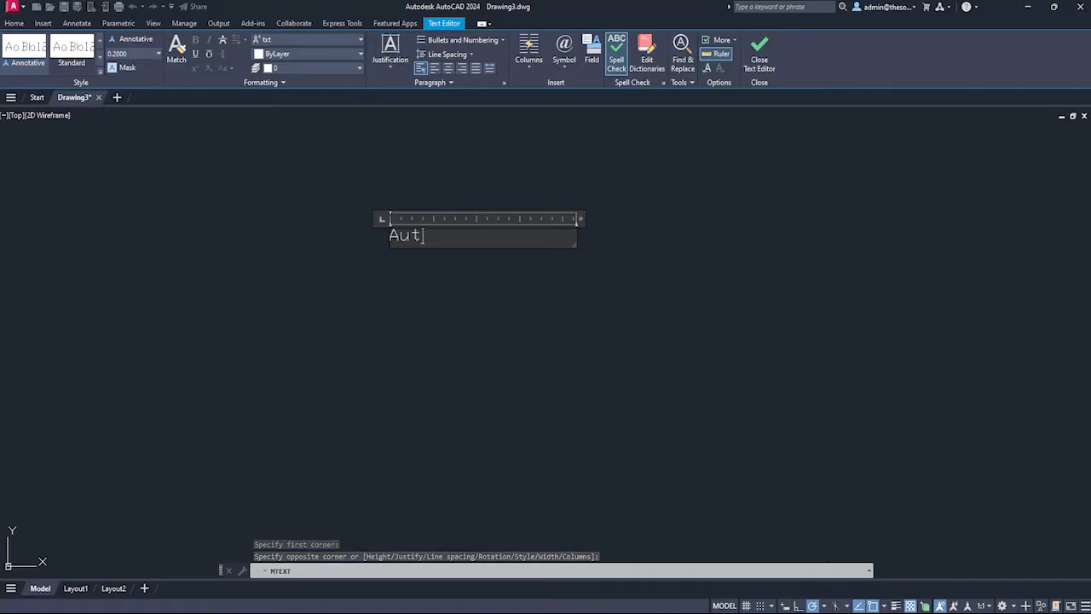
pyautogui.write('oCAD')
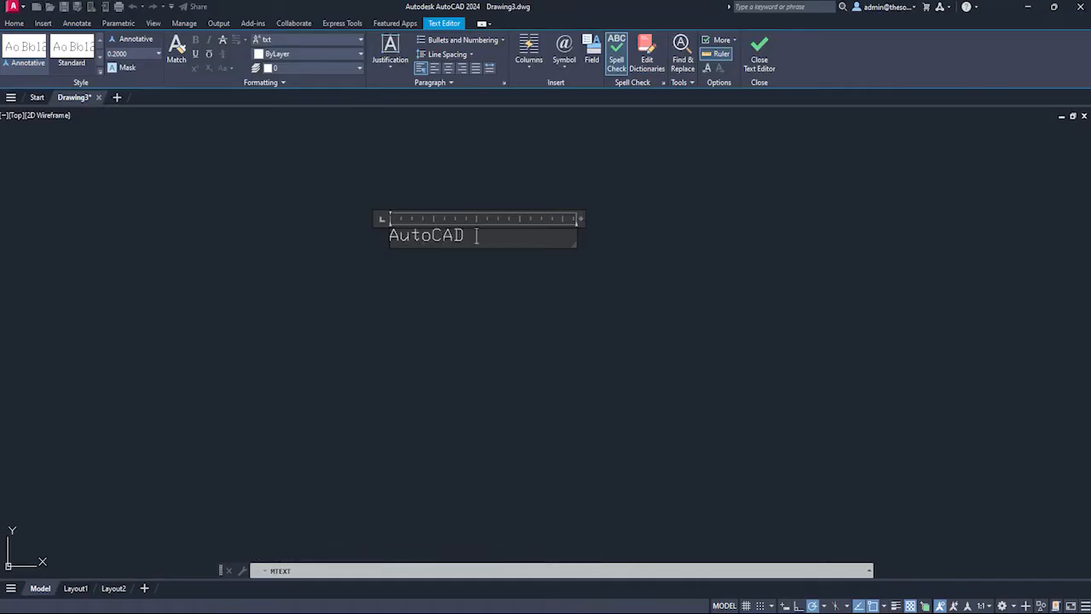
pyautogui.click(562, 47)
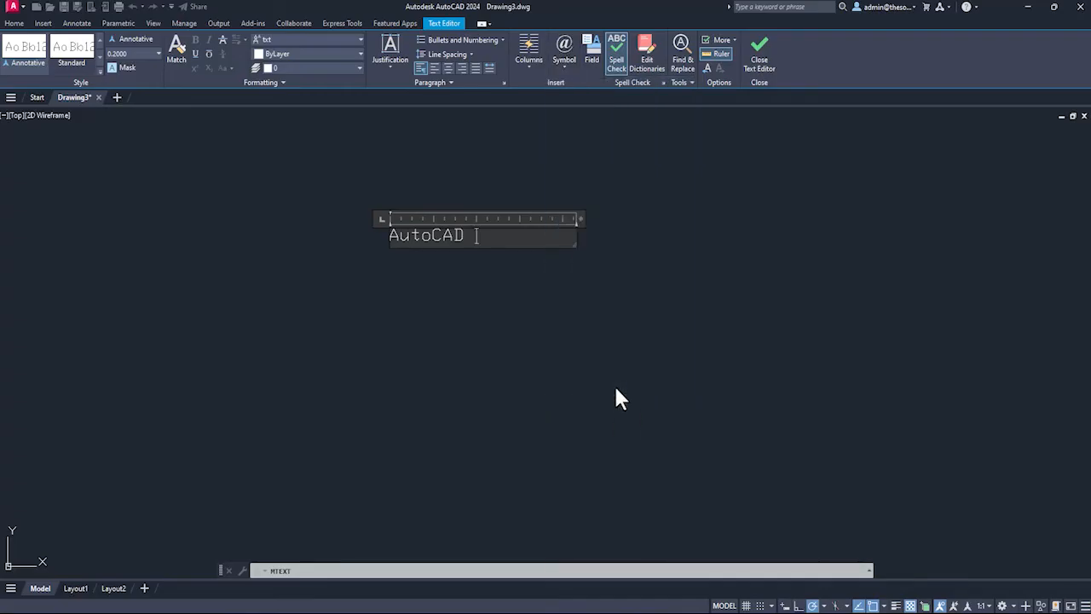
# - Bring up Character Map from the text editor's Symbol menu and browse its fonts
pyautogui.click(564, 51)
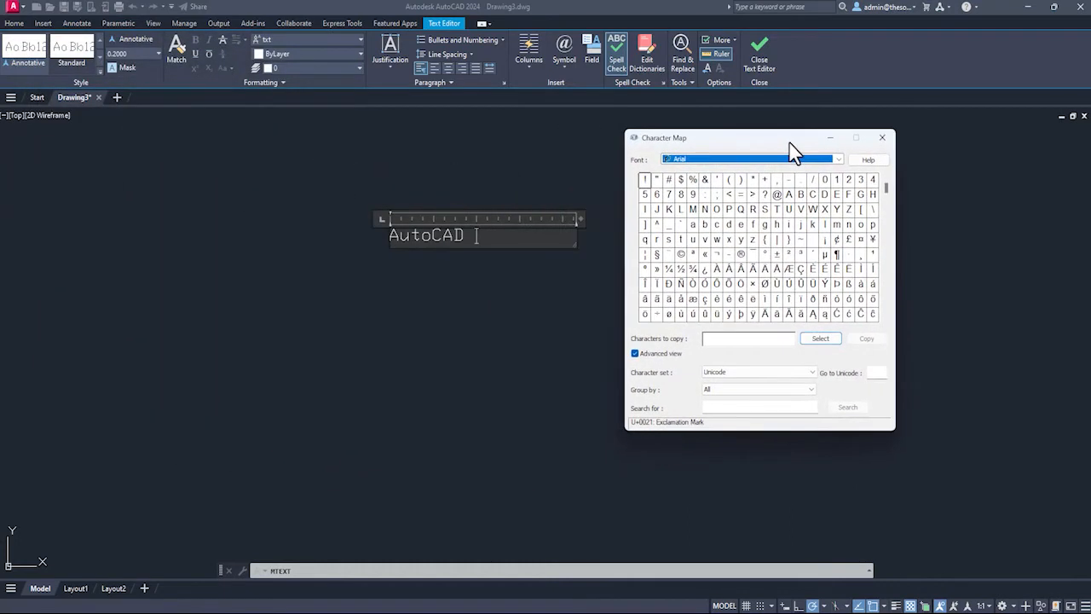
pyautogui.moveTo(618, 111)
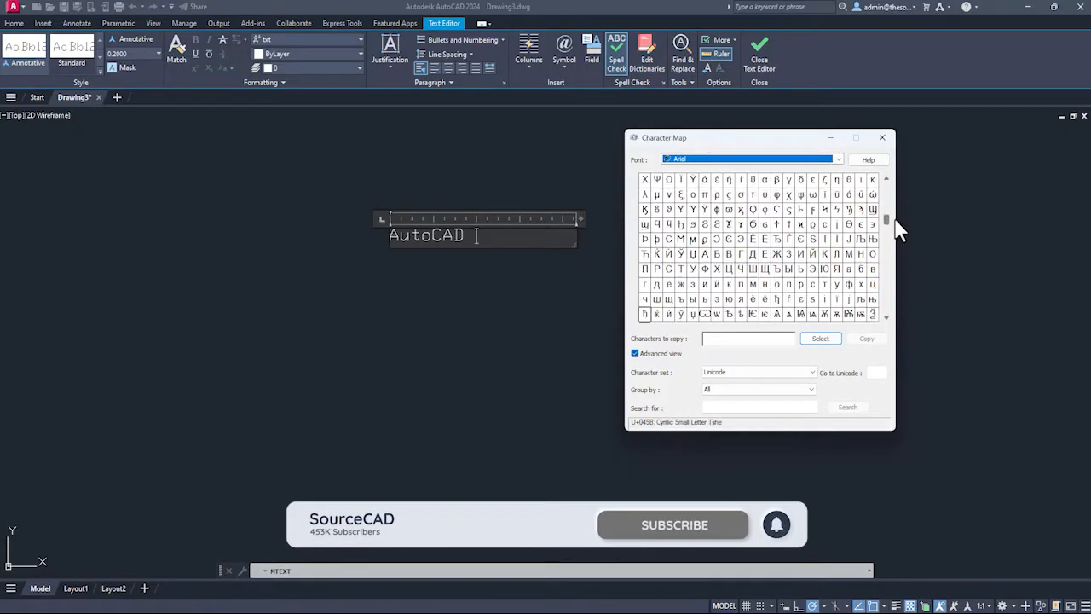
pyautogui.click(839, 160)
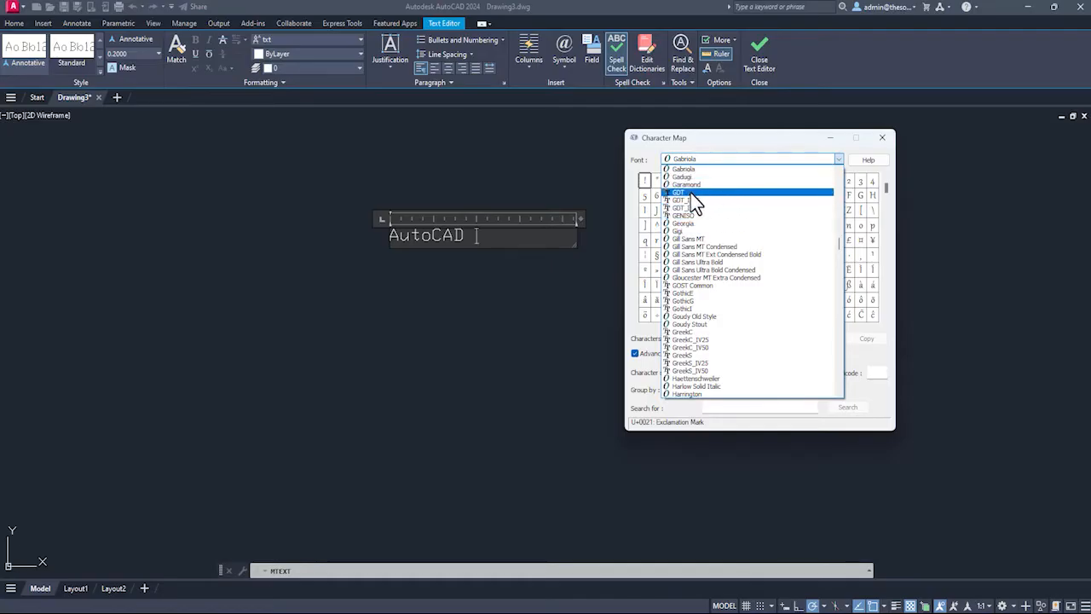
# - Copy the GDT diagonal-arrow symbol and paste it after AutoCAD in the text
pyautogui.click(678, 191)
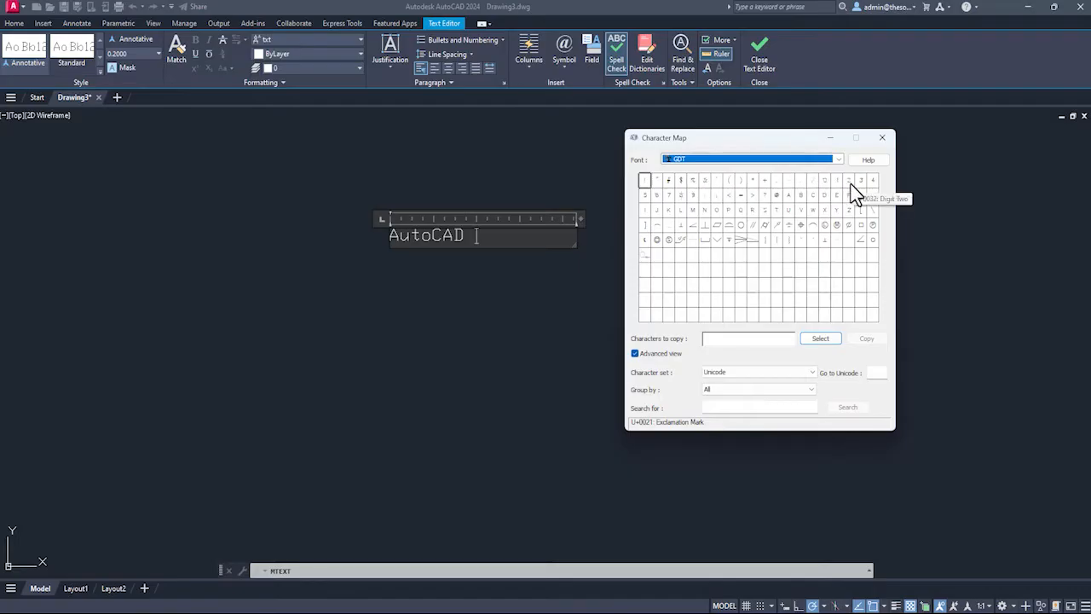
pyautogui.moveTo(674, 256)
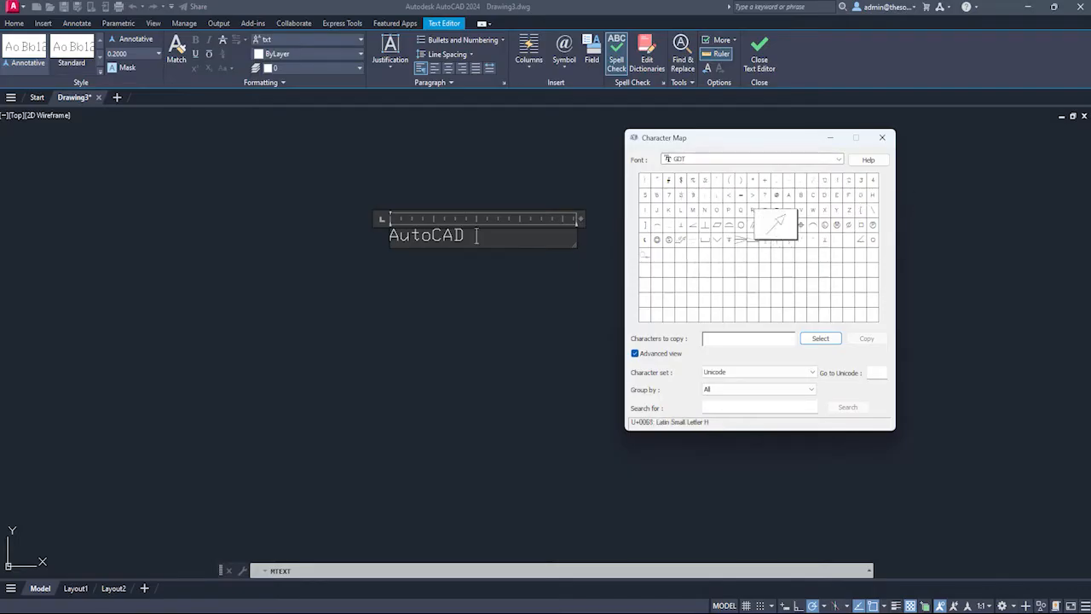
pyautogui.moveTo(801, 223)
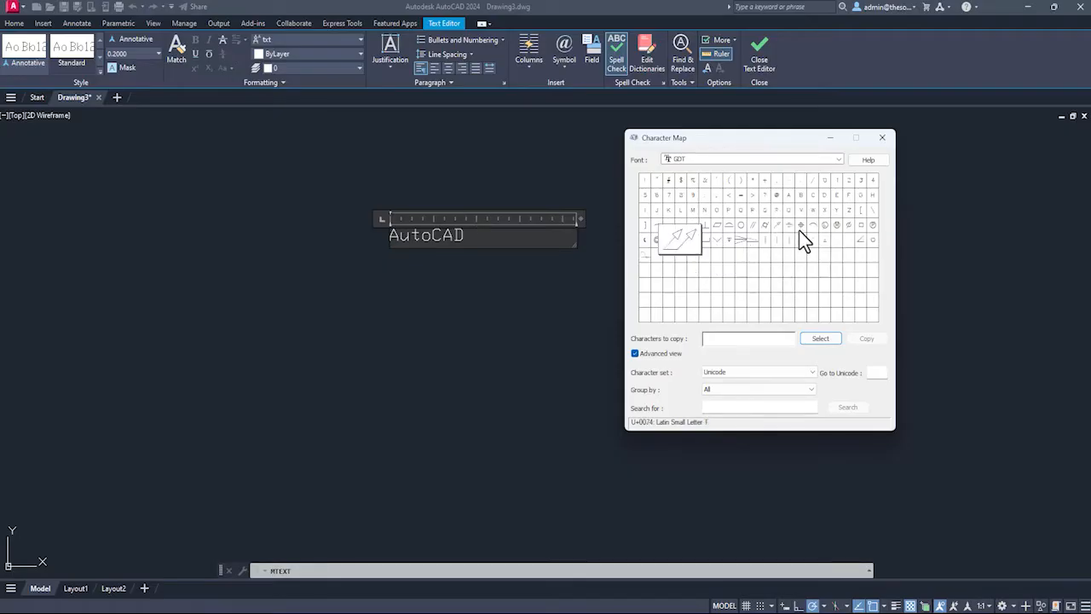
pyautogui.moveTo(758, 283)
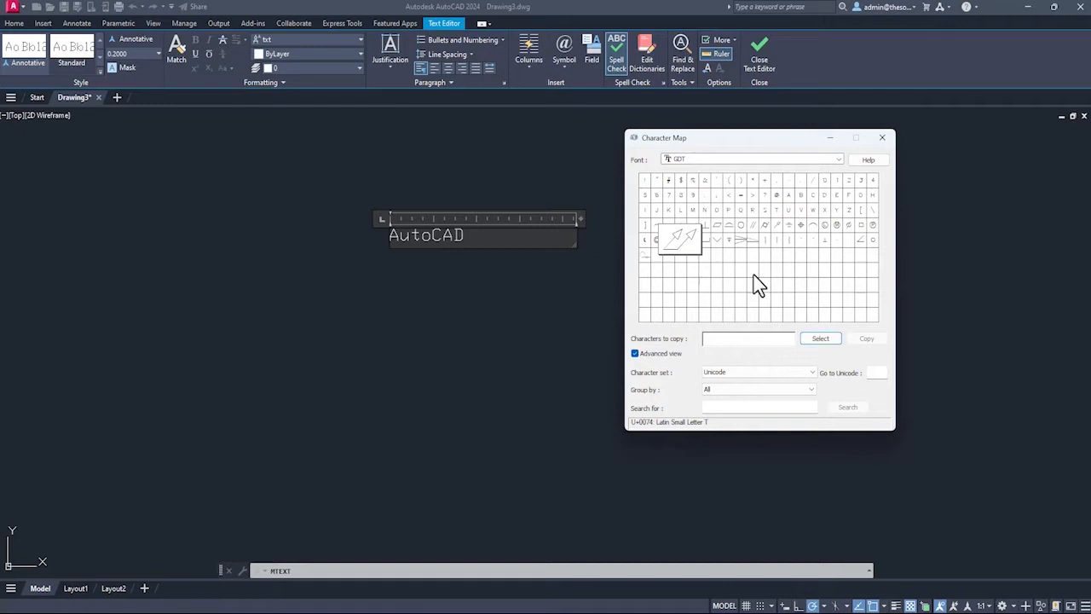
pyautogui.moveTo(800, 225)
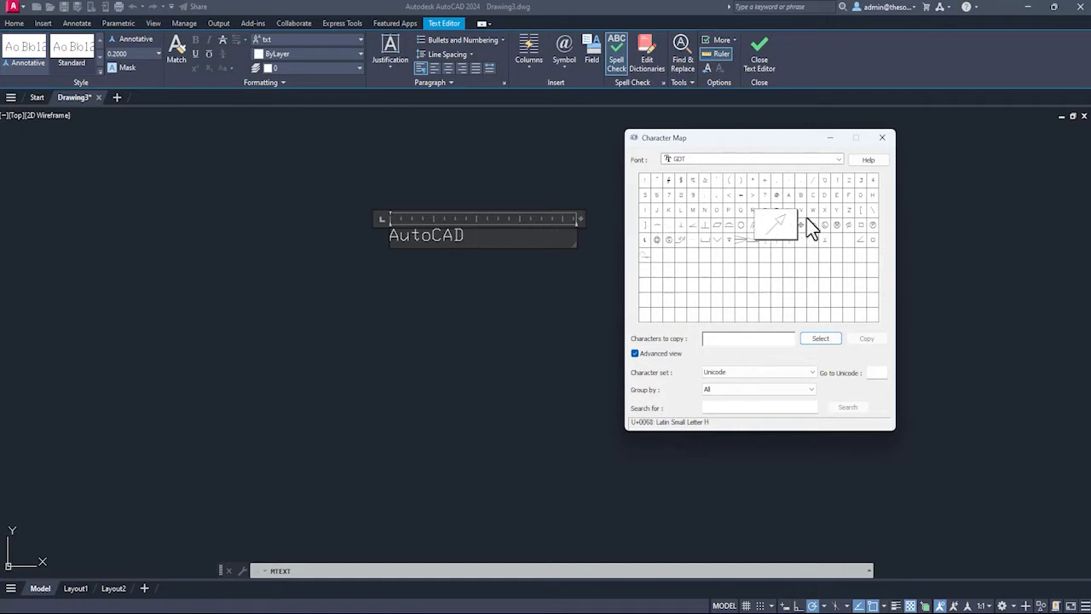
pyautogui.click(818, 337)
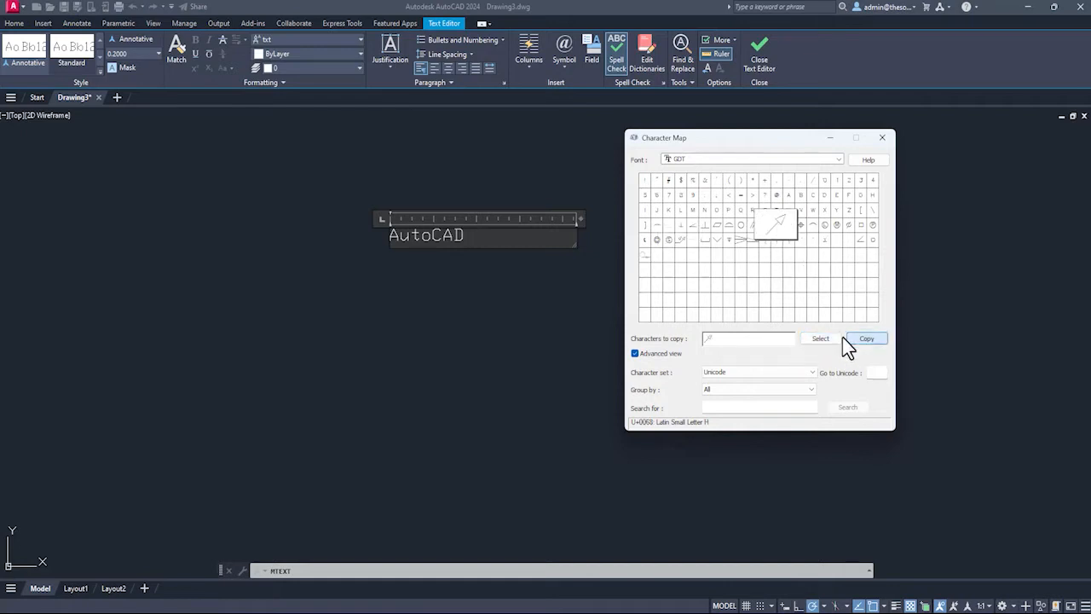
pyautogui.rightClick(484, 247)
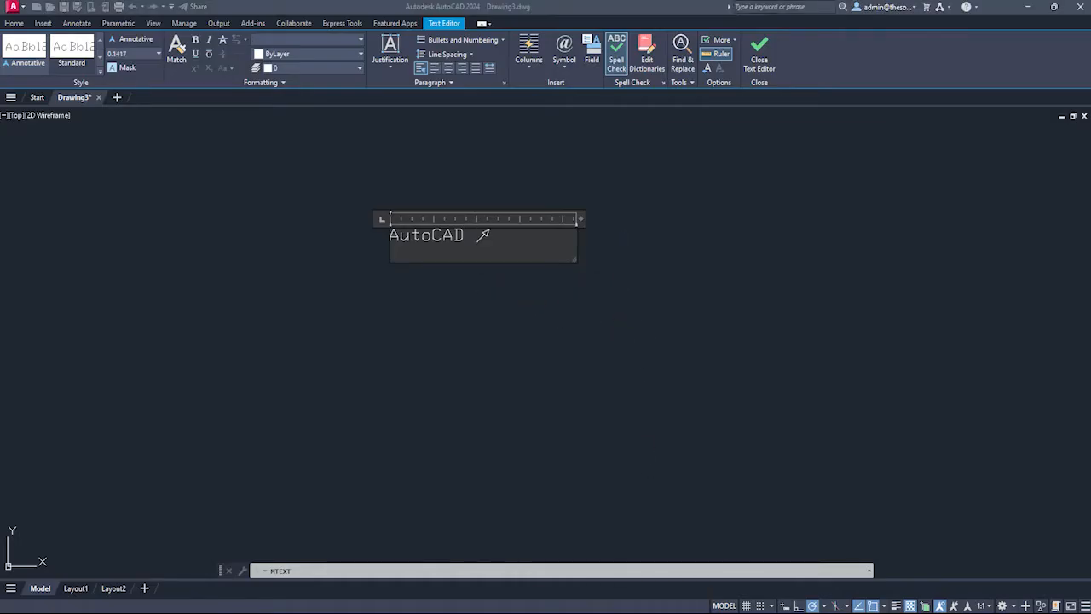
pyautogui.click(562, 51)
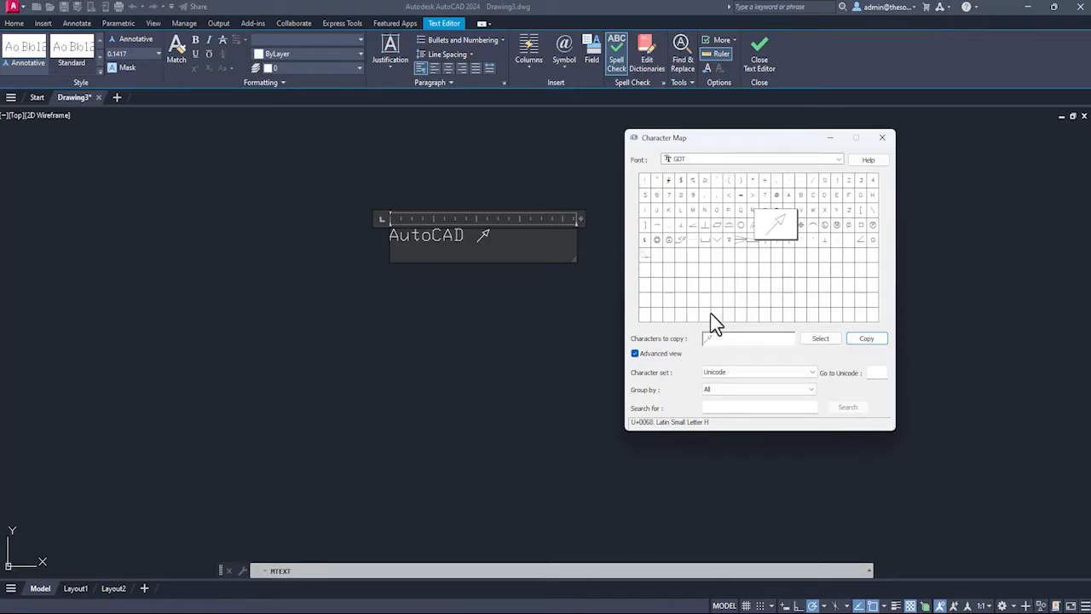
pyautogui.click(883, 136)
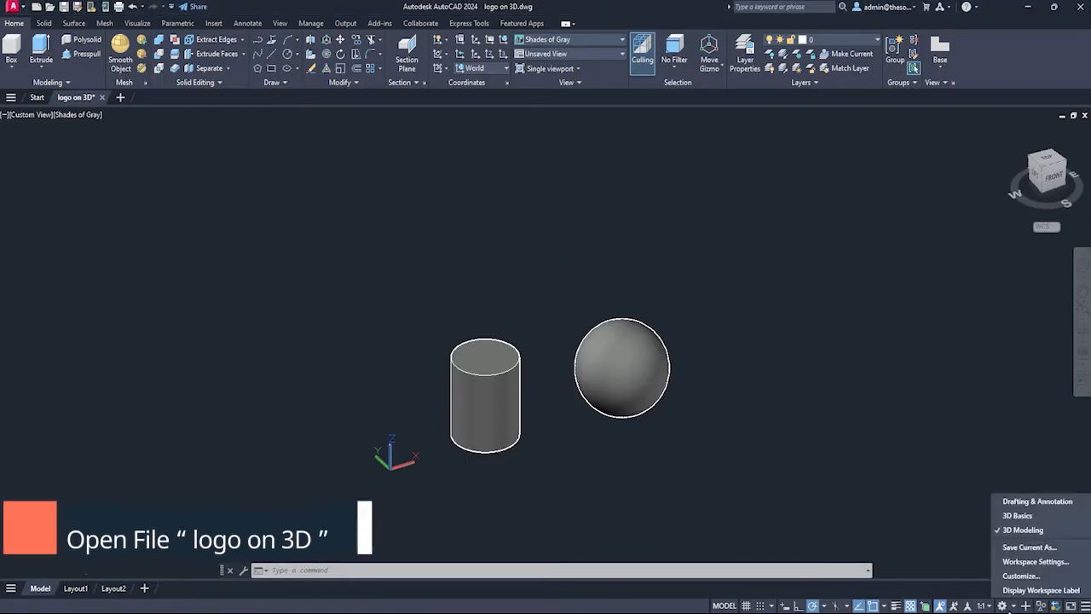
pyautogui.moveTo(1031, 542)
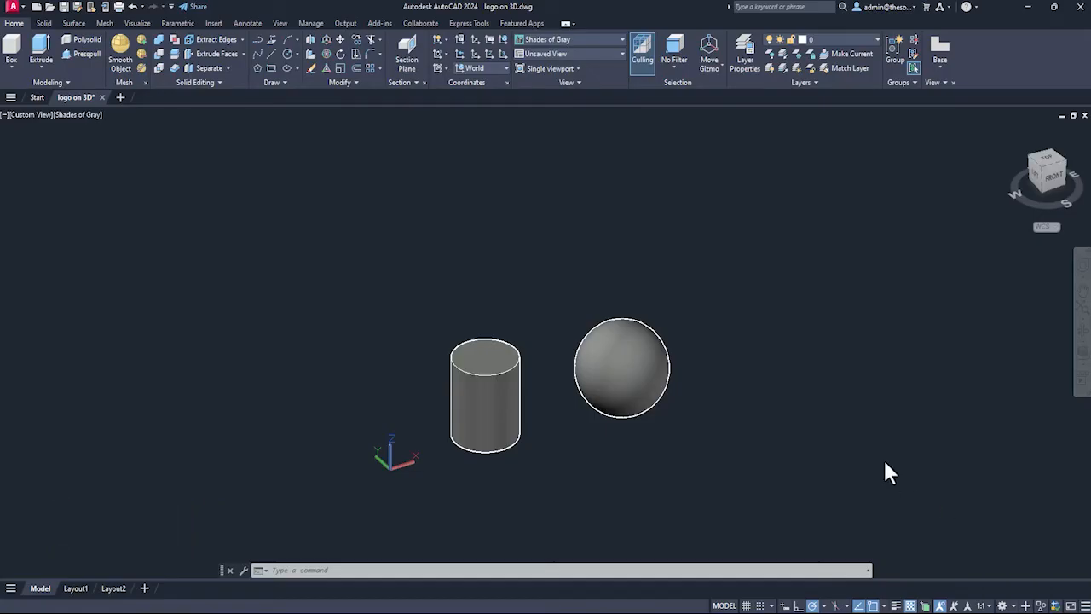
# - Show the Visualize ribbon tools for the 3D cylinder and sphere
pyautogui.click(136, 24)
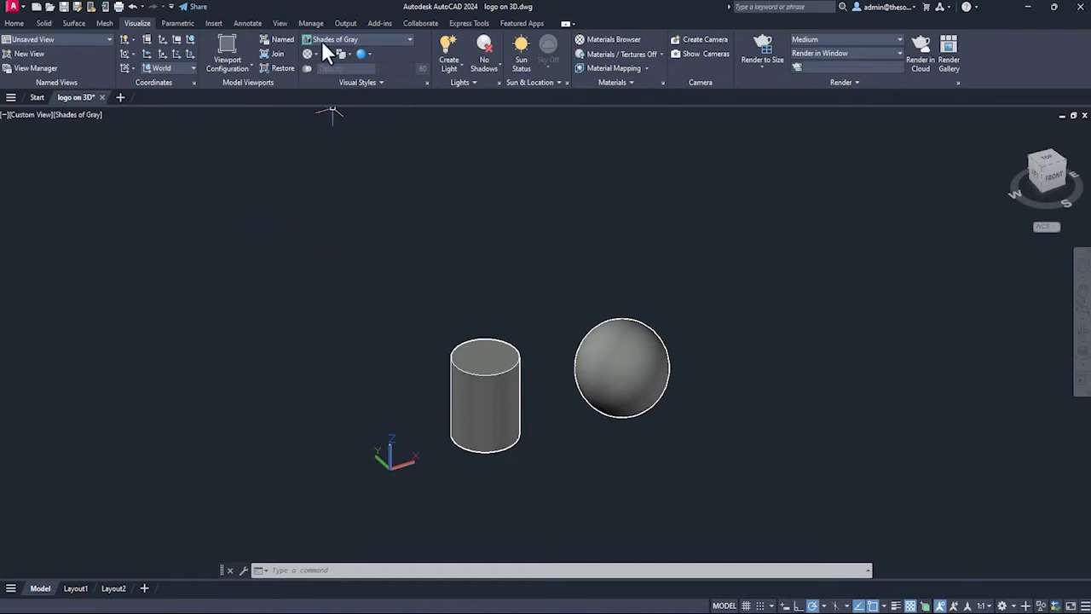
pyautogui.moveTo(356, 47)
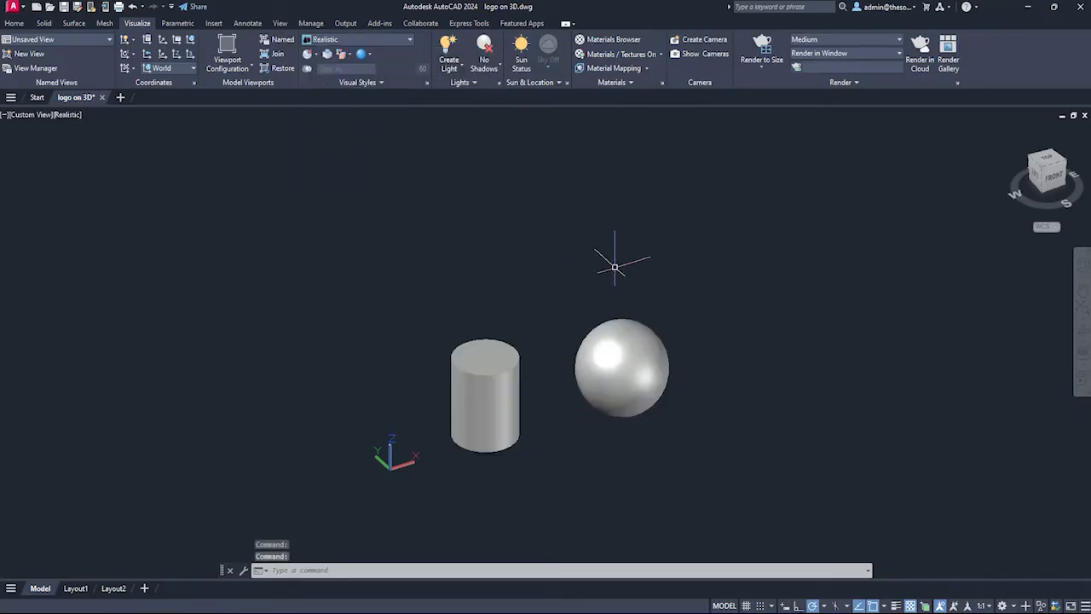
# - Create a new Generic material named Logo in the Materials Browser and edit it
pyautogui.click(607, 39)
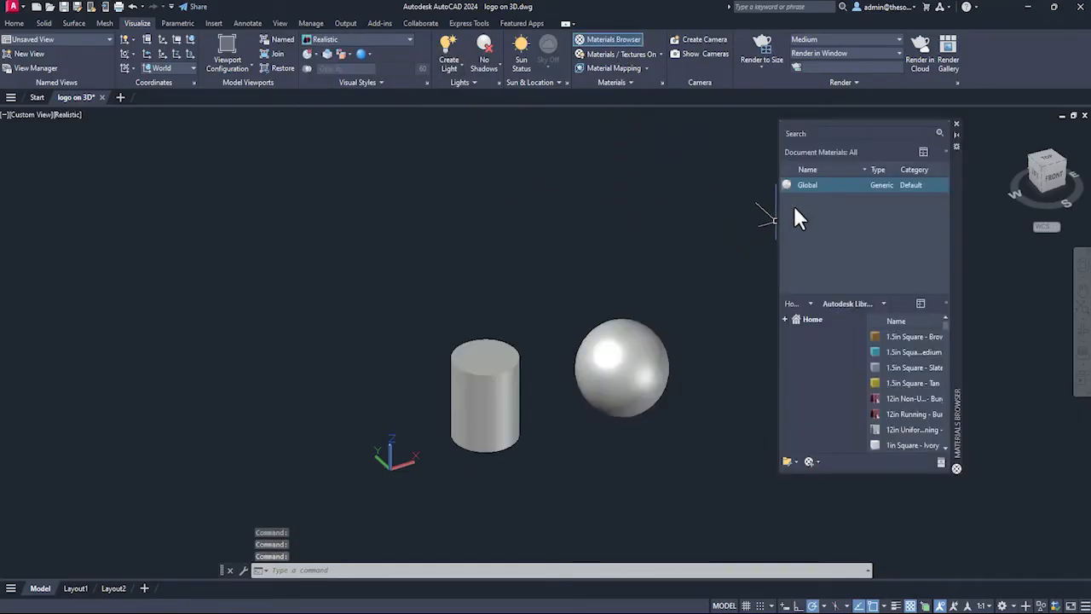
pyautogui.rightClick(807, 184)
pyautogui.write('Logo')
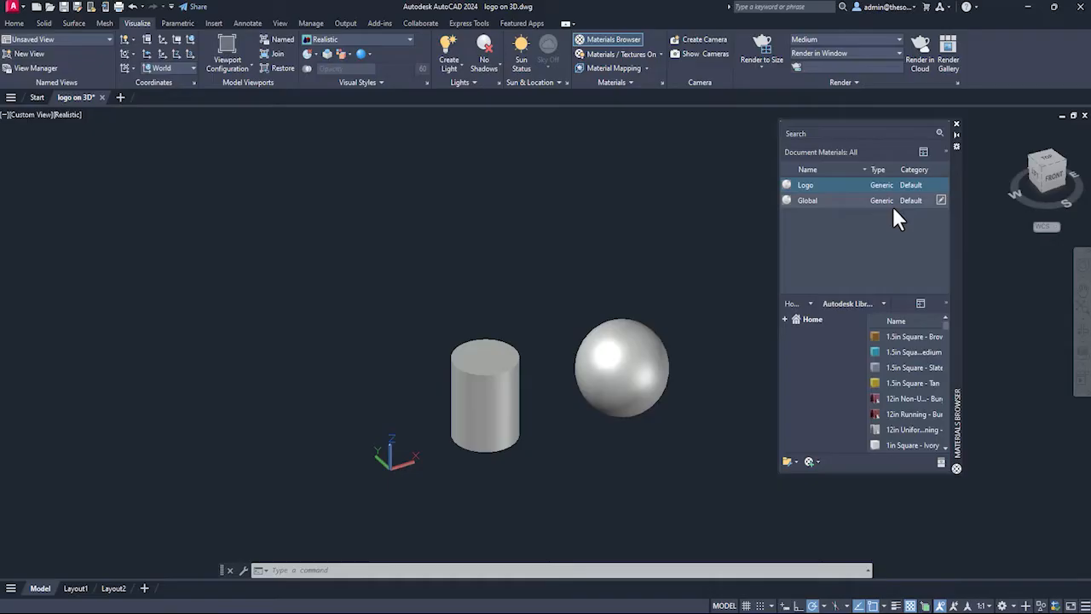
pyautogui.click(941, 184)
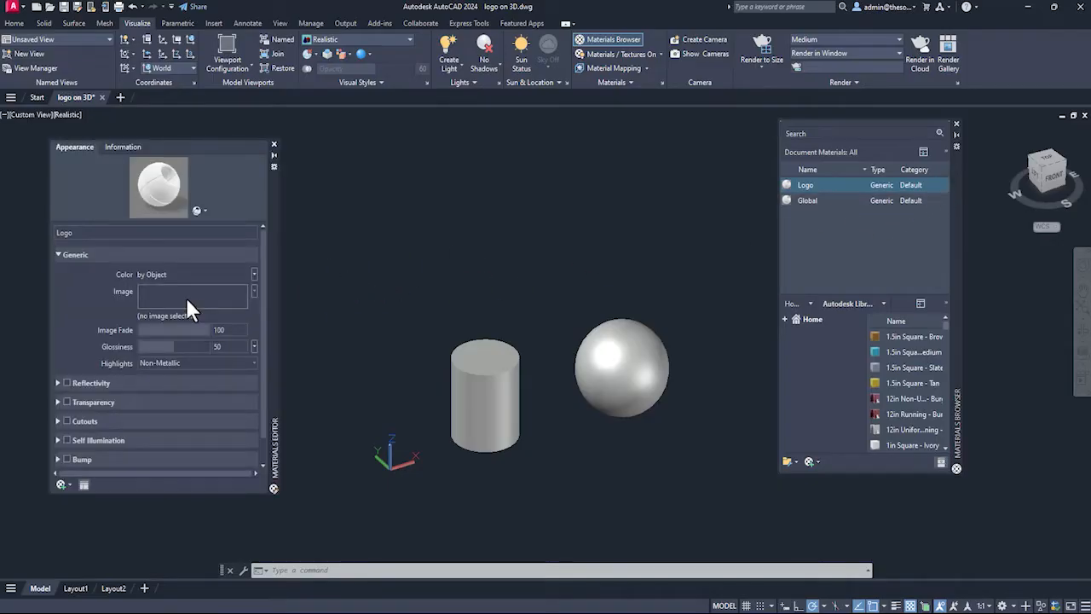
# - Assign SourceCAD icon.png as the Logo material's image and adjust its texture scale
pyautogui.click(254, 290)
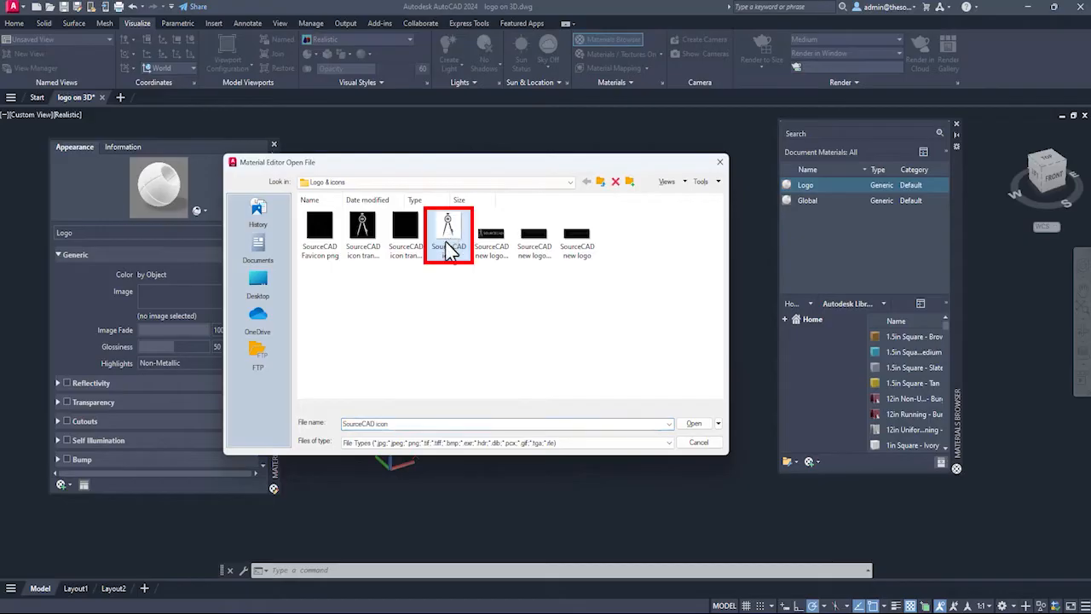
pyautogui.click(694, 423)
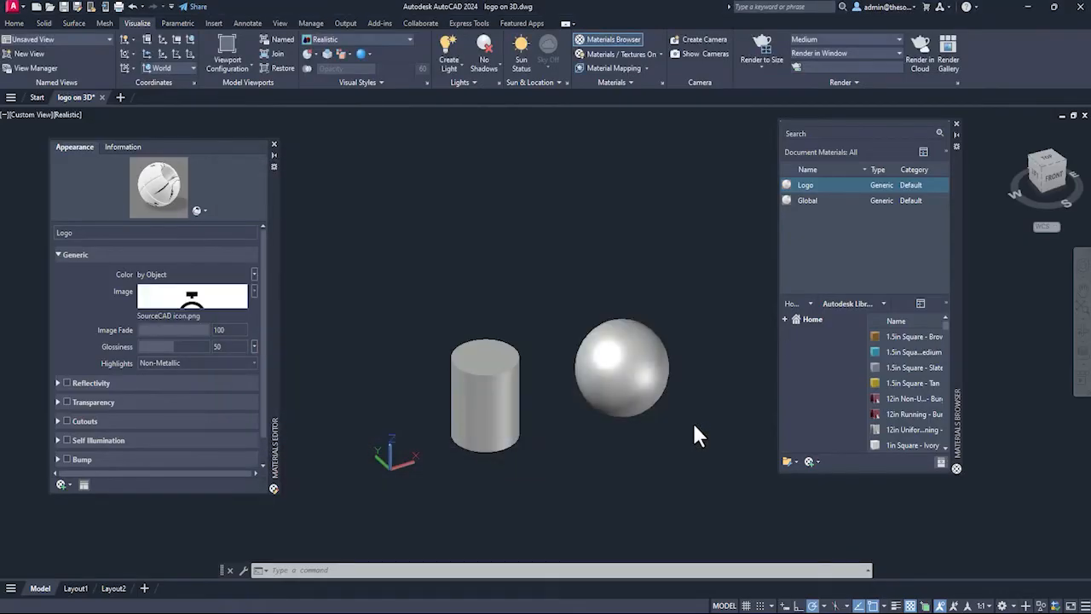
pyautogui.click(191, 296)
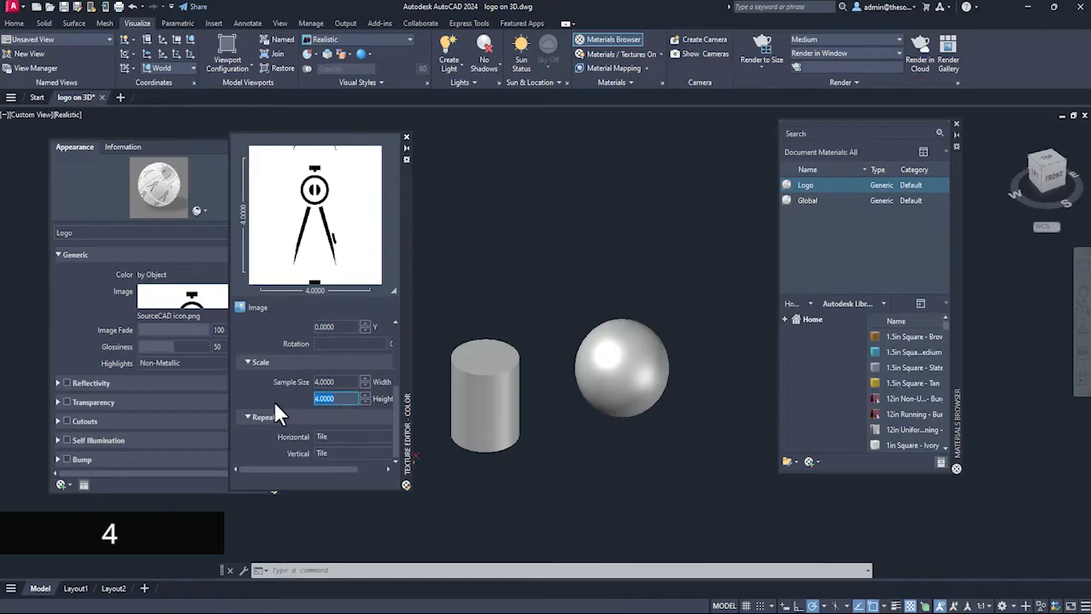
# - Set the Logo texture's Horizontal and Vertical repeat from Tile to None
pyautogui.click(351, 436)
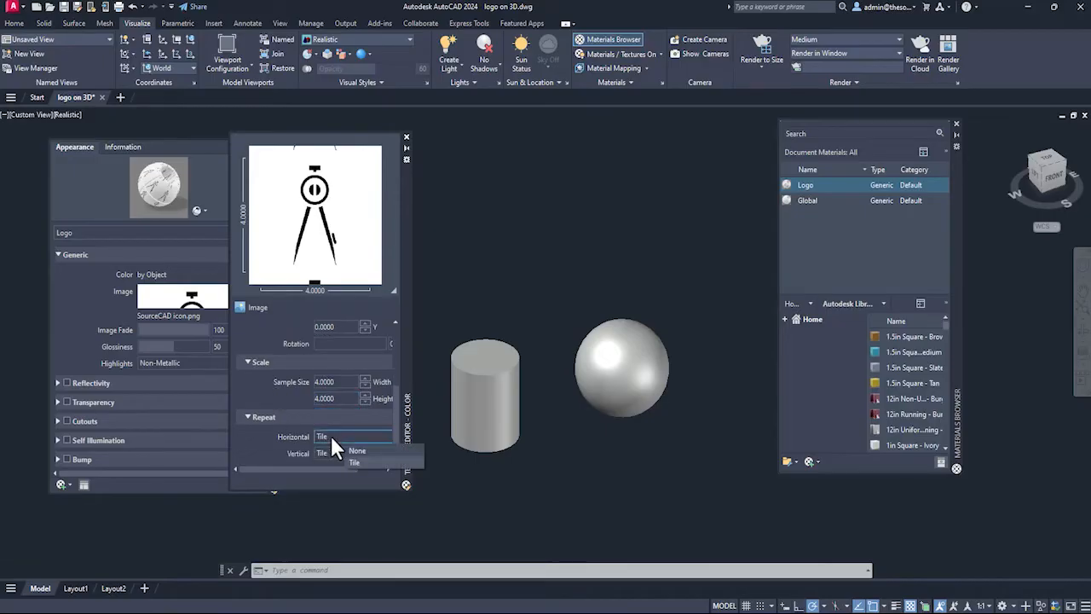
pyautogui.click(358, 450)
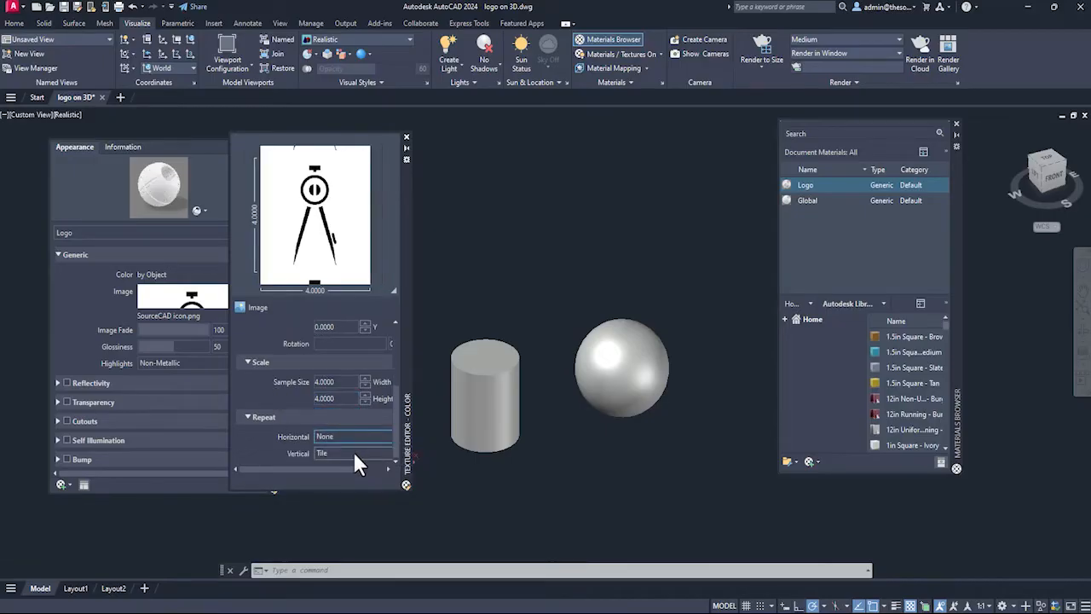
pyautogui.click(351, 453)
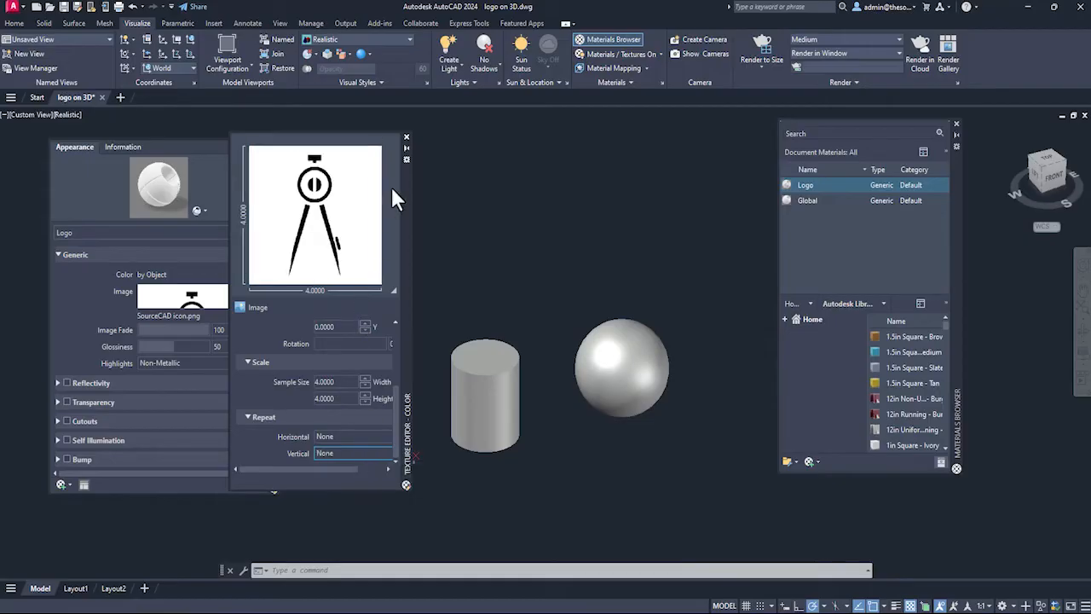
pyautogui.click(406, 136)
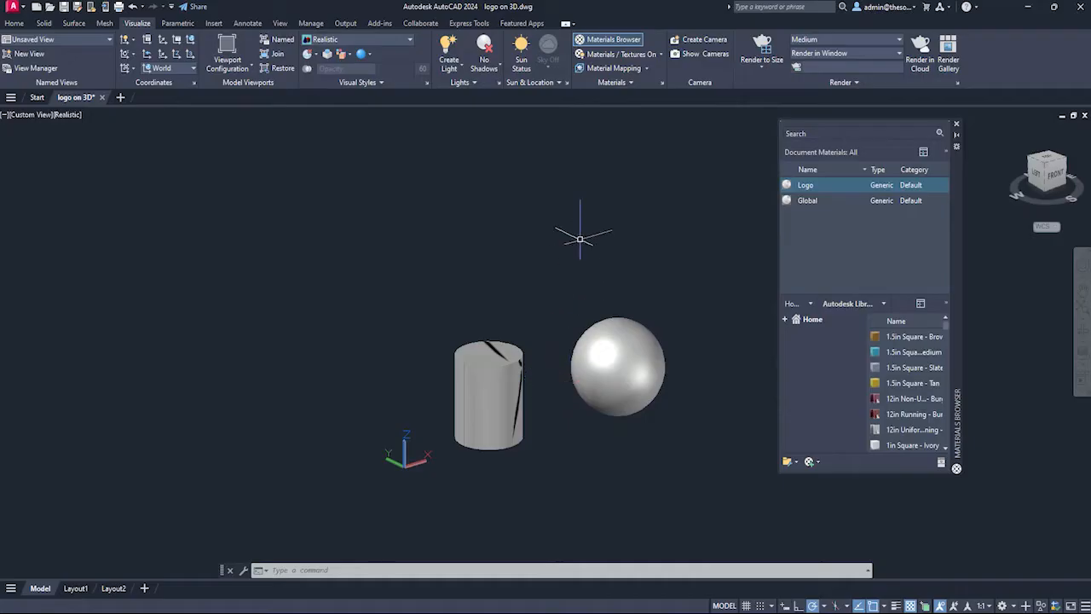
# - Map the Logo material cylindrically onto the cylinder and turn the gizmo so the compass faces front
pyautogui.click(612, 69)
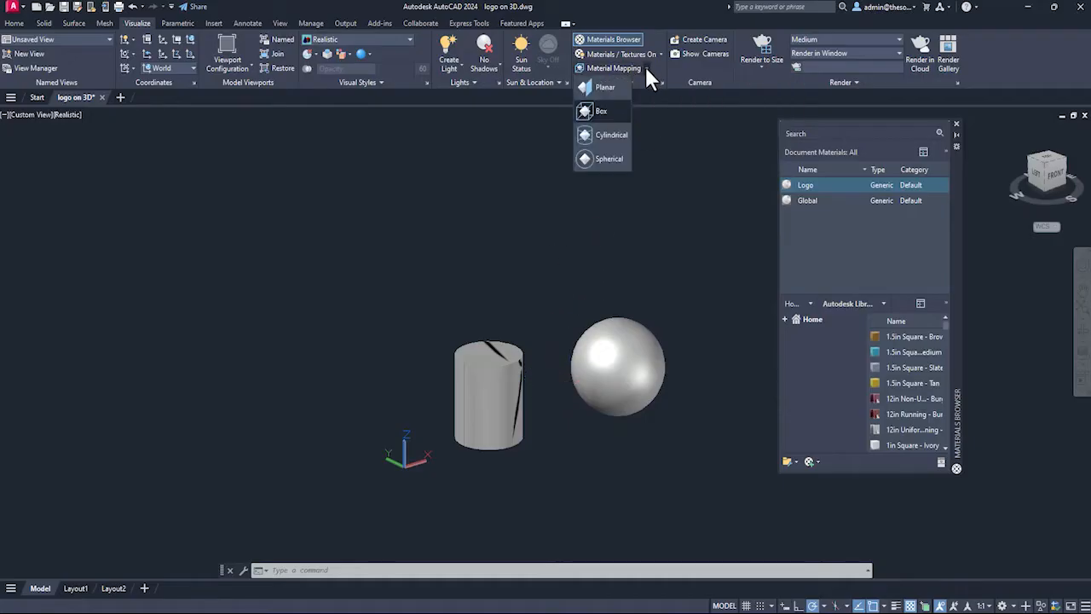
pyautogui.click(605, 85)
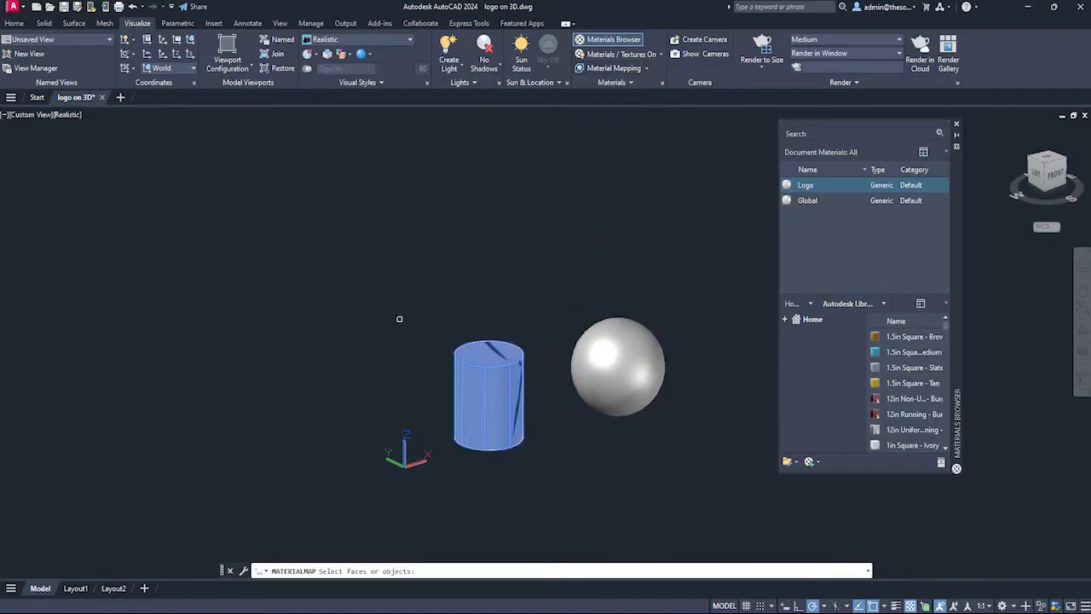
pyautogui.click(488, 393)
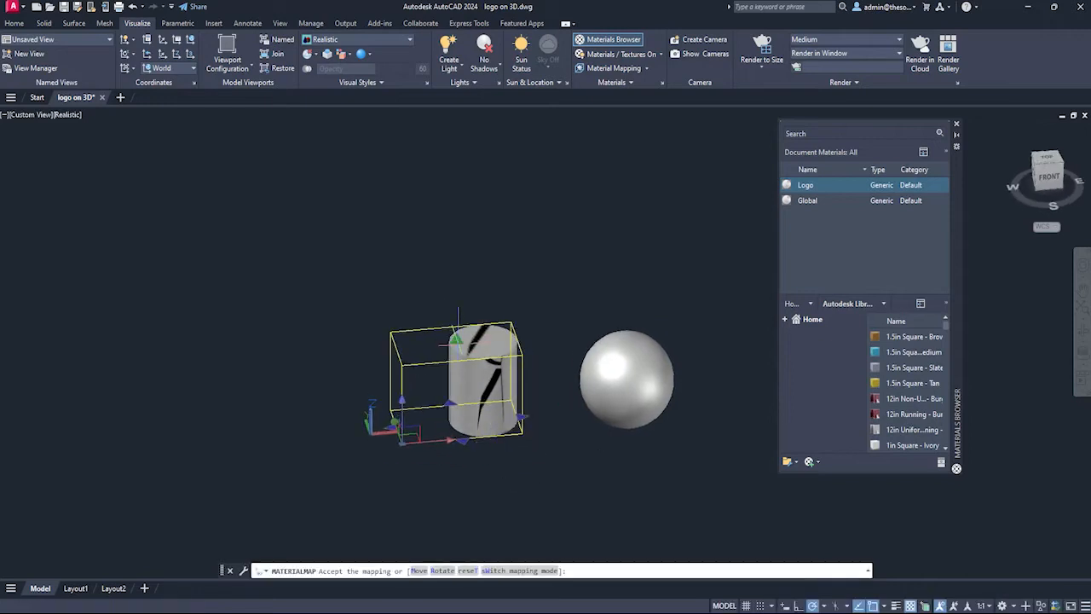
pyautogui.moveTo(460, 383); pyautogui.dragTo(481, 341)
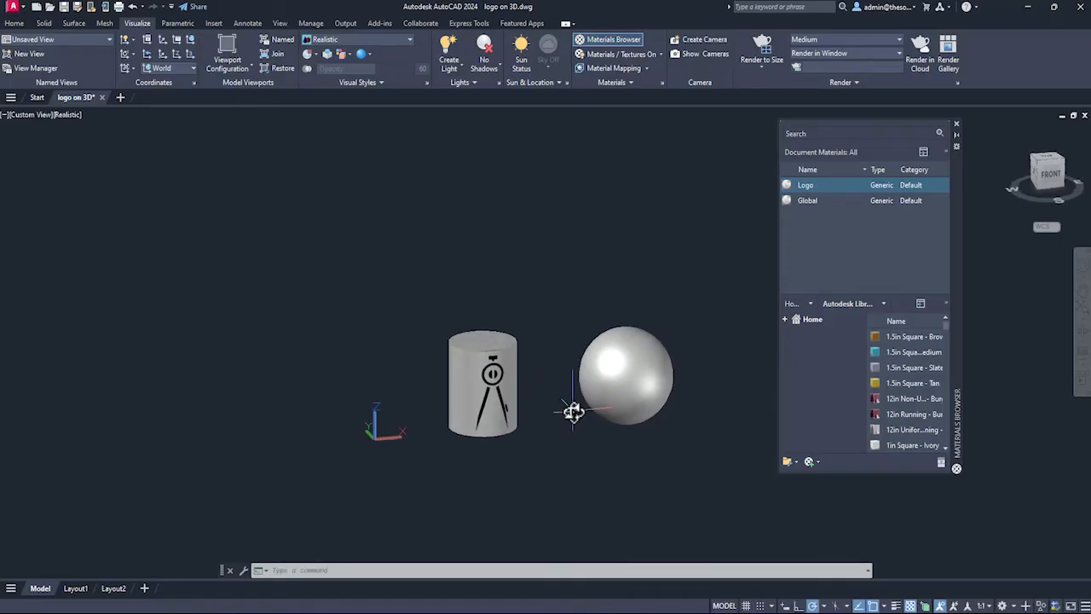
# - Apply Logo to the sphere and map it spherically so the compass sits upright on its front
pyautogui.click(480, 384)
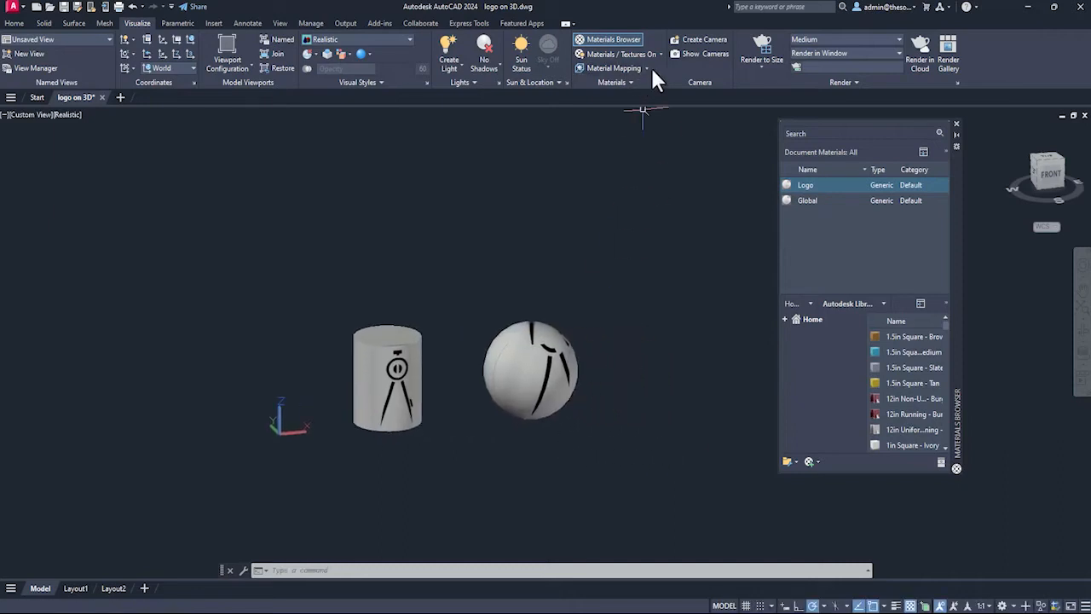
pyautogui.click(612, 69)
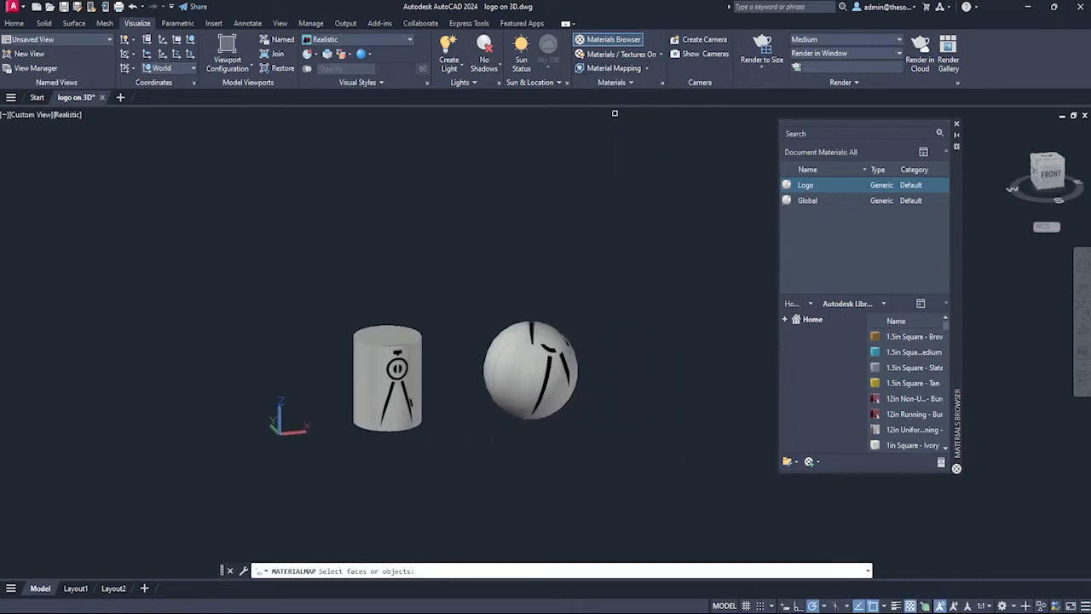
pyautogui.click(528, 367)
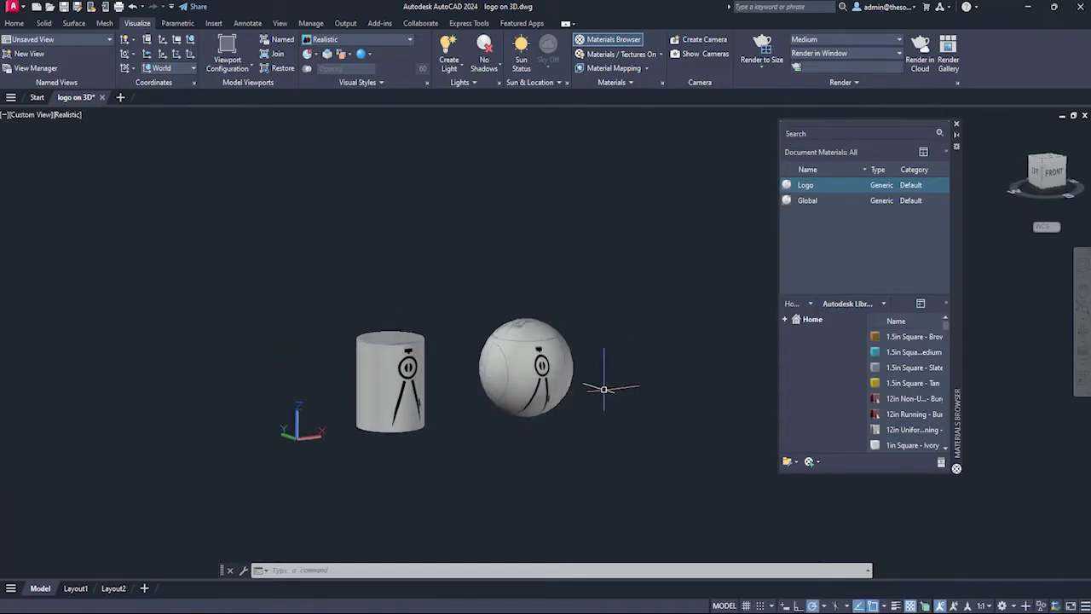
pyautogui.click(525, 372)
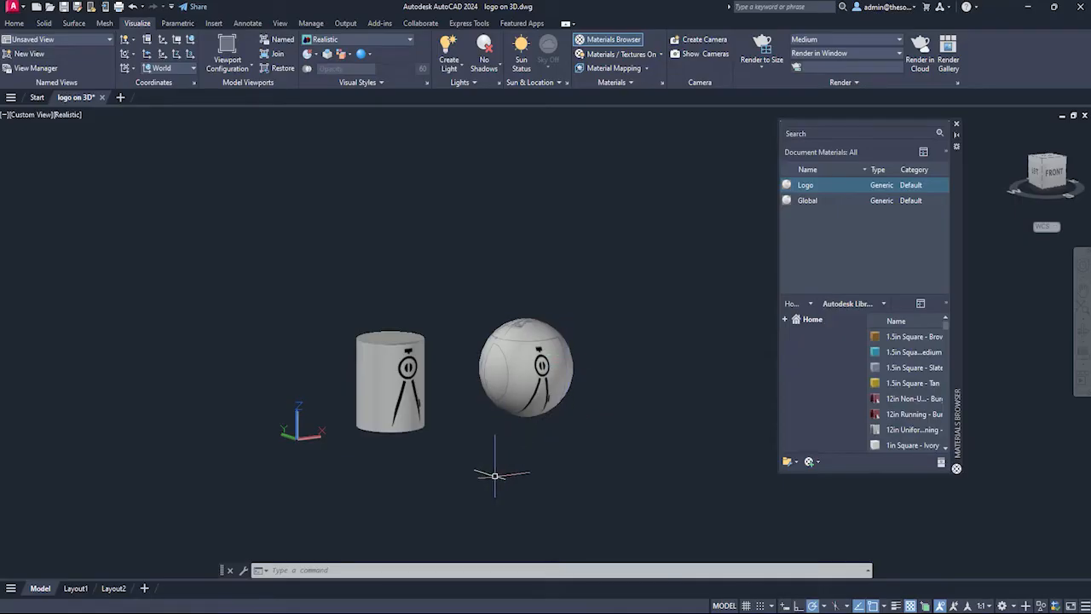
pyautogui.moveTo(549, 324)
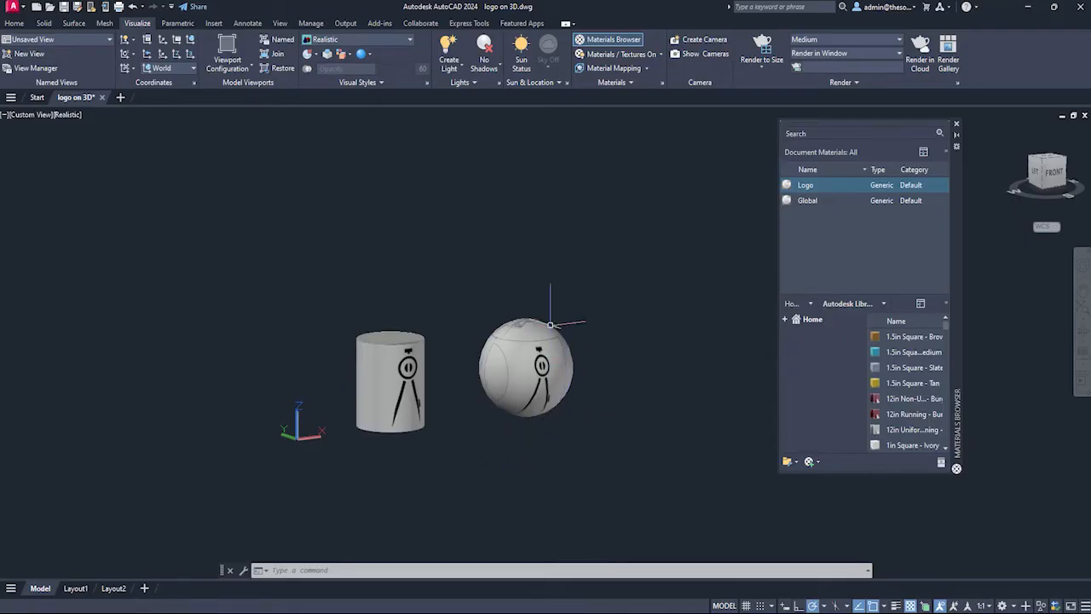
pyautogui.moveTo(634, 324)
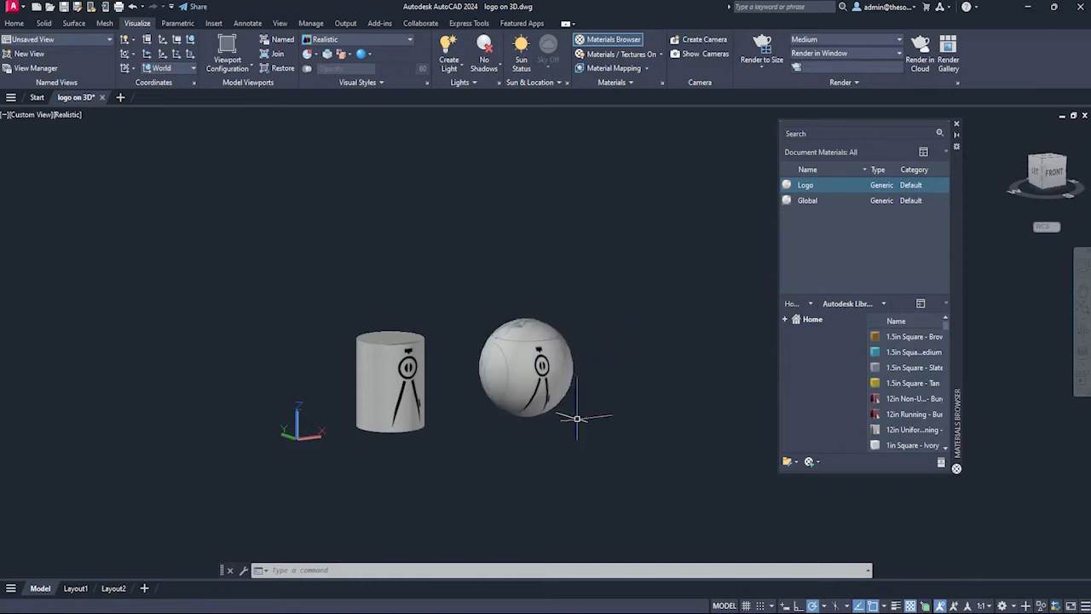
pyautogui.moveTo(590, 344)
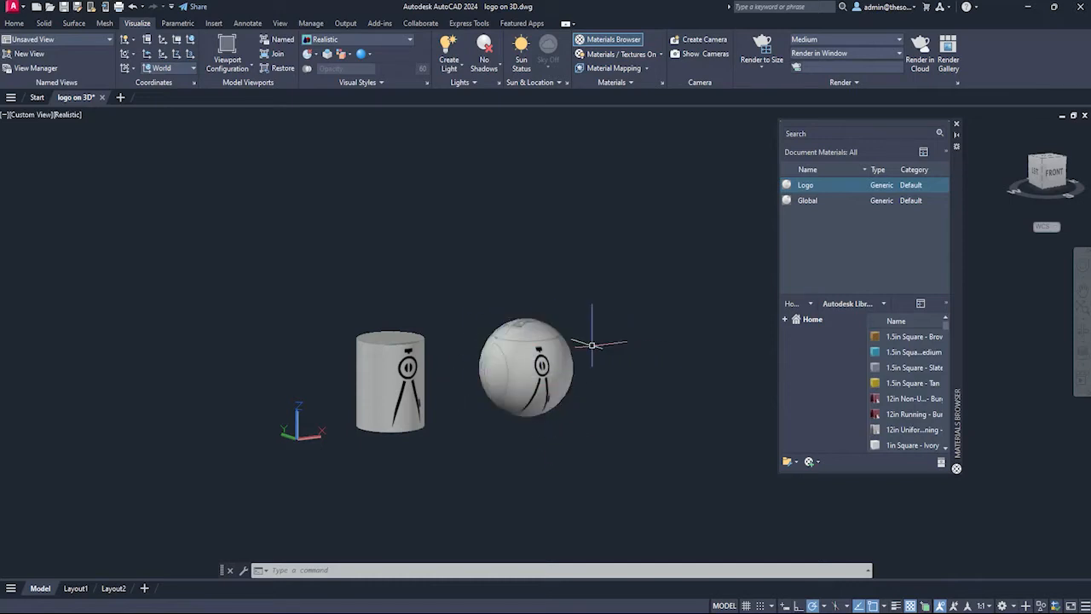
pyautogui.moveTo(637, 417)
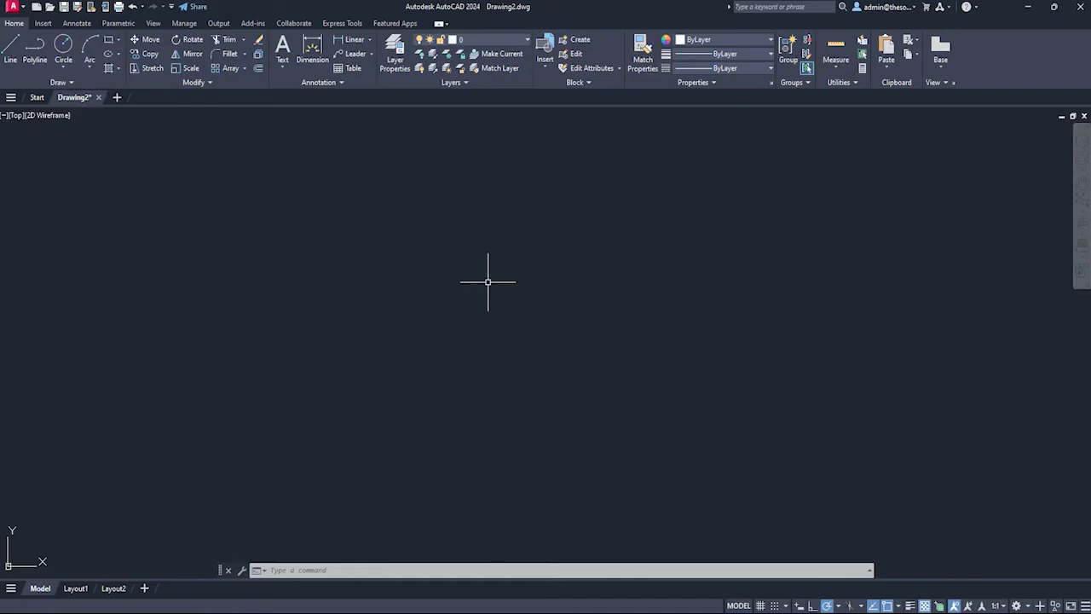
pyautogui.moveTo(476, 280)
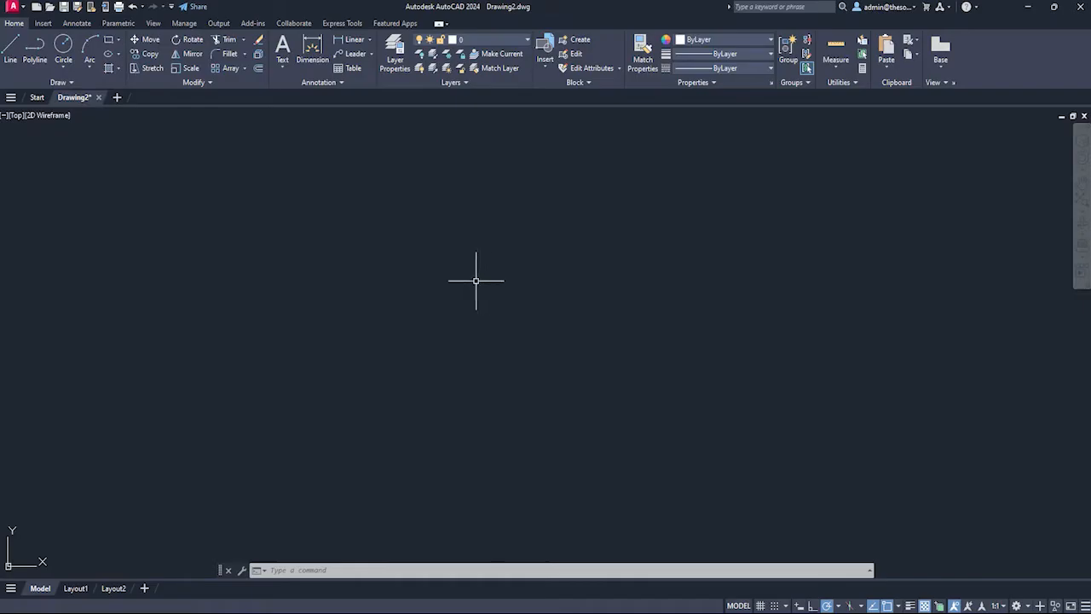
pyautogui.moveTo(14, 14)
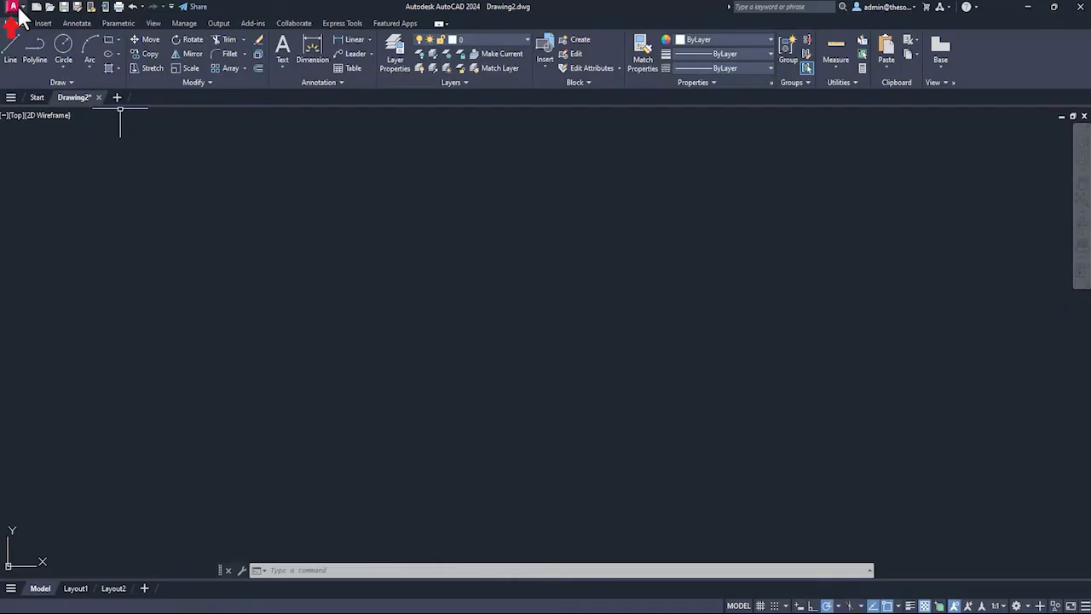
# - Search 'delete overlapping o', start Delete Duplicate Objects (OVERKILL), then cancel it
pyautogui.click(13, 7)
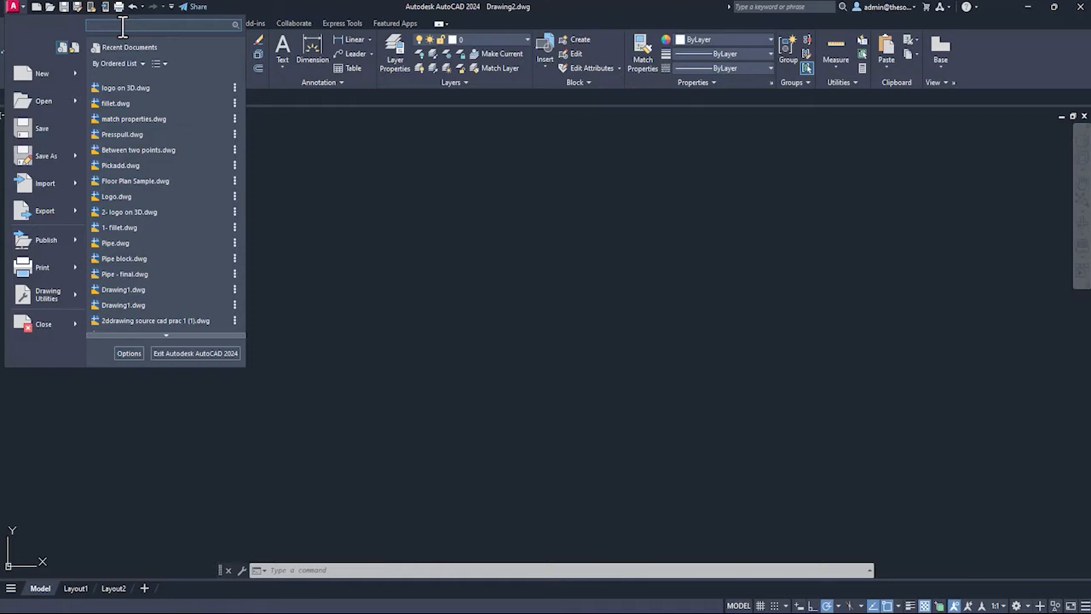
pyautogui.write('delete overl')
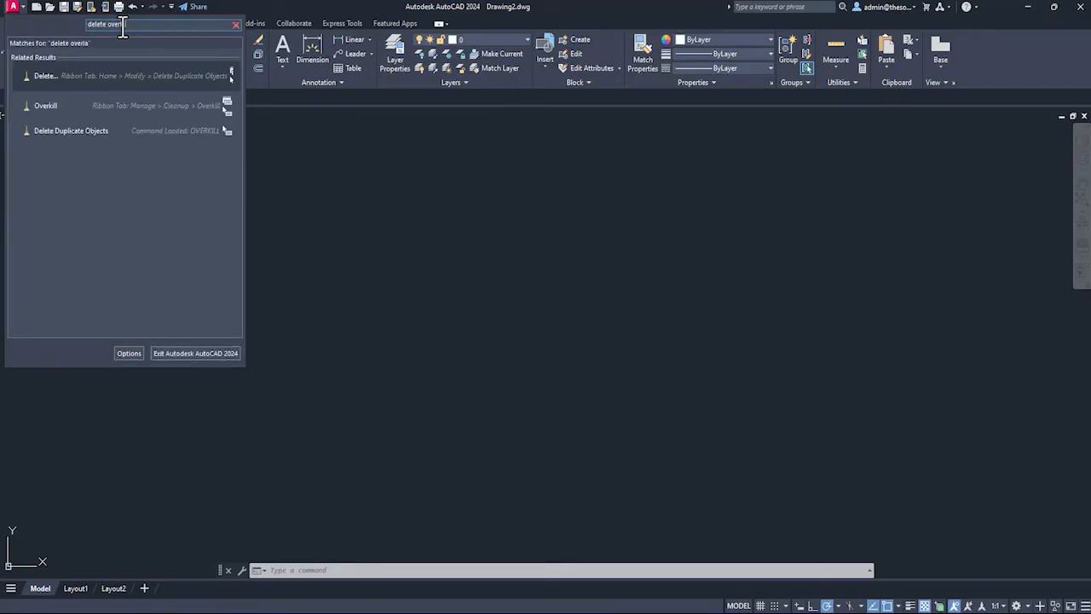
pyautogui.write('apping o')
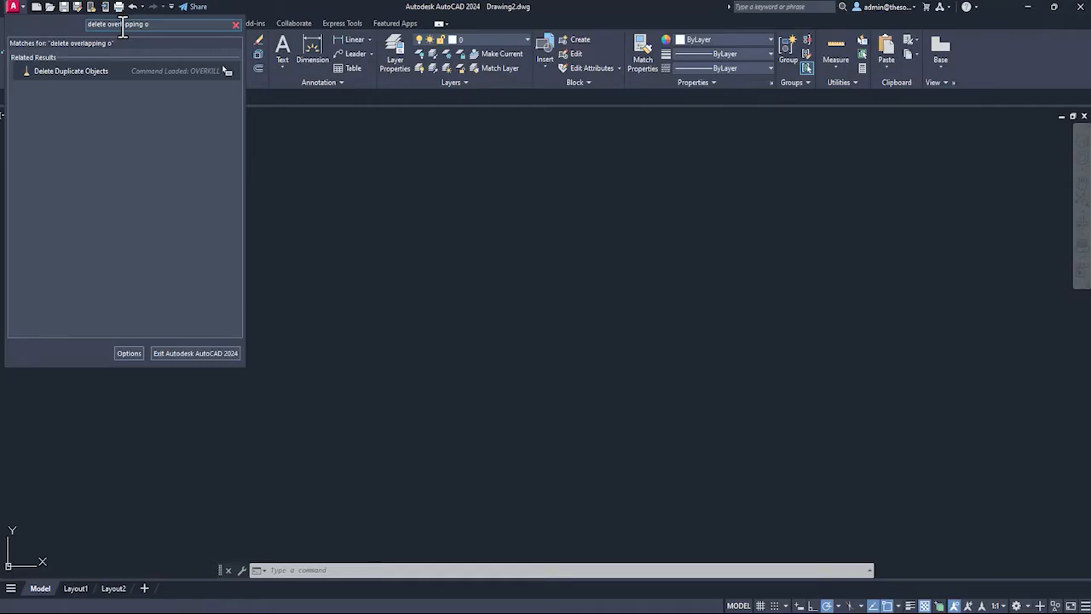
pyautogui.moveTo(71, 72)
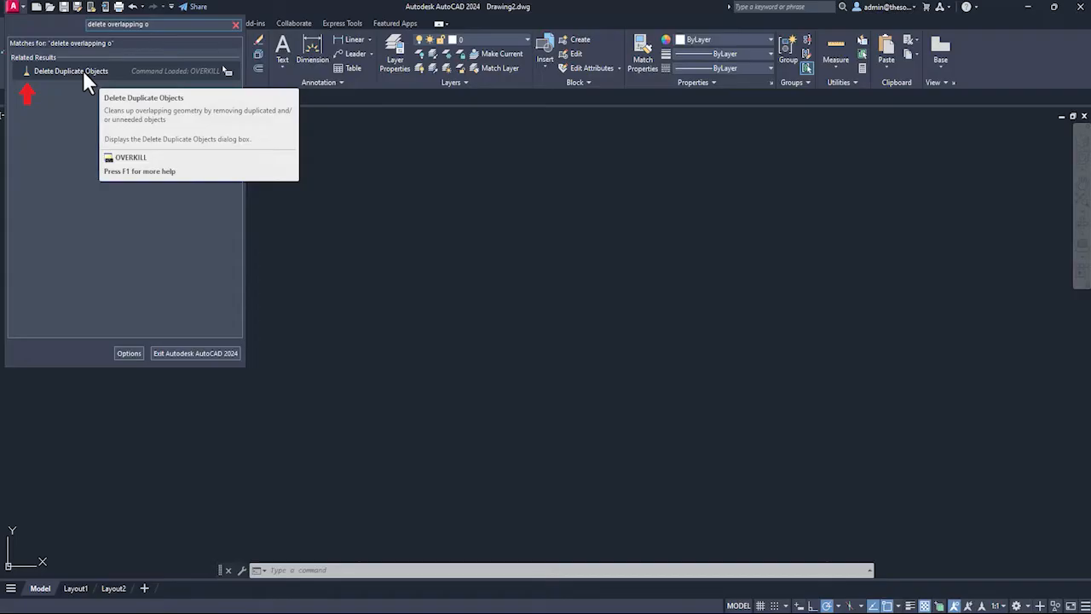
pyautogui.moveTo(70, 82)
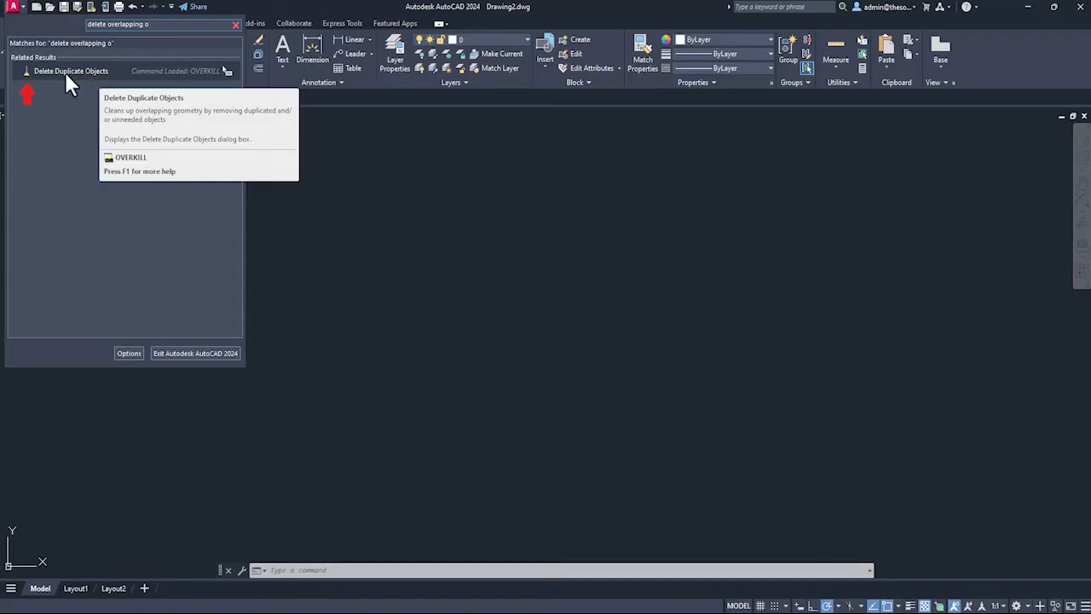
pyautogui.click(72, 72)
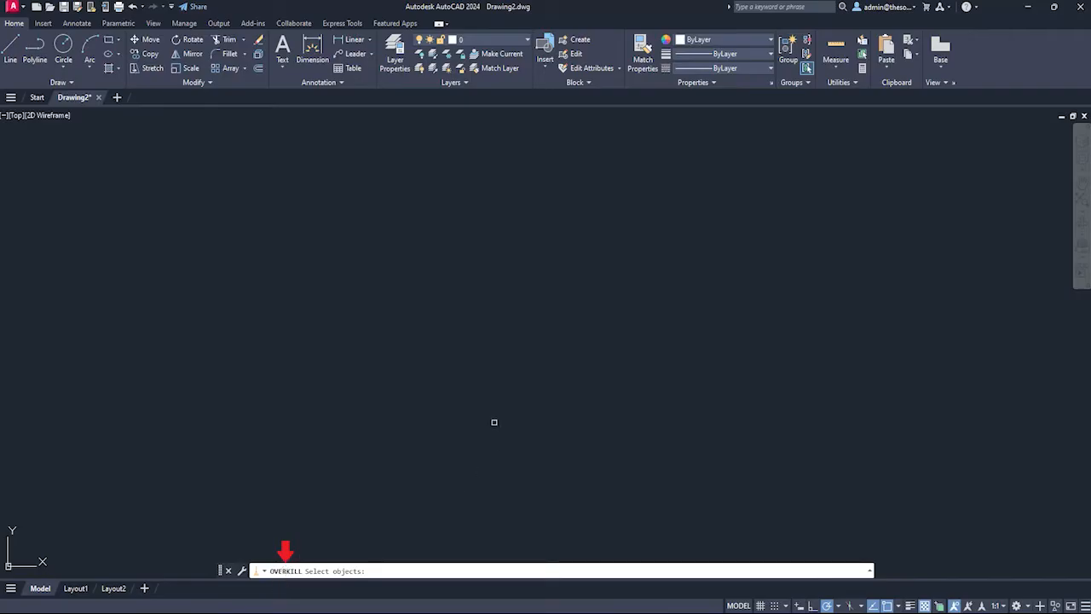
pyautogui.press('Escape')
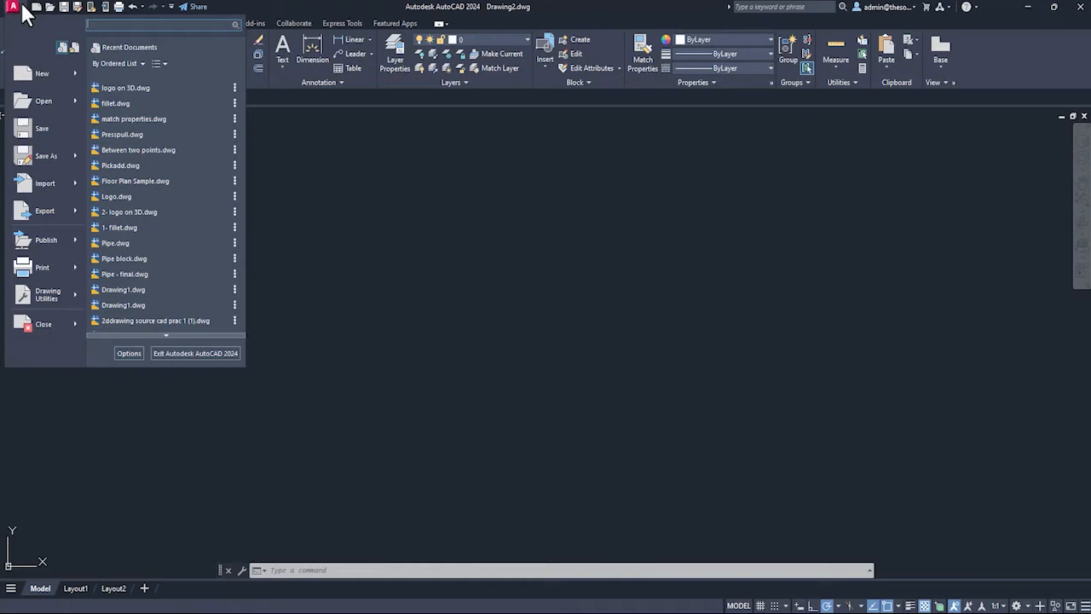
# - Search 'circular pattern' in the application menu to list Array and Polar Array
pyautogui.write('circular pa')
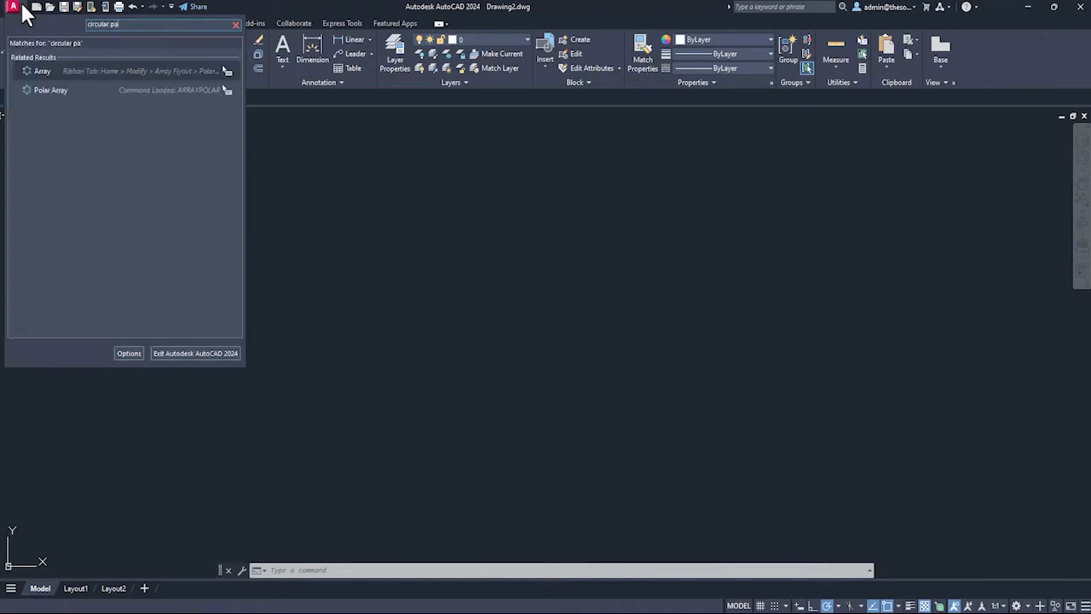
pyautogui.write('ttern')
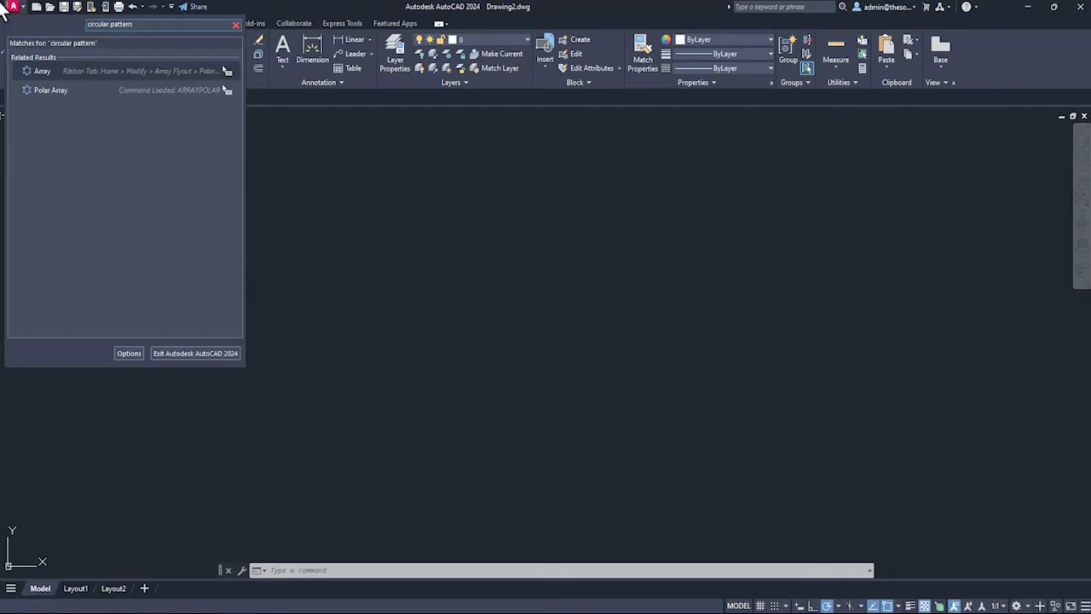
pyautogui.moveTo(51, 88)
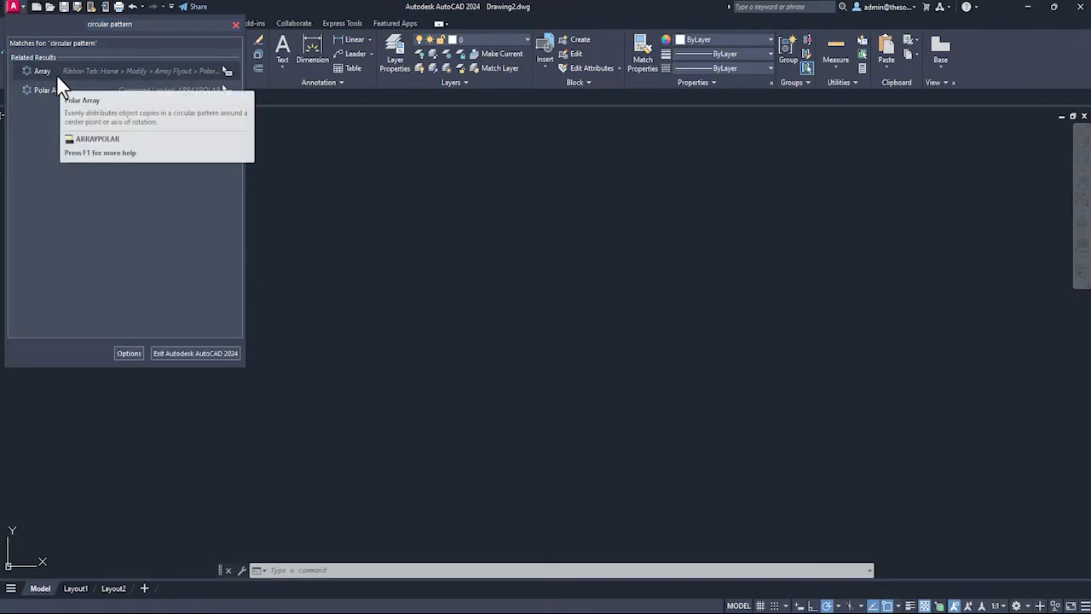
pyautogui.moveTo(48, 89)
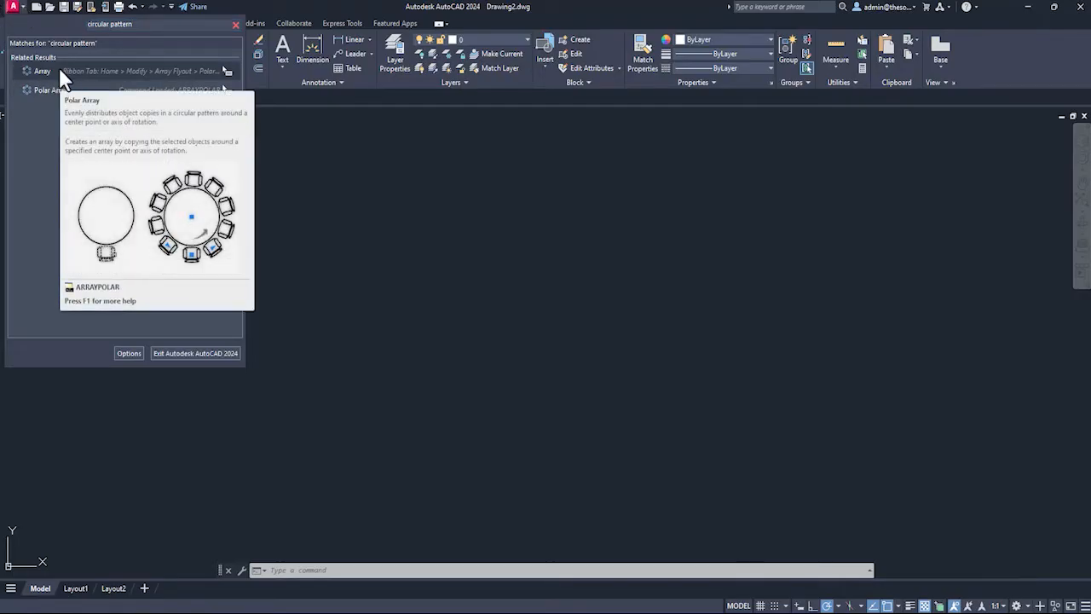
pyautogui.moveTo(75, 102)
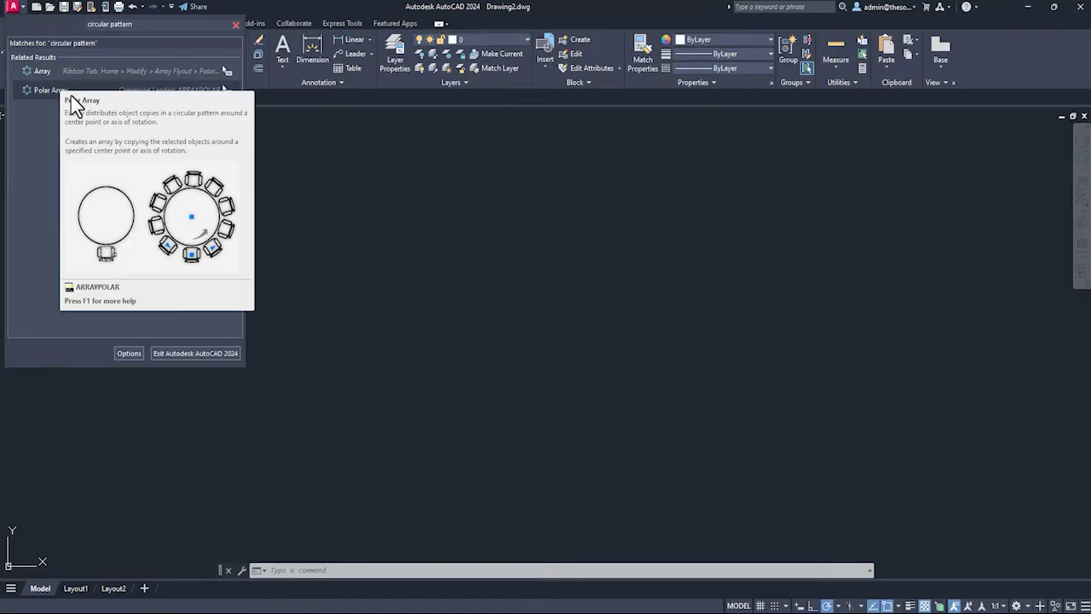
pyautogui.moveTo(85, 94)
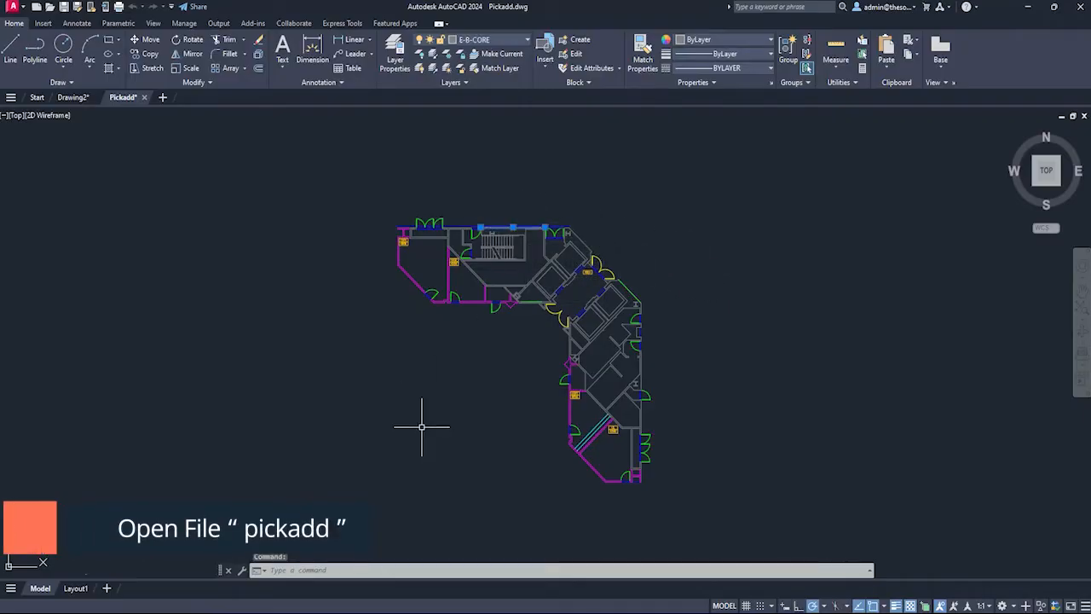
pyautogui.moveTo(406, 271)
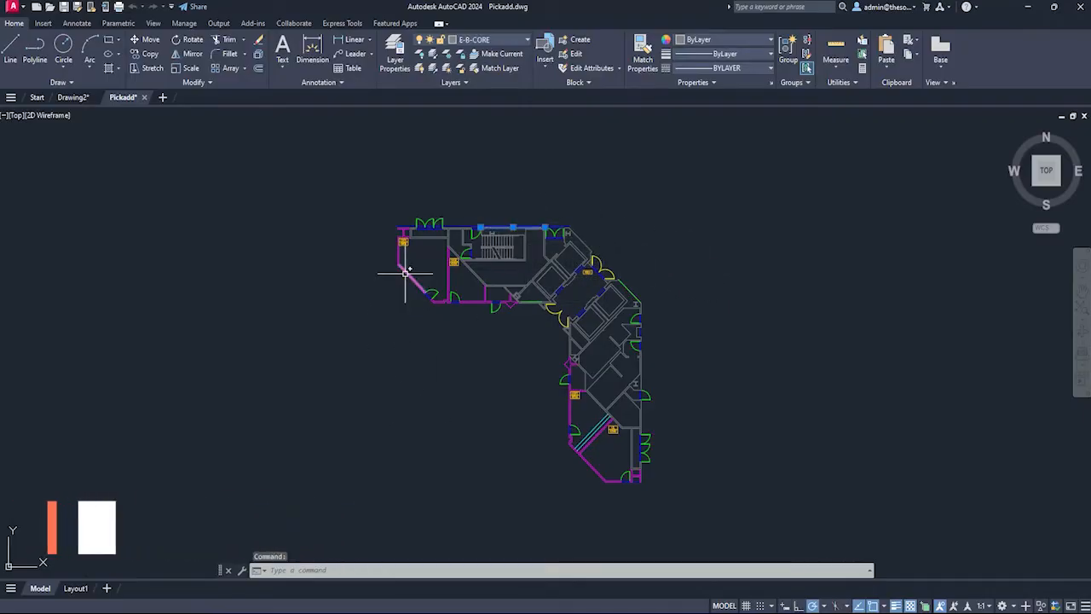
# - Zoom in on the Pickadd floor plan and try selecting walls, clearing the selection between tries
pyautogui.scroll(3)
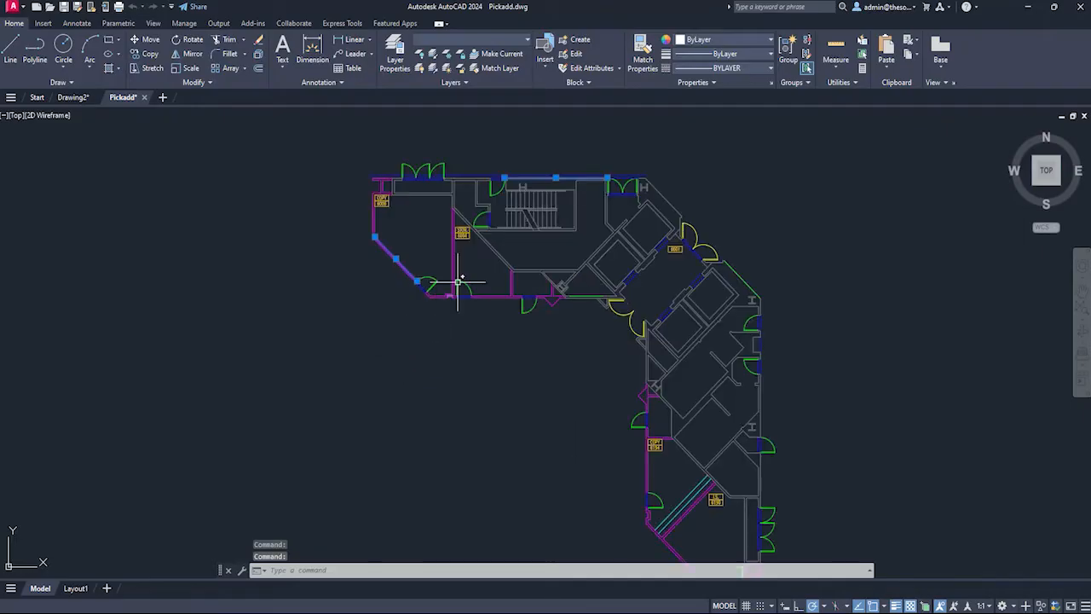
pyautogui.moveTo(400, 263)
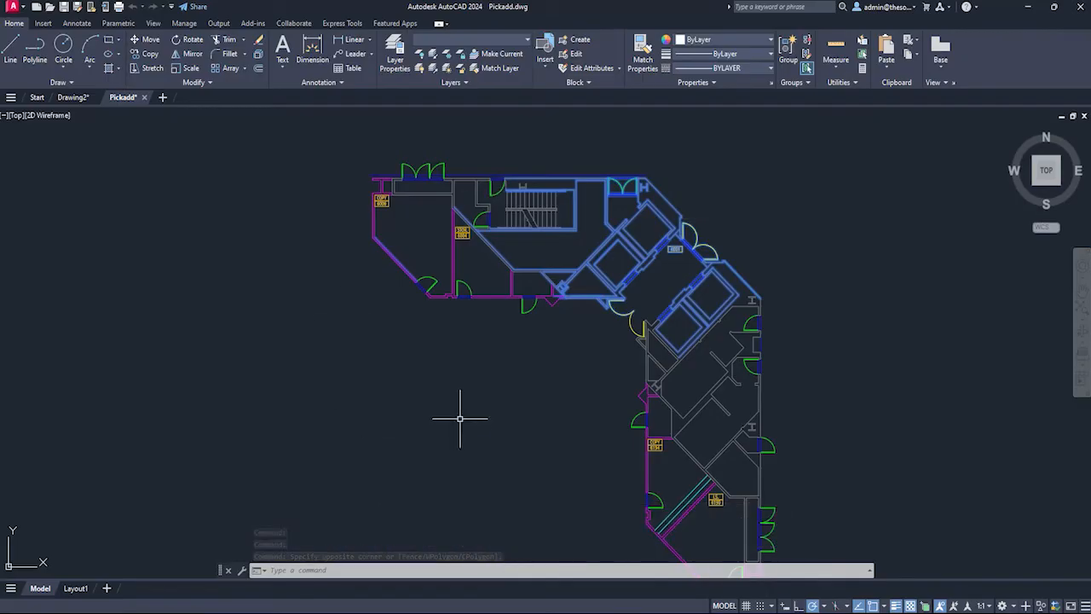
pyautogui.press('Escape')
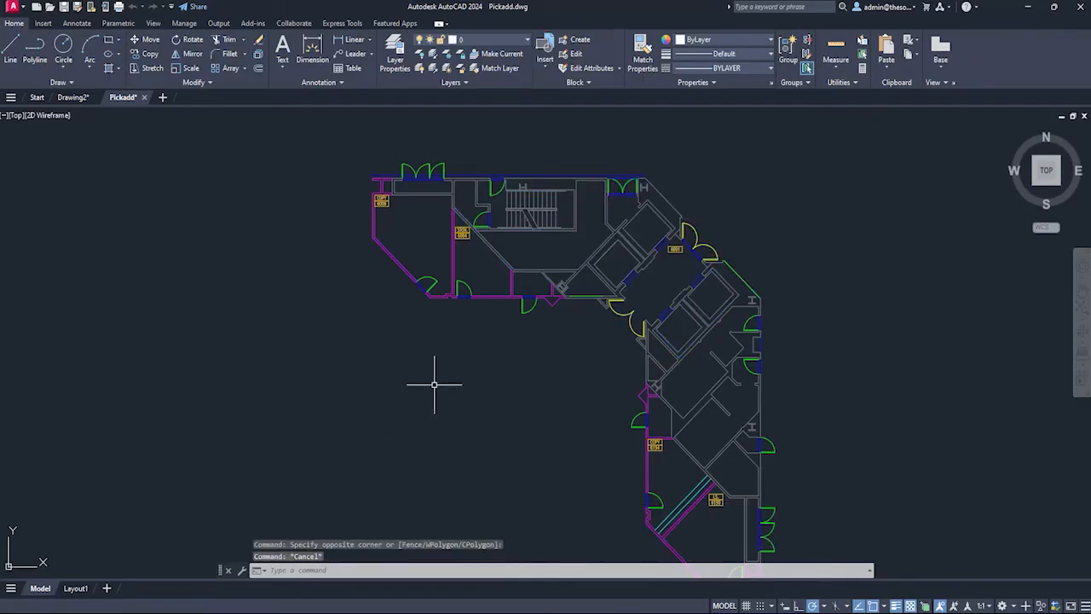
pyautogui.click(389, 254)
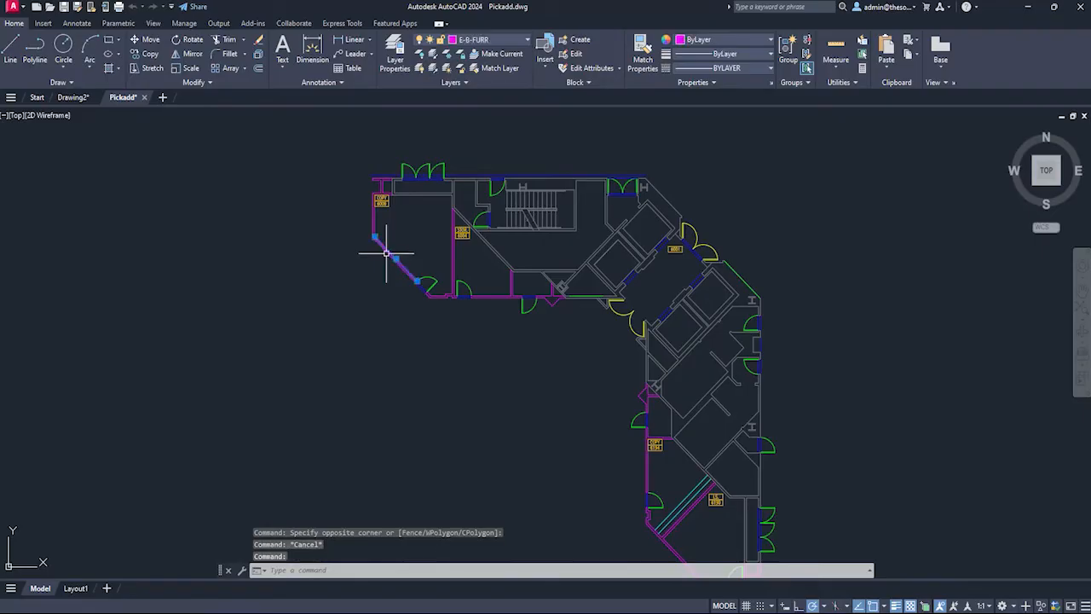
pyautogui.moveTo(485, 237)
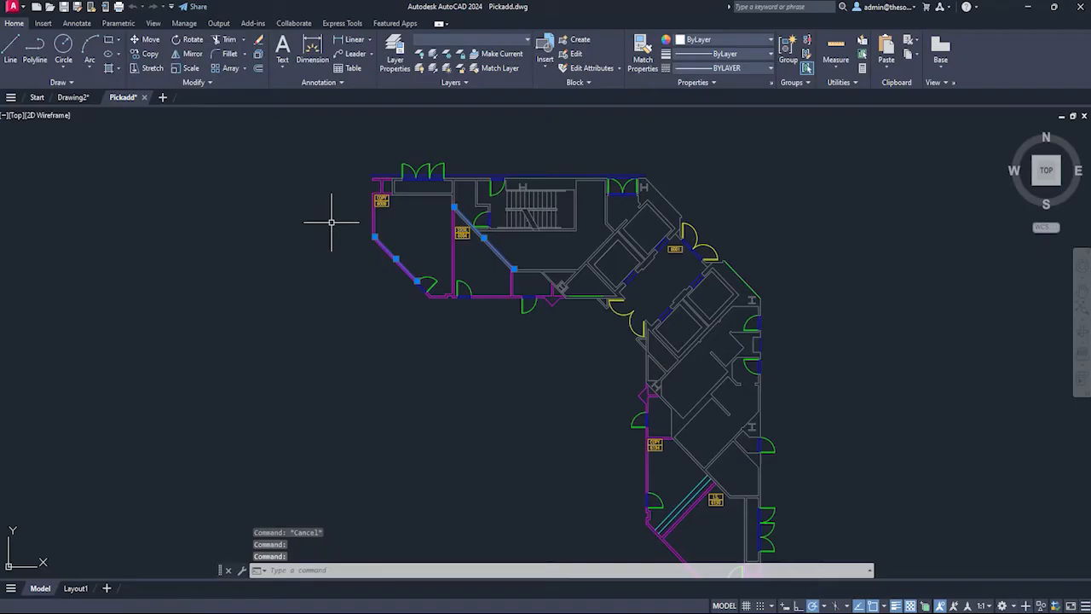
pyautogui.moveTo(351, 378)
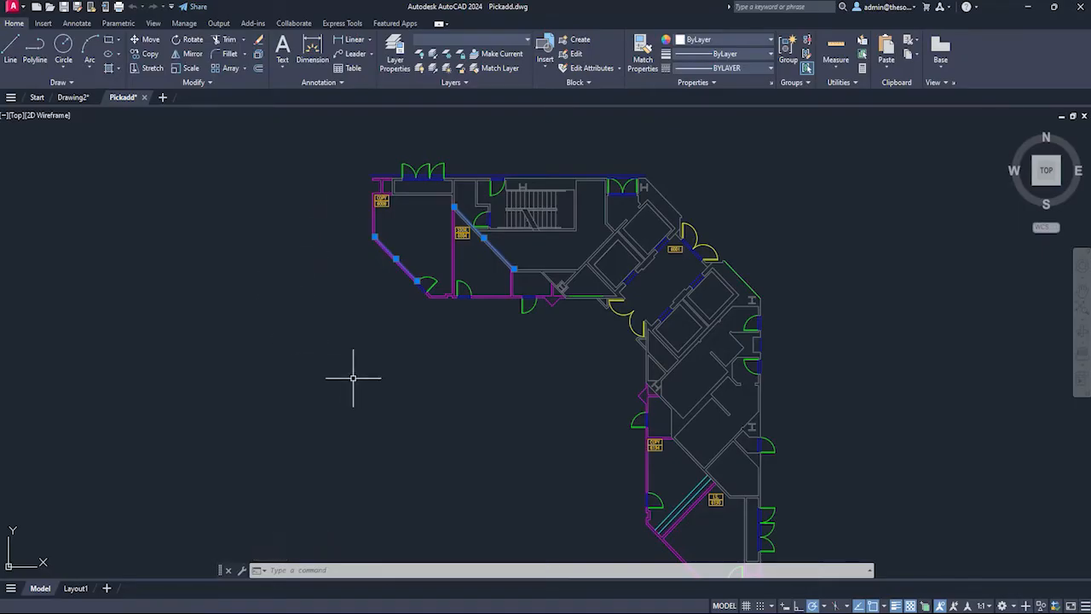
pyautogui.press('Escape')
pyautogui.write('PICKADD')
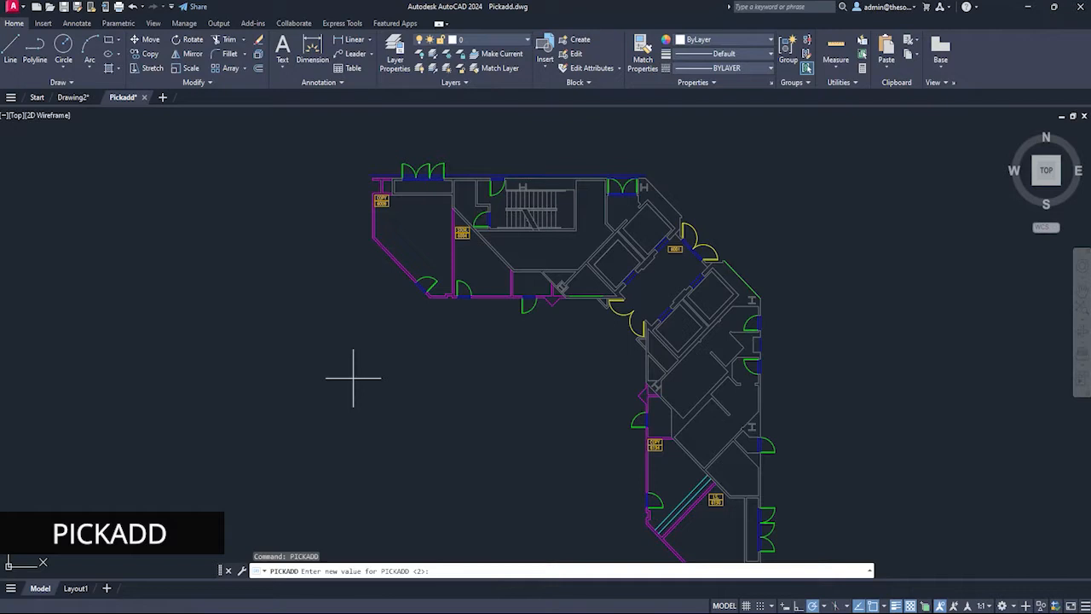
pyautogui.moveTo(443, 467)
pyautogui.write('0')
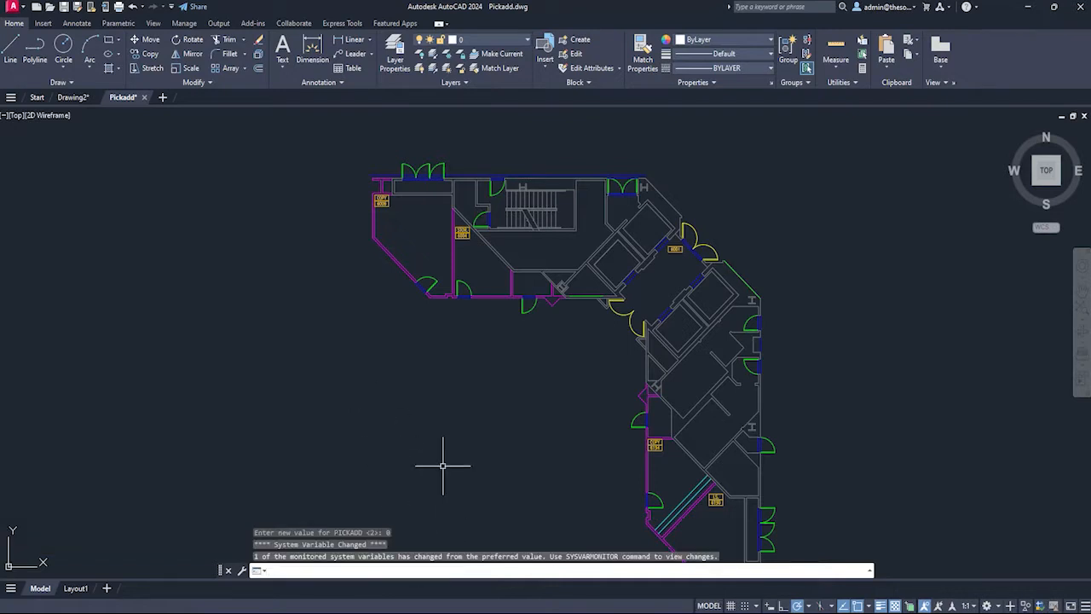
# - Test picking walls with PICKADD at 0, clear them, and start the PICKADD setting again
pyautogui.click(396, 264)
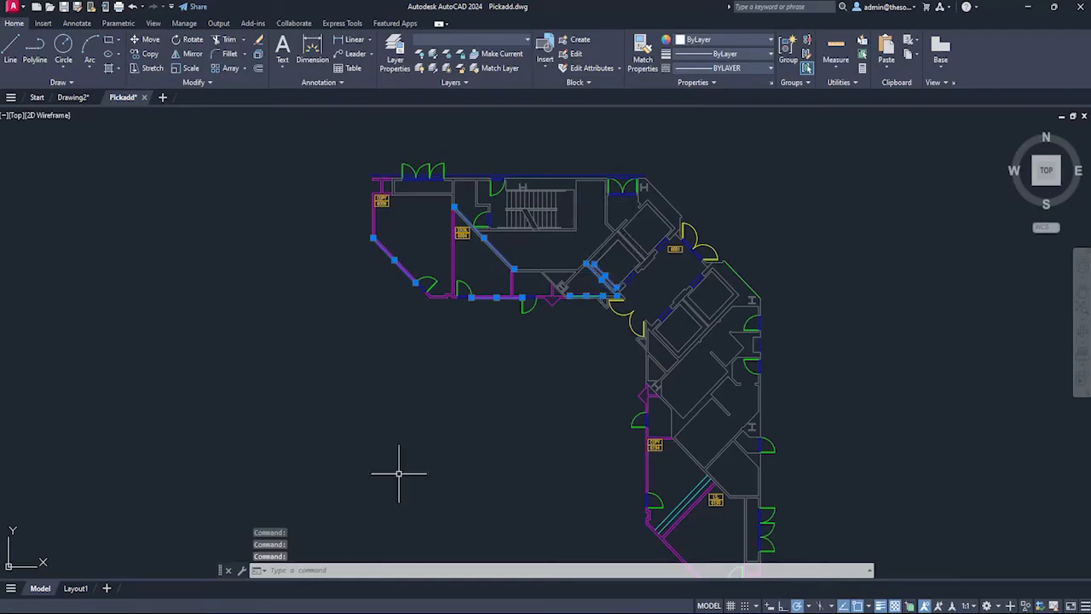
pyautogui.moveTo(486, 549)
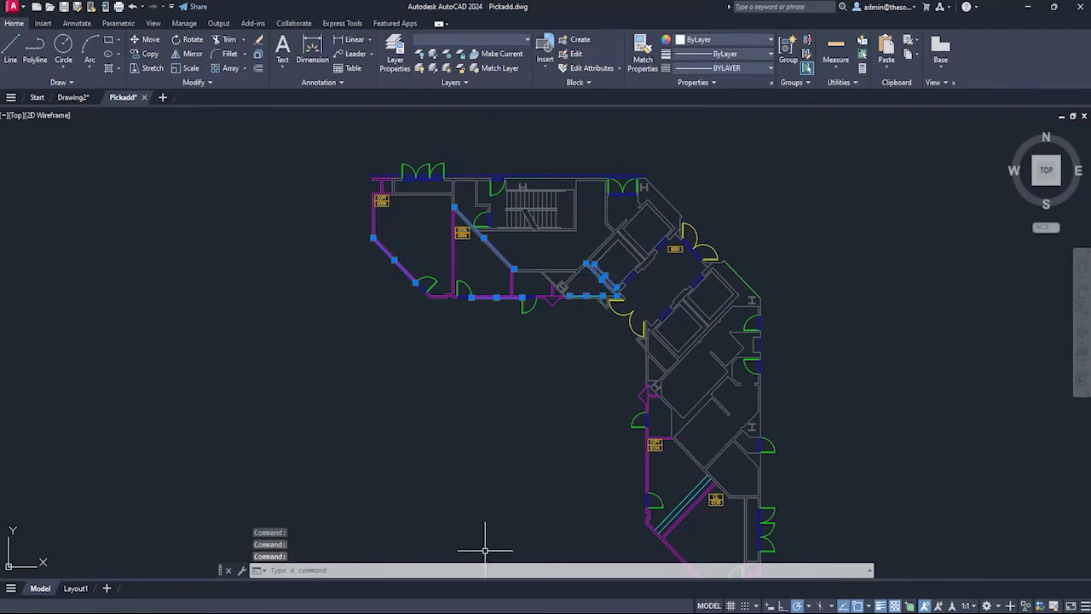
pyautogui.press('Escape')
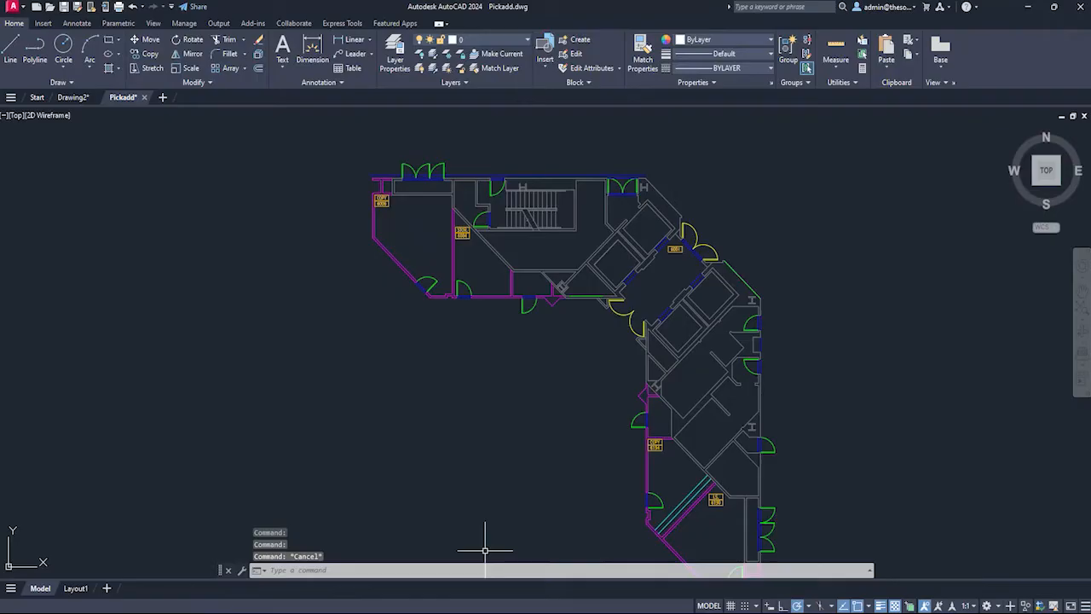
pyautogui.write('picka')
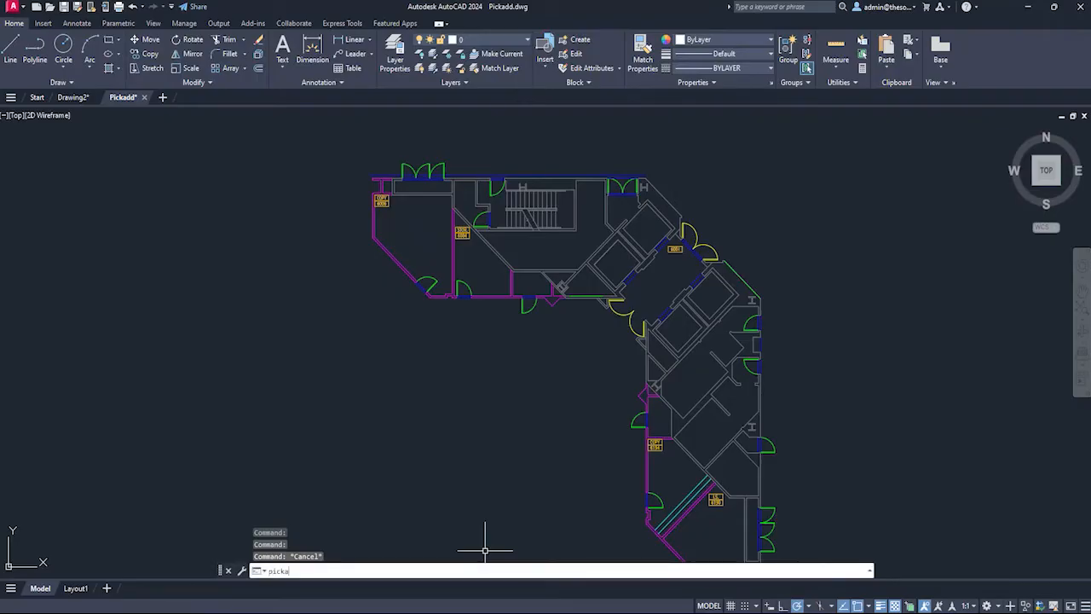
pyautogui.press('Return')
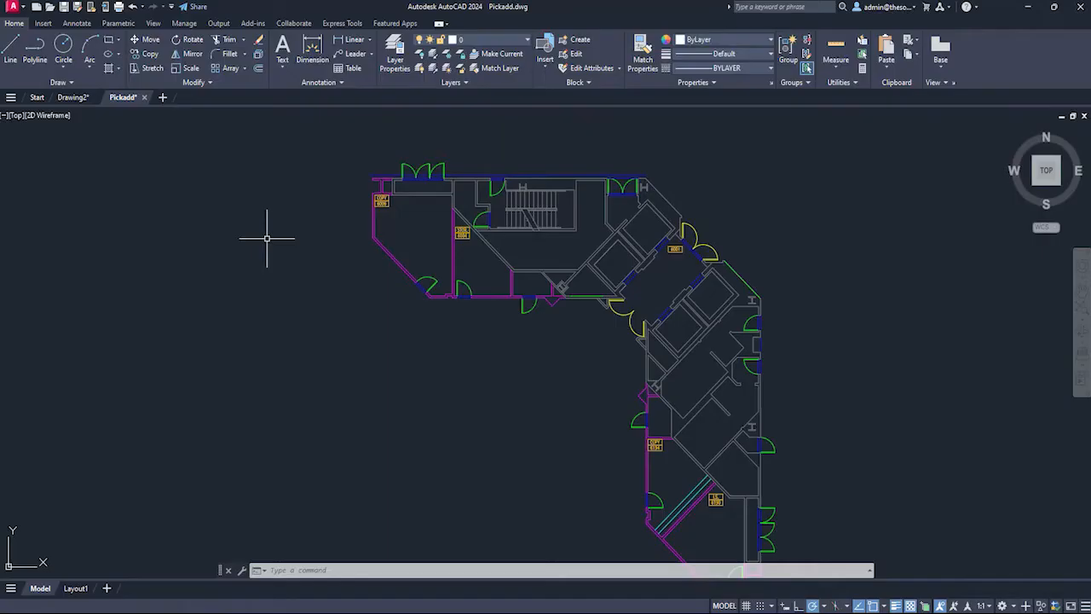
pyautogui.moveTo(293, 123)
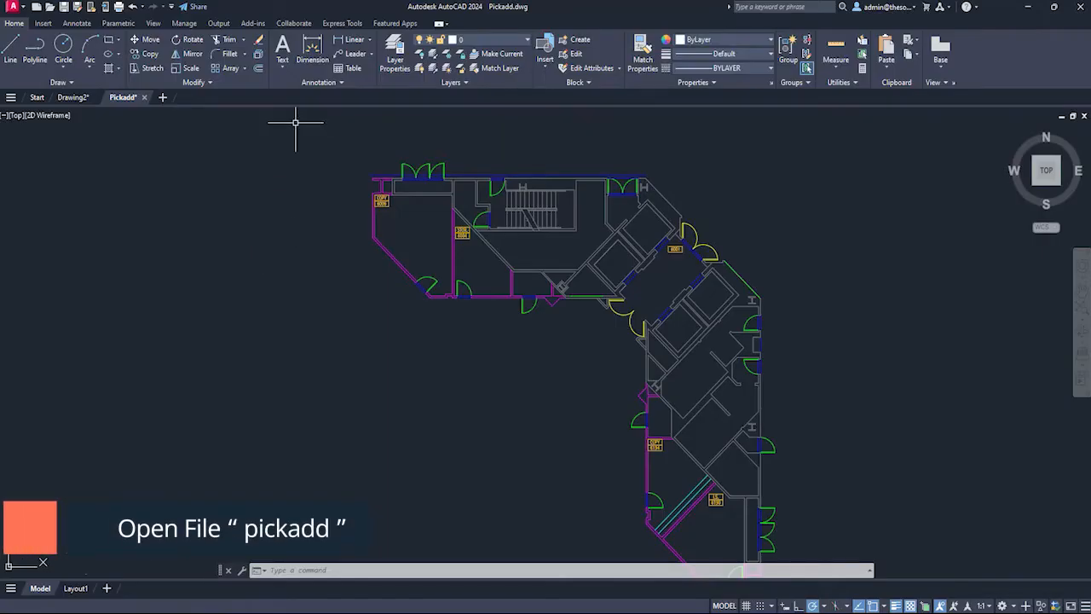
pyautogui.moveTo(320, 137)
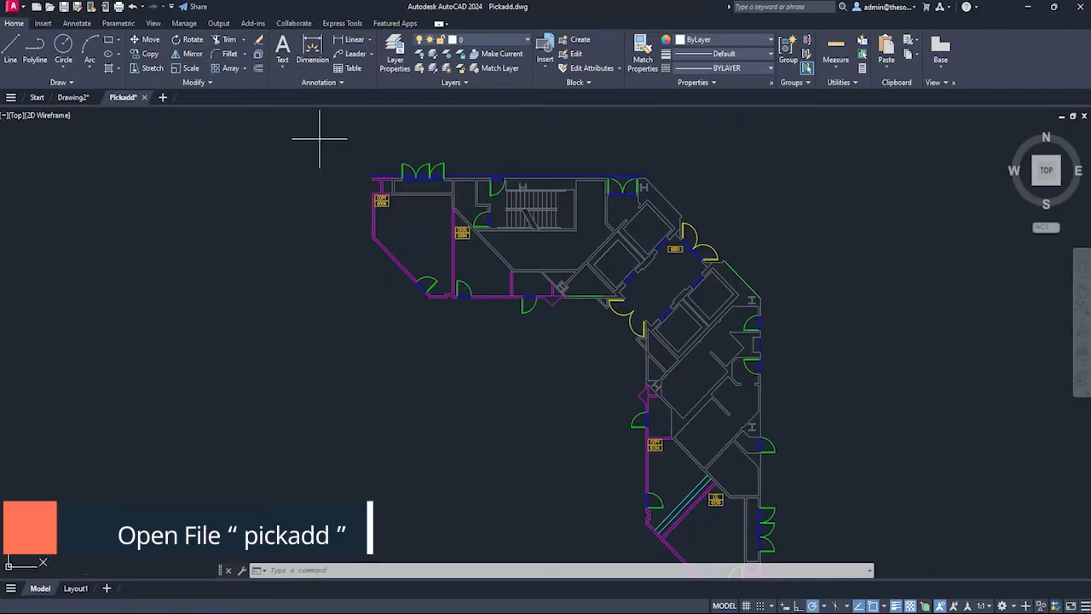
pyautogui.moveTo(321, 138); pyautogui.dragTo(589, 349)
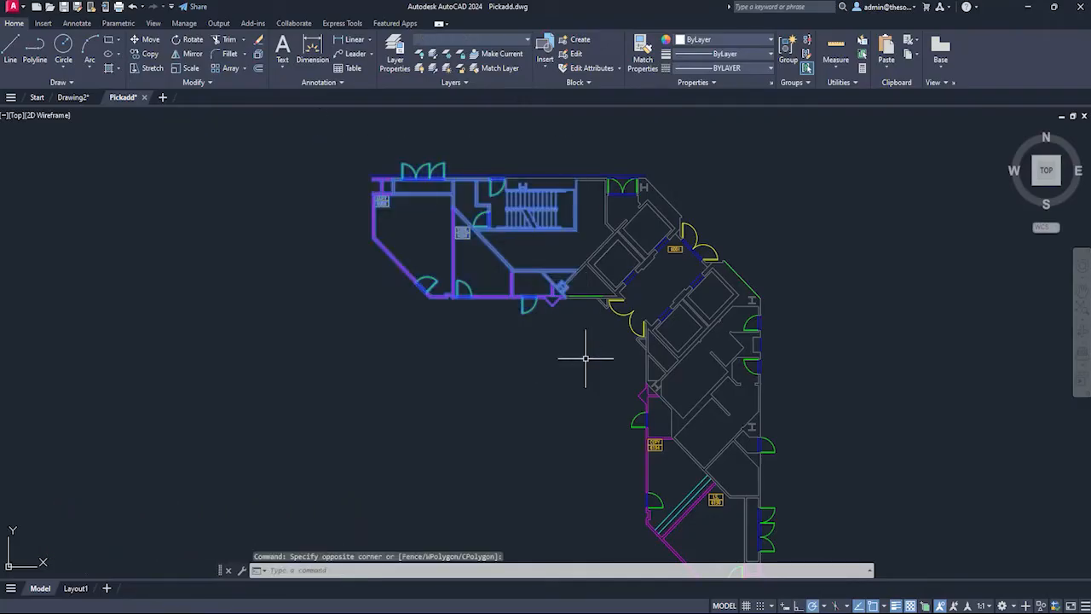
pyautogui.press('Escape')
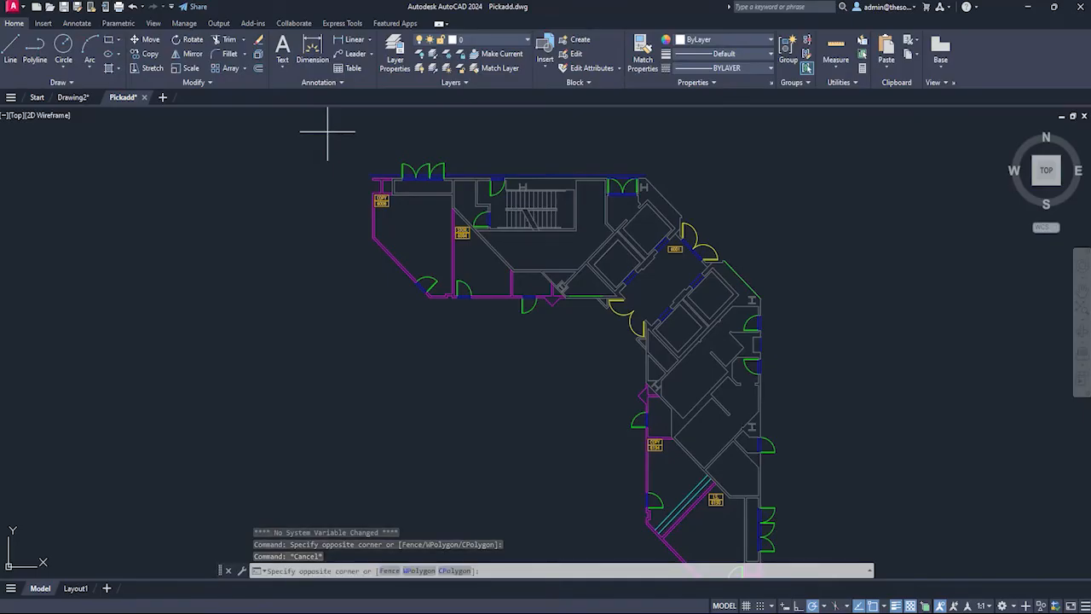
pyautogui.moveTo(327, 128); pyautogui.dragTo(372, 378)
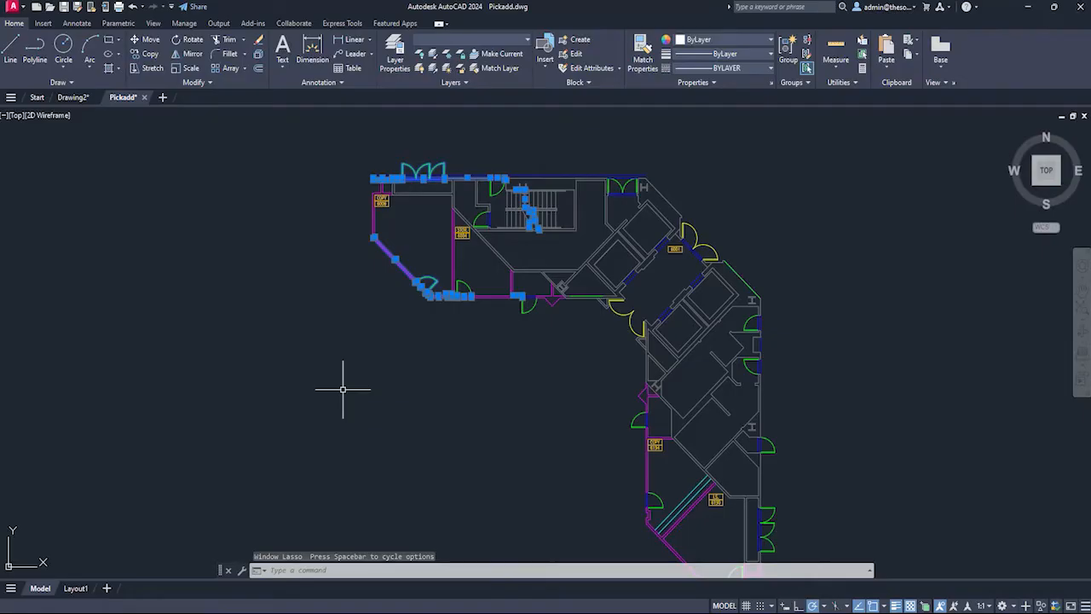
pyautogui.press('Escape')
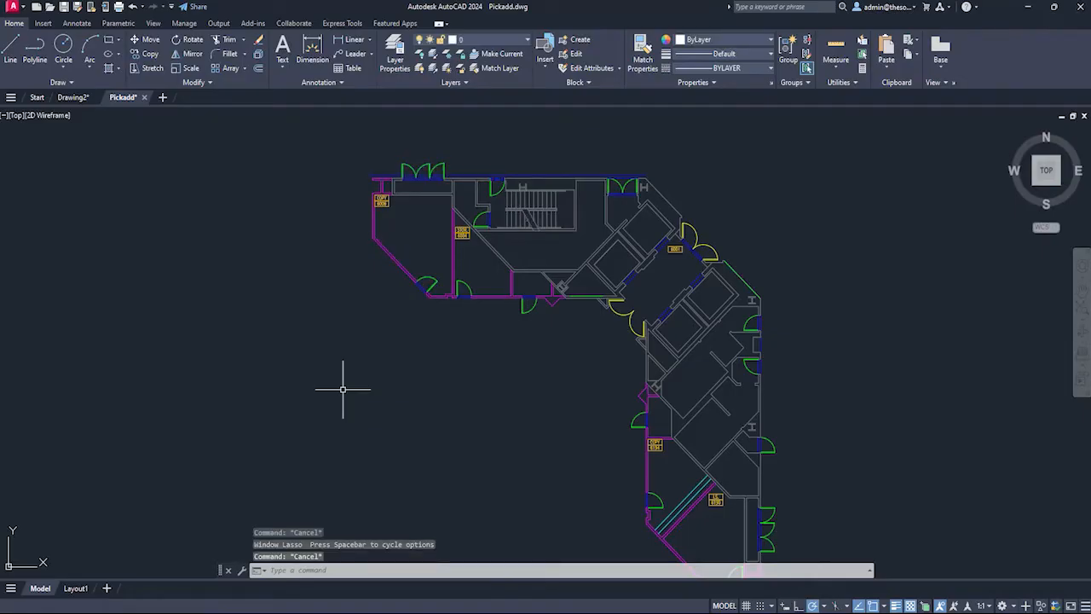
pyautogui.rightClick(341, 389)
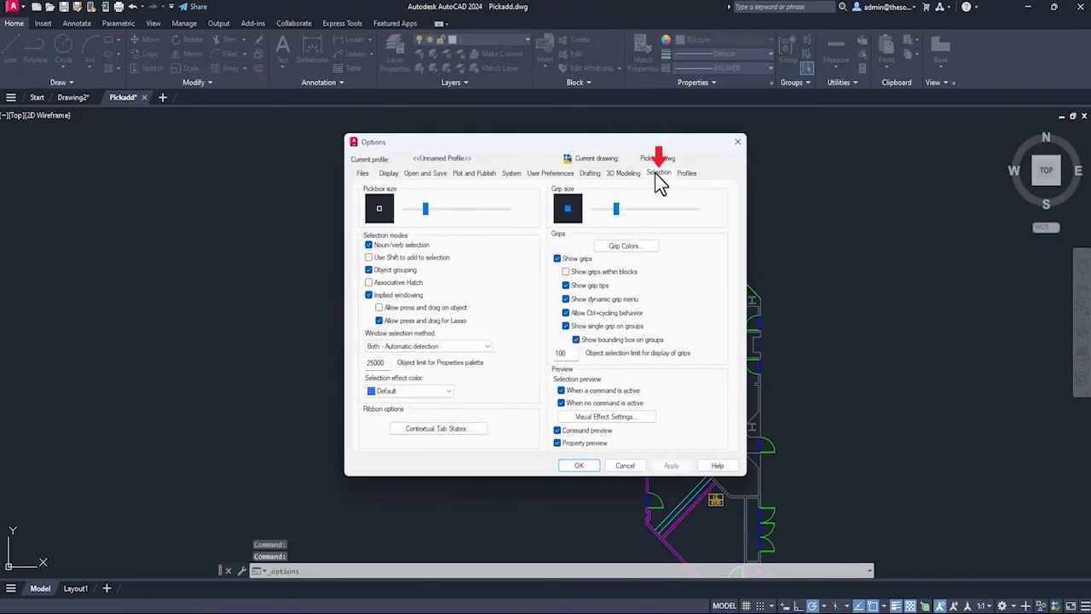
# - In Options > Selection, turn off press-and-drag for lasso and try a window selection
pyautogui.click(379, 320)
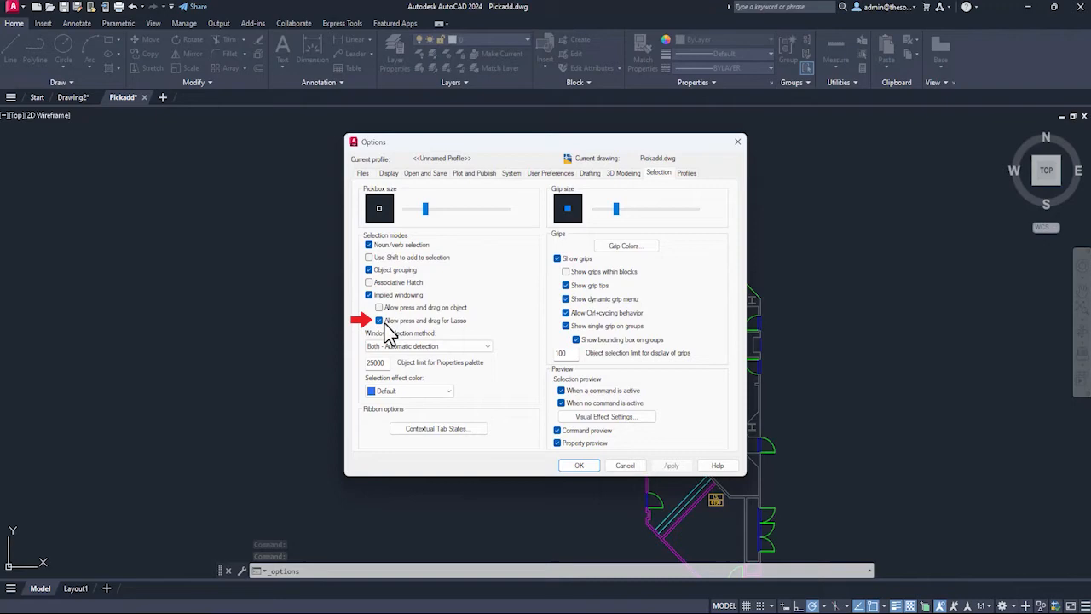
pyautogui.click(379, 321)
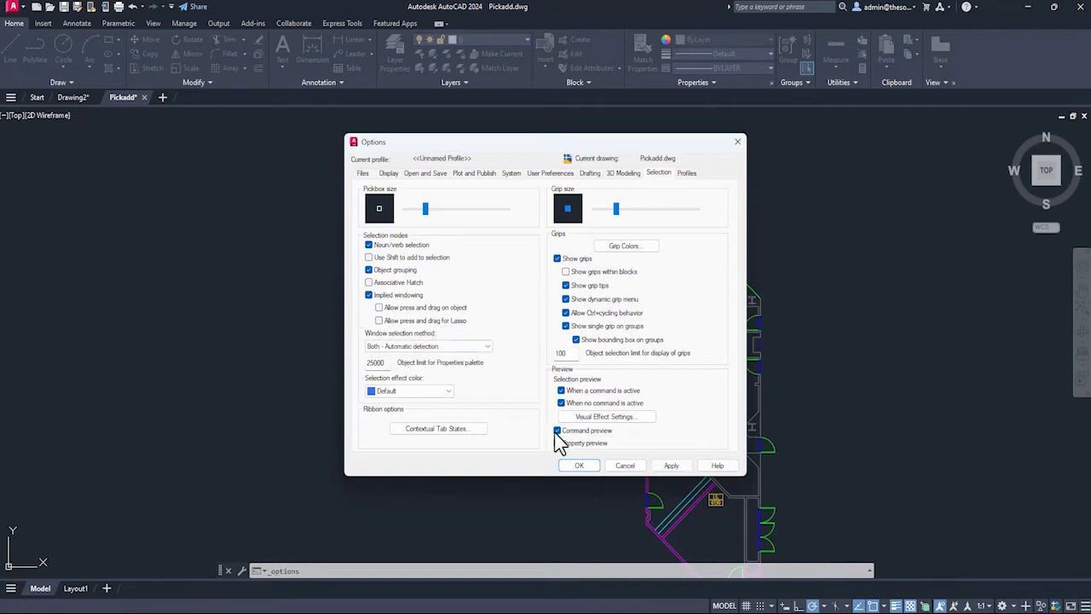
pyautogui.click(580, 465)
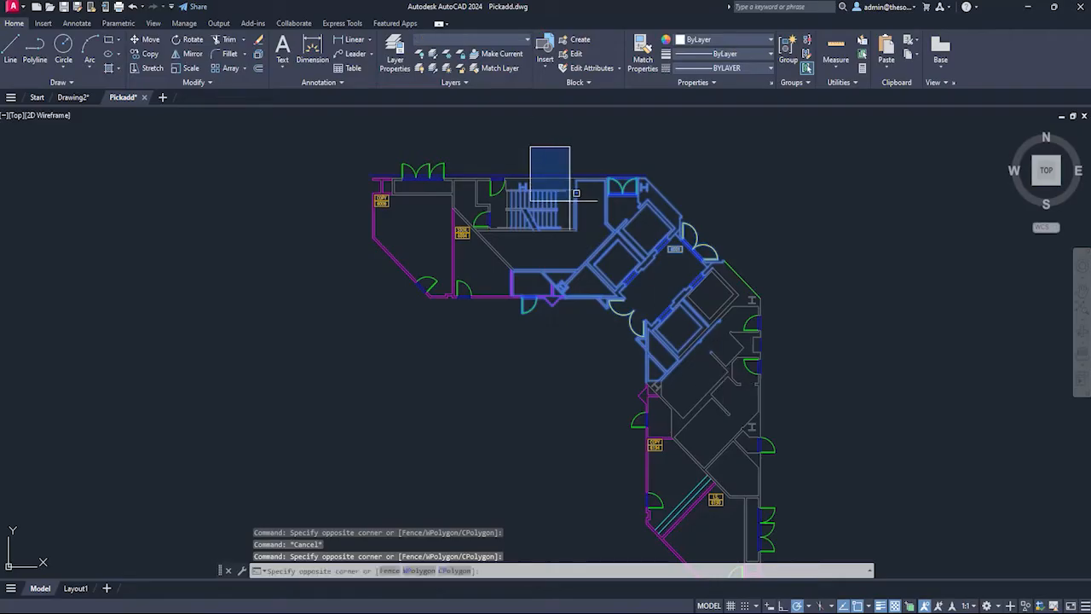
pyautogui.press('Escape')
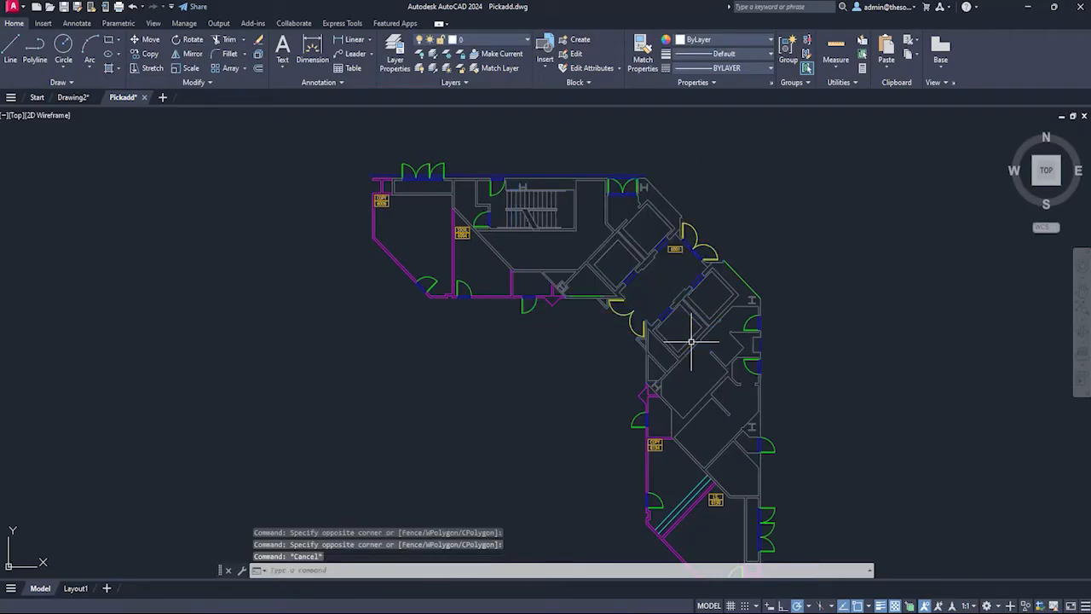
pyautogui.moveTo(663, 351)
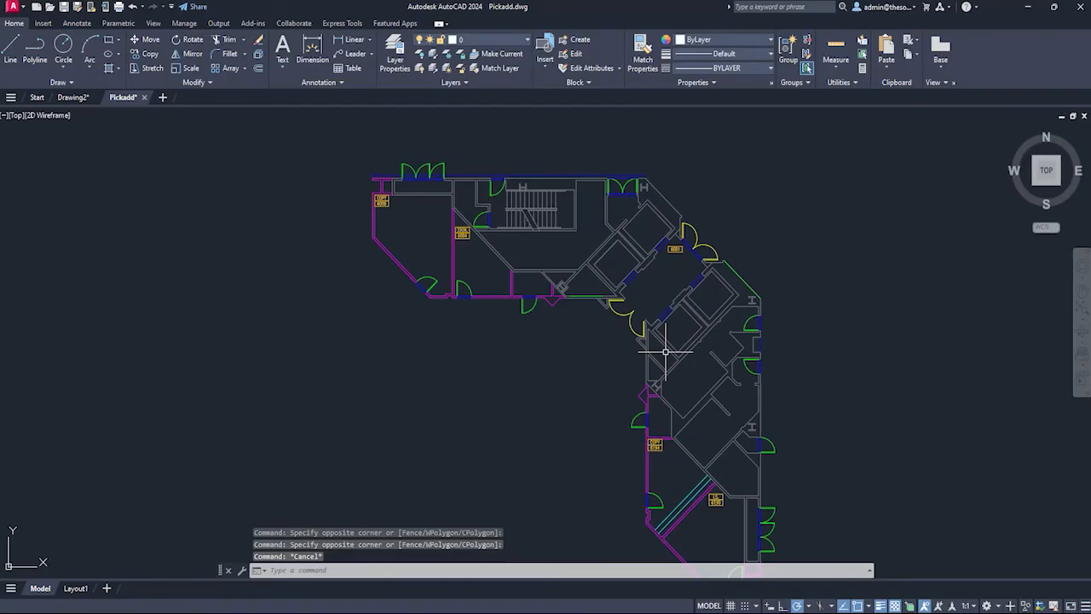
# - Reopen Options and turn press-and-drag on objects and for lasso back on
pyautogui.rightClick(665, 351)
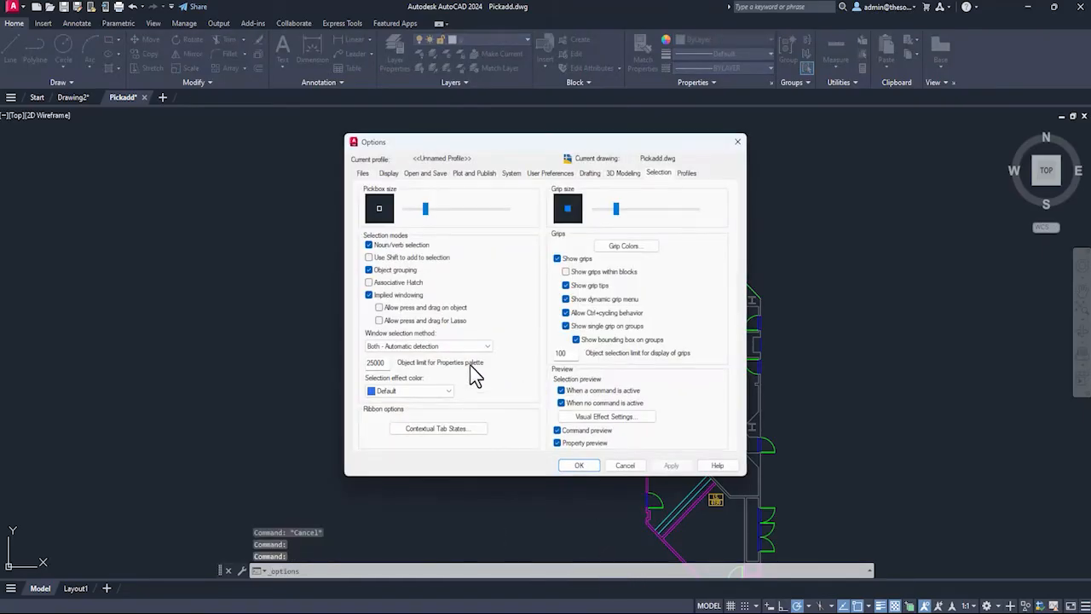
pyautogui.click(378, 321)
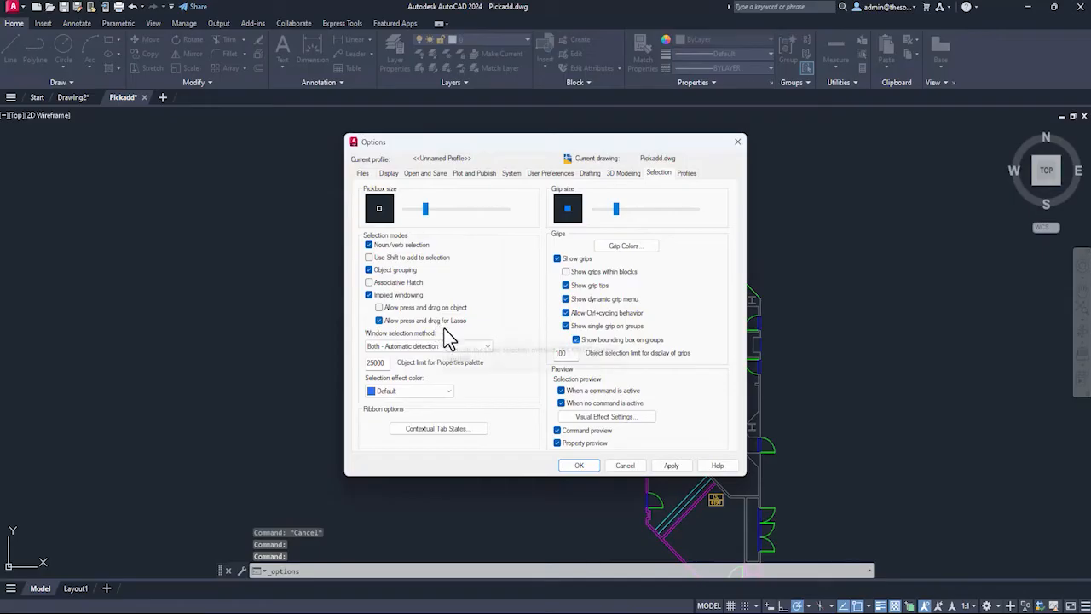
pyautogui.click(579, 465)
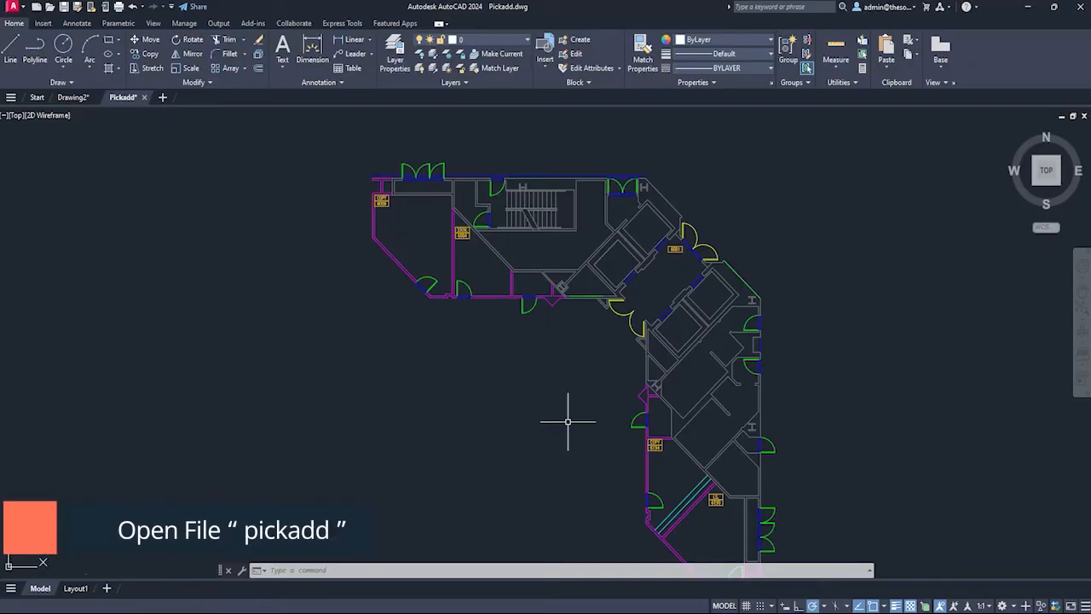
pyautogui.moveTo(566, 421); pyautogui.dragTo(498, 379)
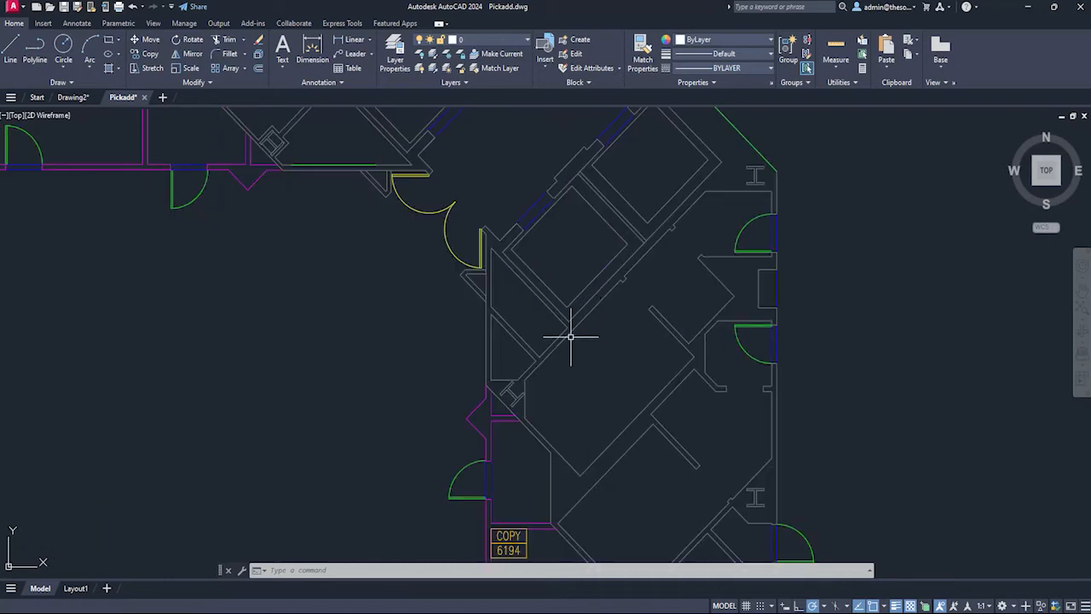
pyautogui.click(571, 338)
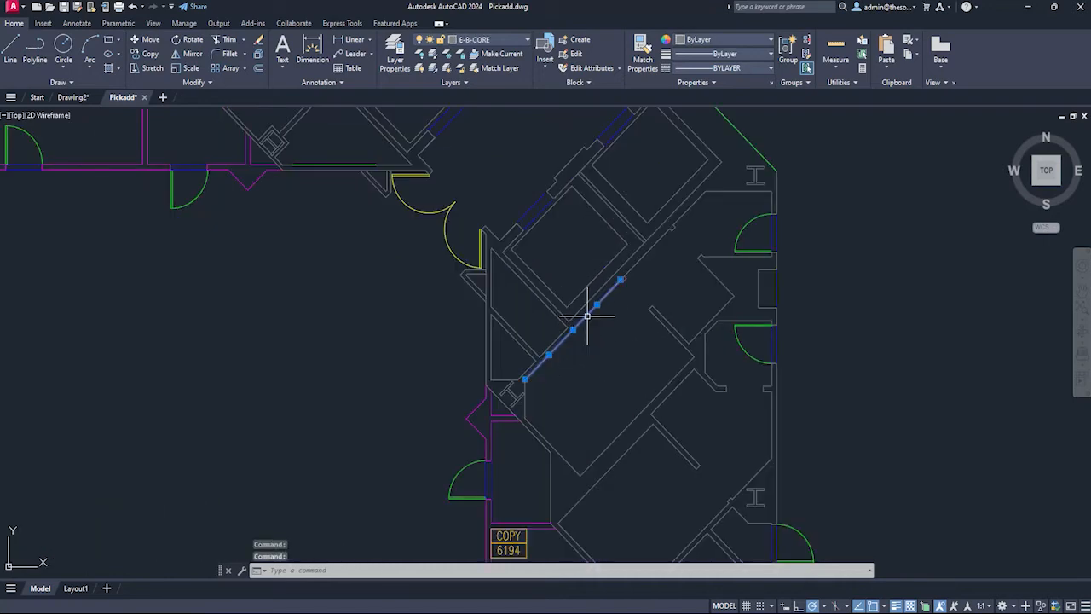
pyautogui.moveTo(623, 290)
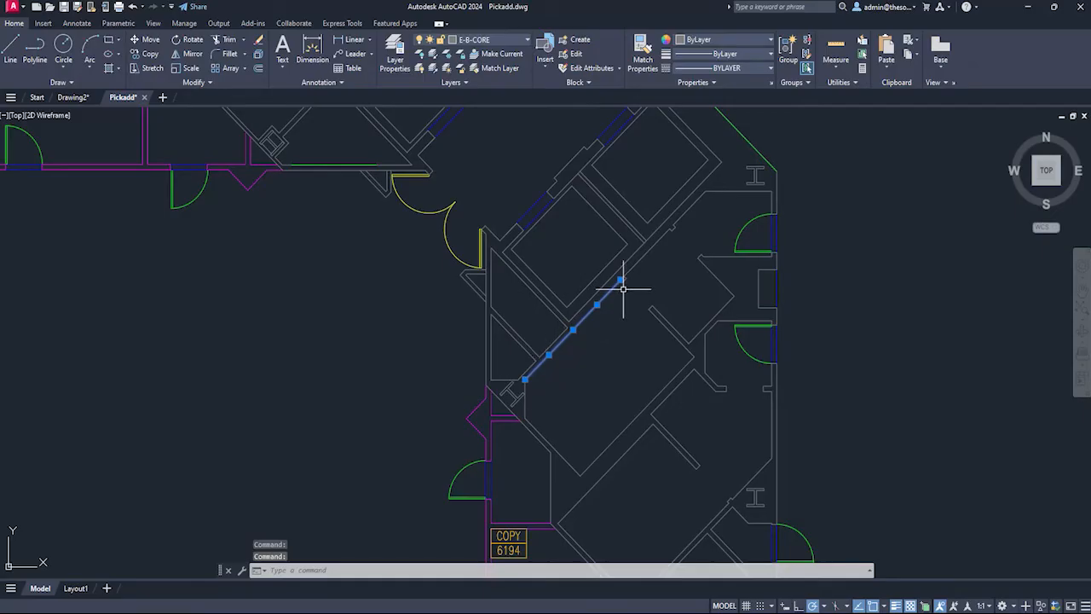
pyautogui.press('Escape')
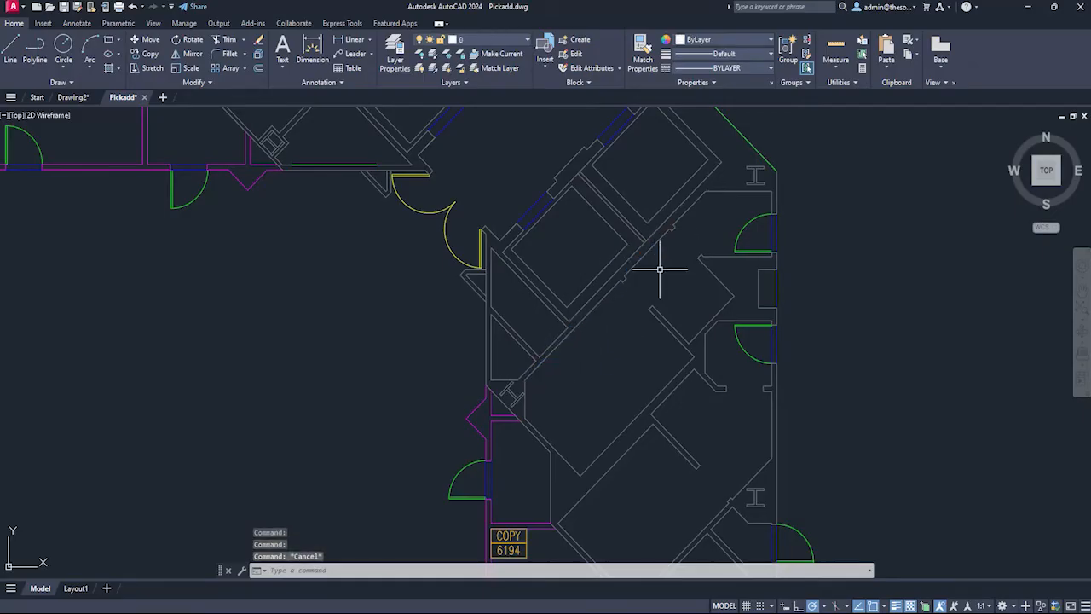
pyautogui.moveTo(661, 269); pyautogui.dragTo(554, 290)
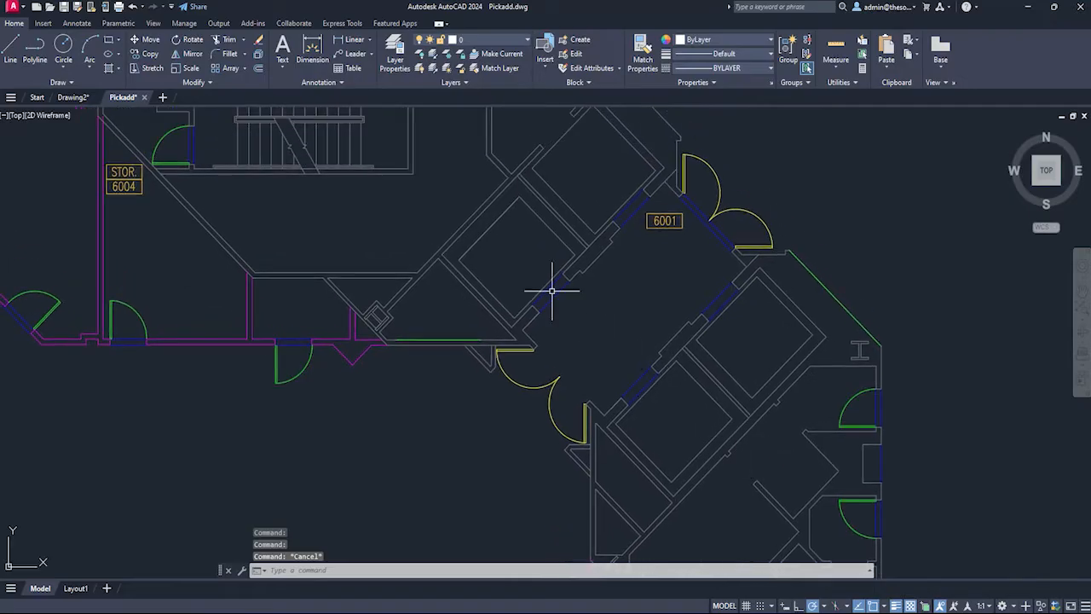
pyautogui.moveTo(475, 237)
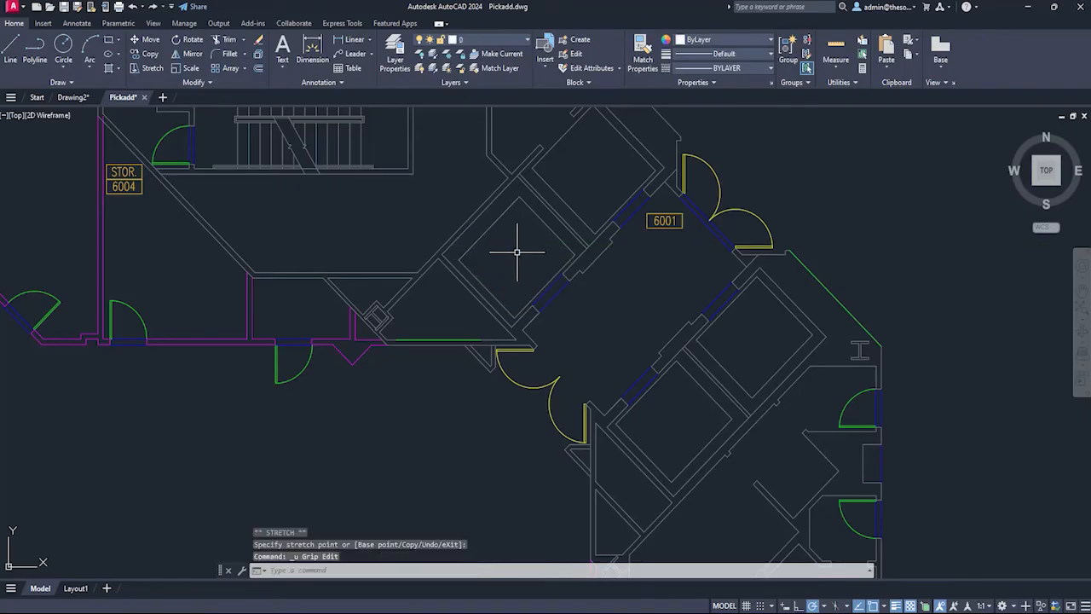
pyautogui.press('ctrl+z')
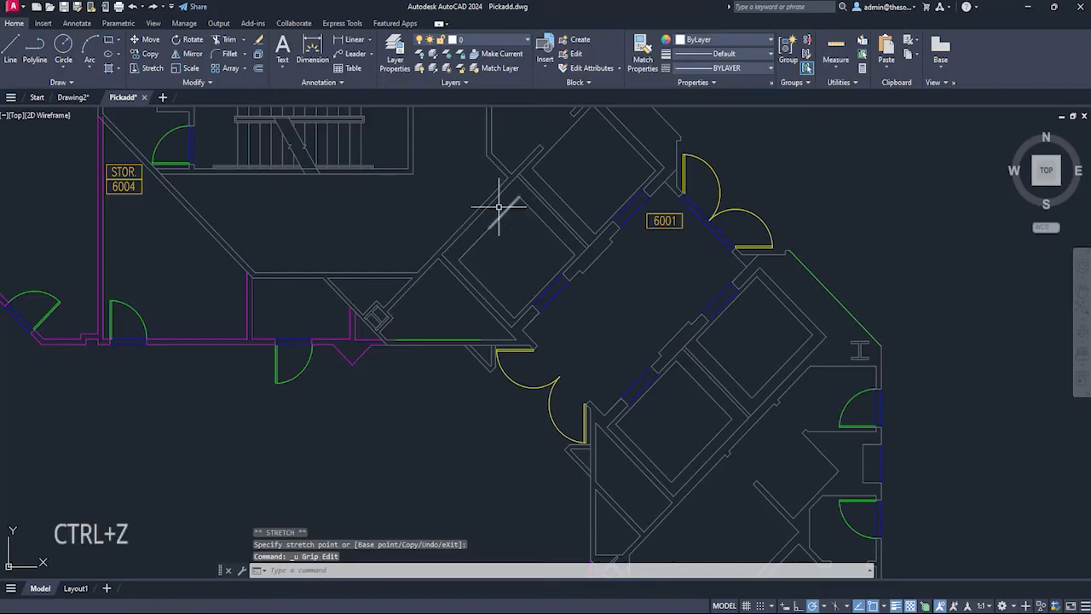
pyautogui.press('ctrl+z')
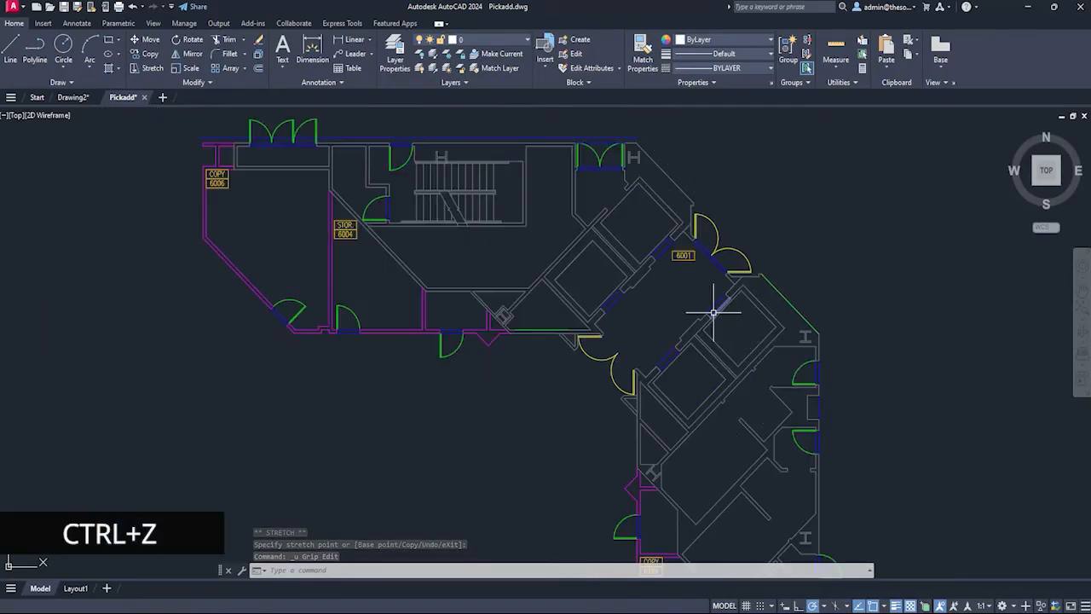
pyautogui.press('ctrl+z')
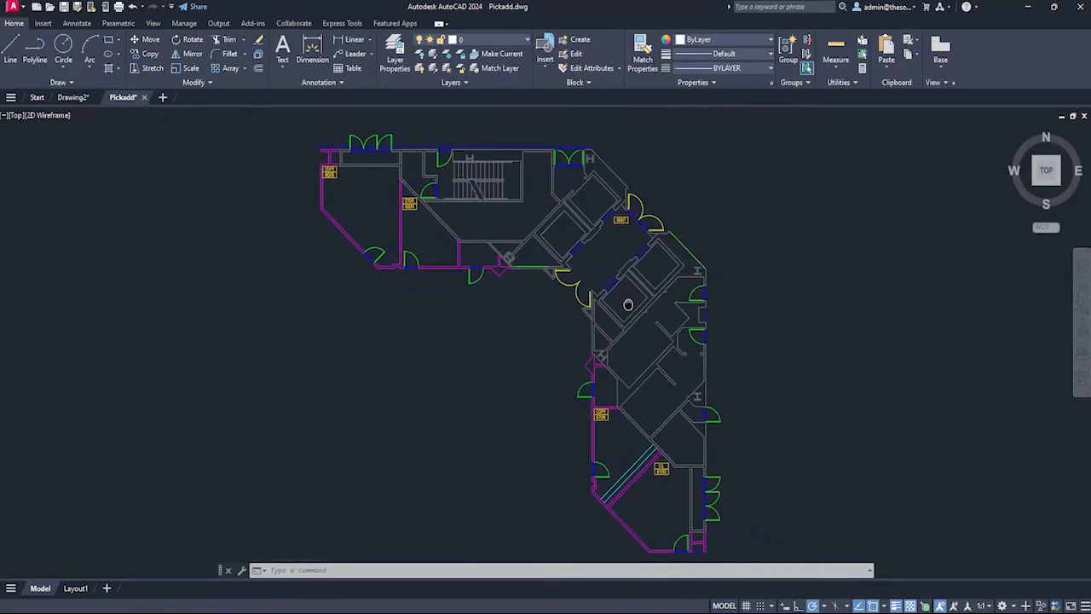
pyautogui.moveTo(803, 294)
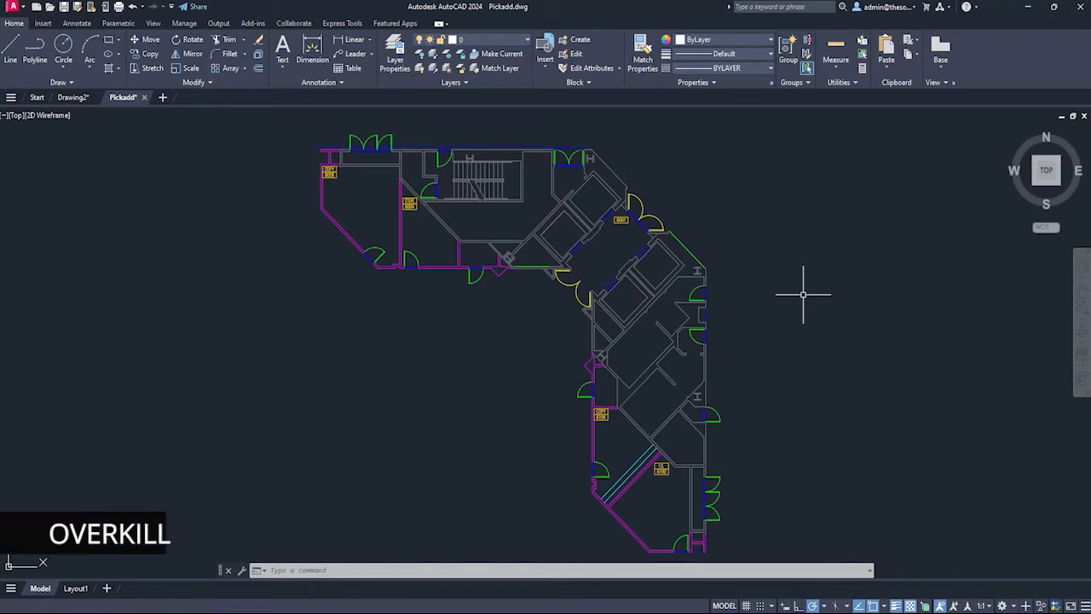
# - Run OVERKILL on all objects to delete the 4 duplicate and 3 overlapping ones
pyautogui.write('OVERKILL')
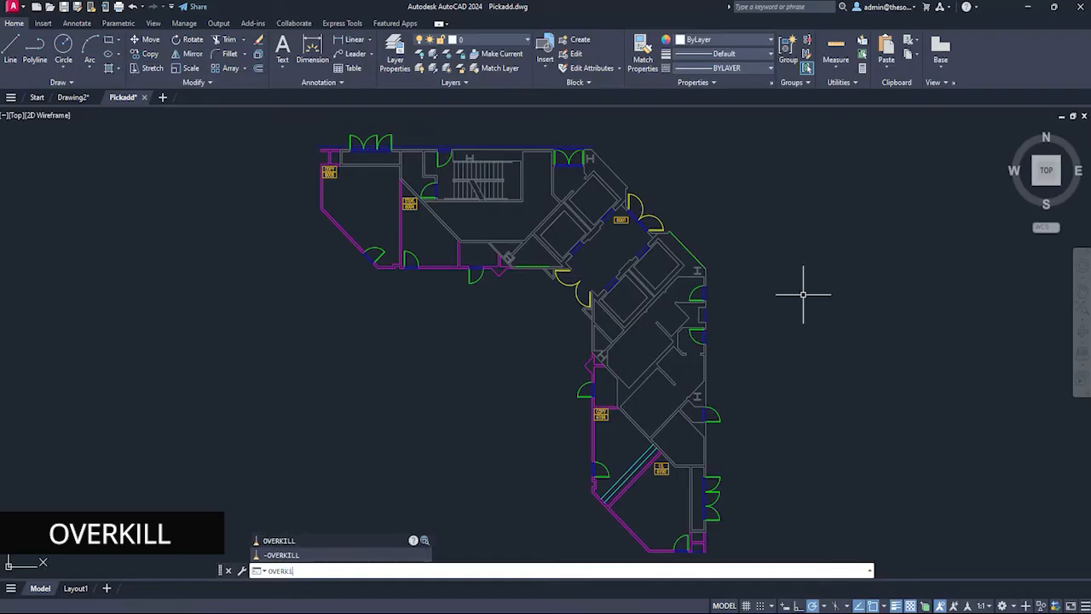
pyautogui.press('Return')
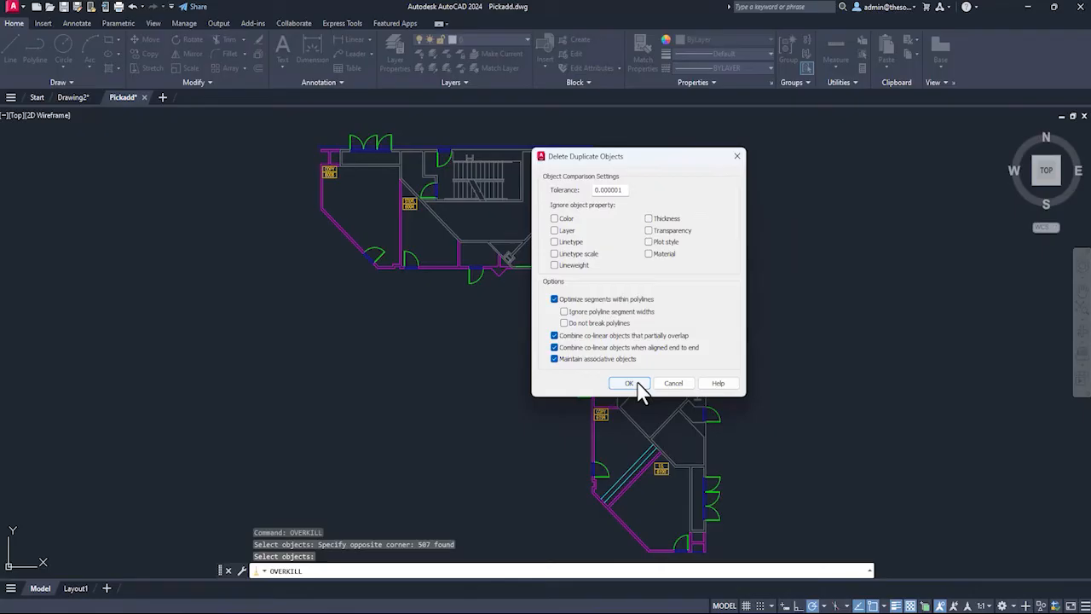
pyautogui.click(629, 382)
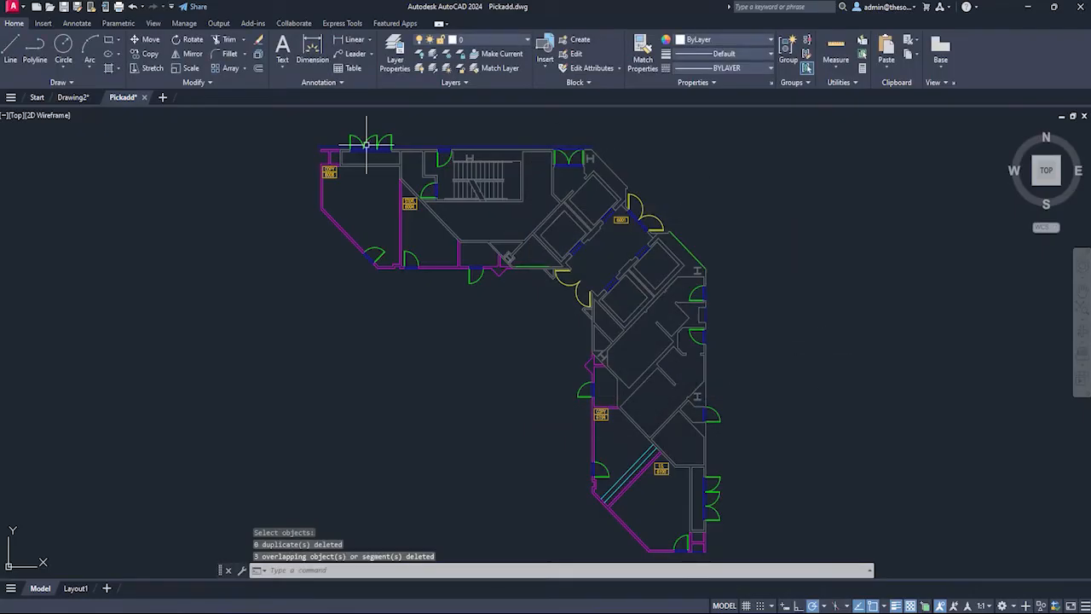
pyautogui.scroll(3)
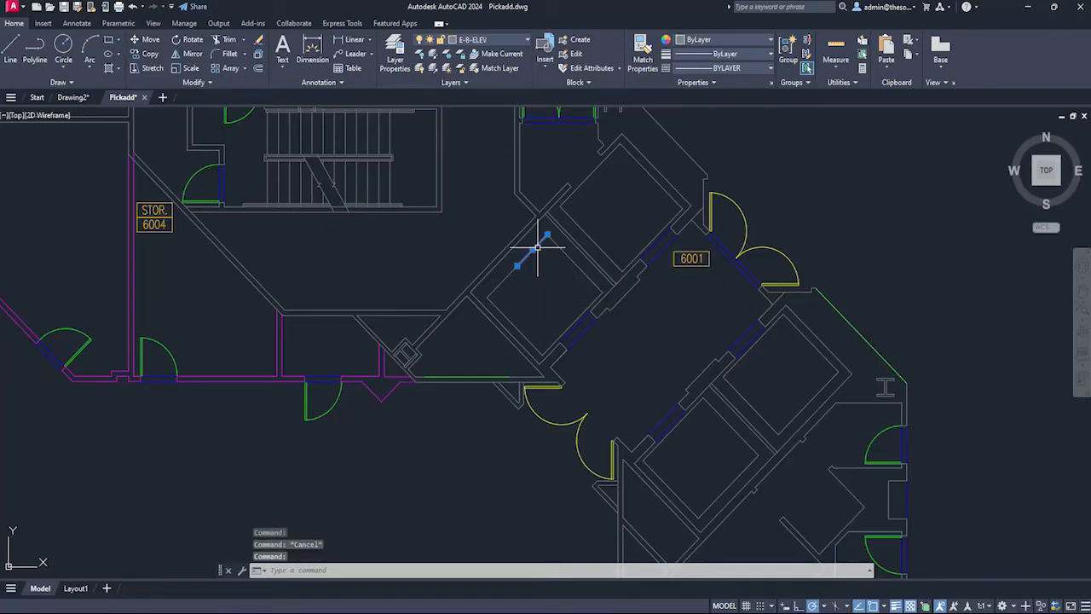
pyautogui.moveTo(547, 271)
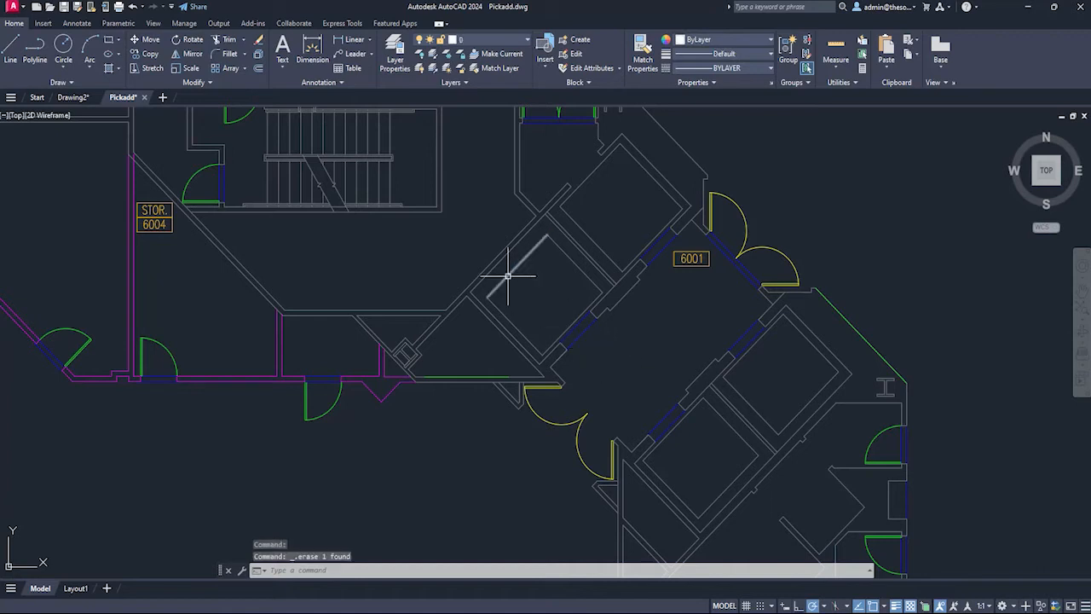
pyautogui.moveTo(508, 273)
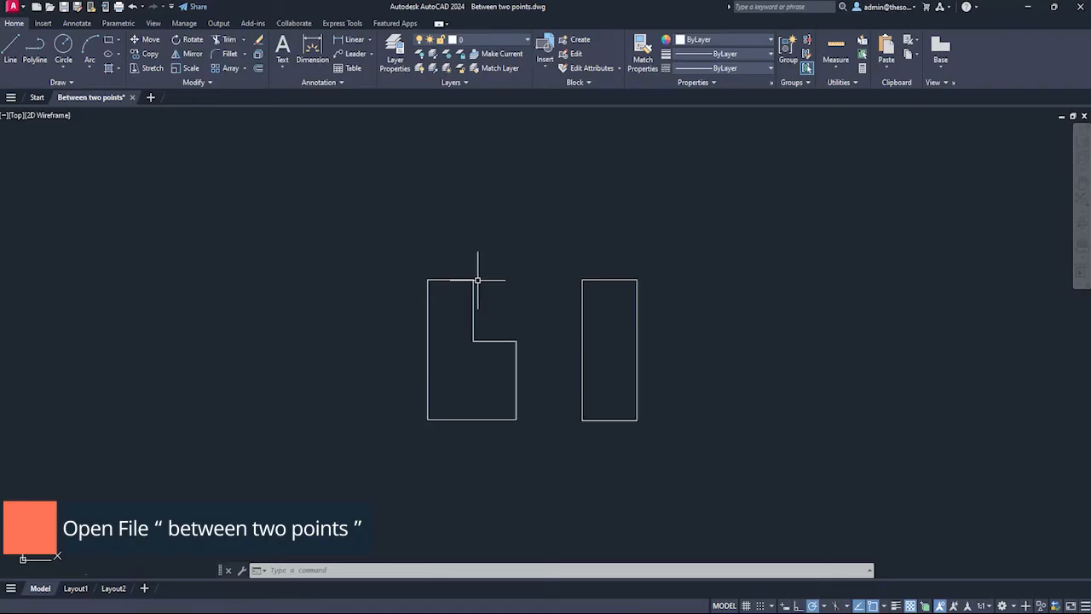
pyautogui.moveTo(556, 304)
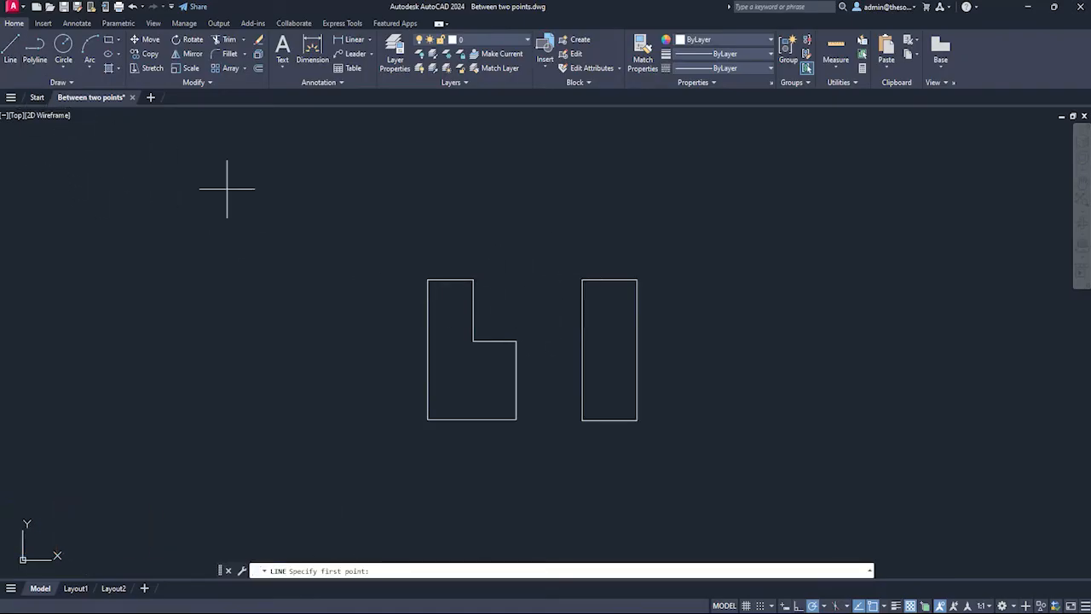
# - Briefly try the circle command in the Between two points drawing
pyautogui.click(576, 281)
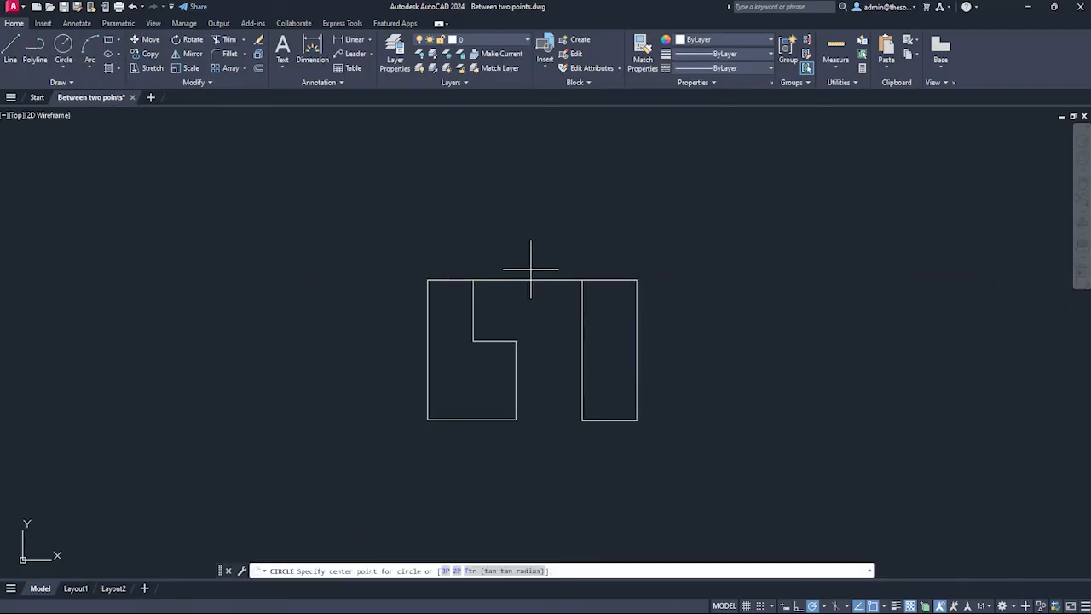
pyautogui.click(529, 283)
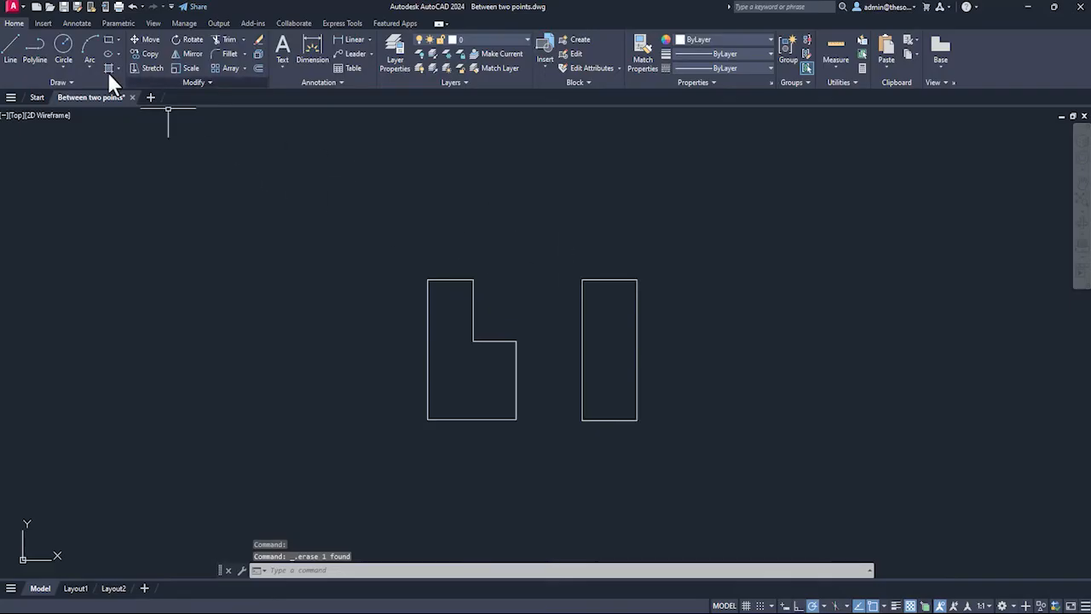
# - Draw a circle centred with Mid Between 2 Points on the top corners, then set its radius
pyautogui.click(63, 47)
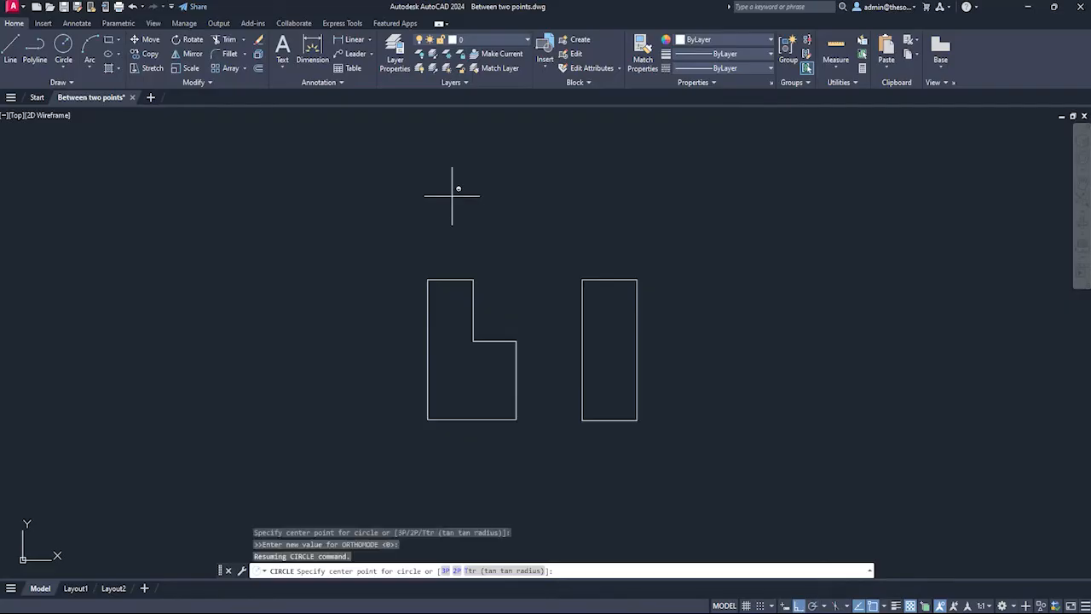
pyautogui.rightClick(452, 196)
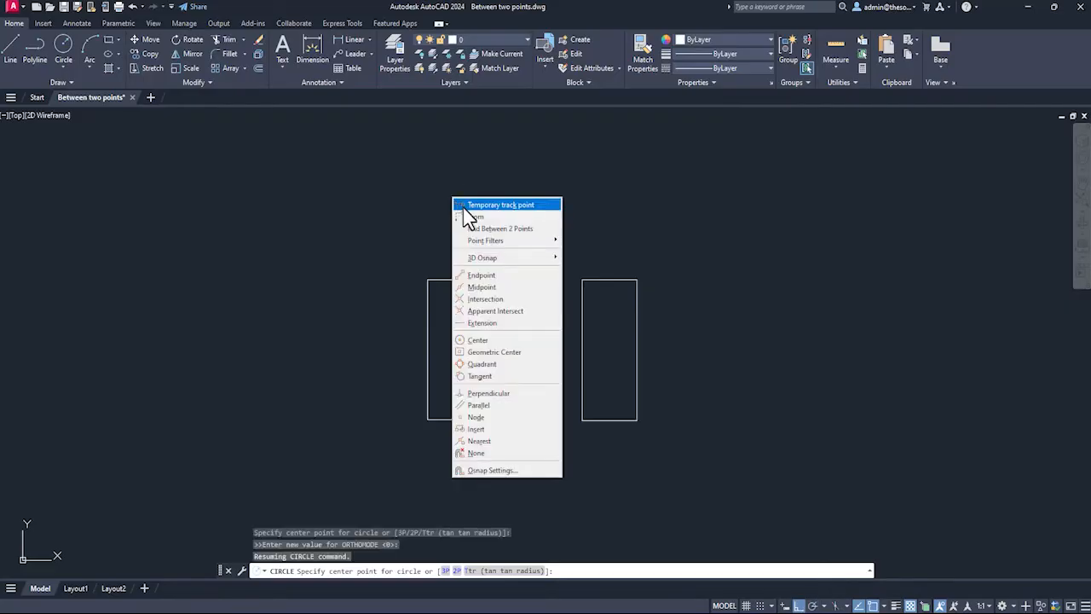
pyautogui.moveTo(498, 228)
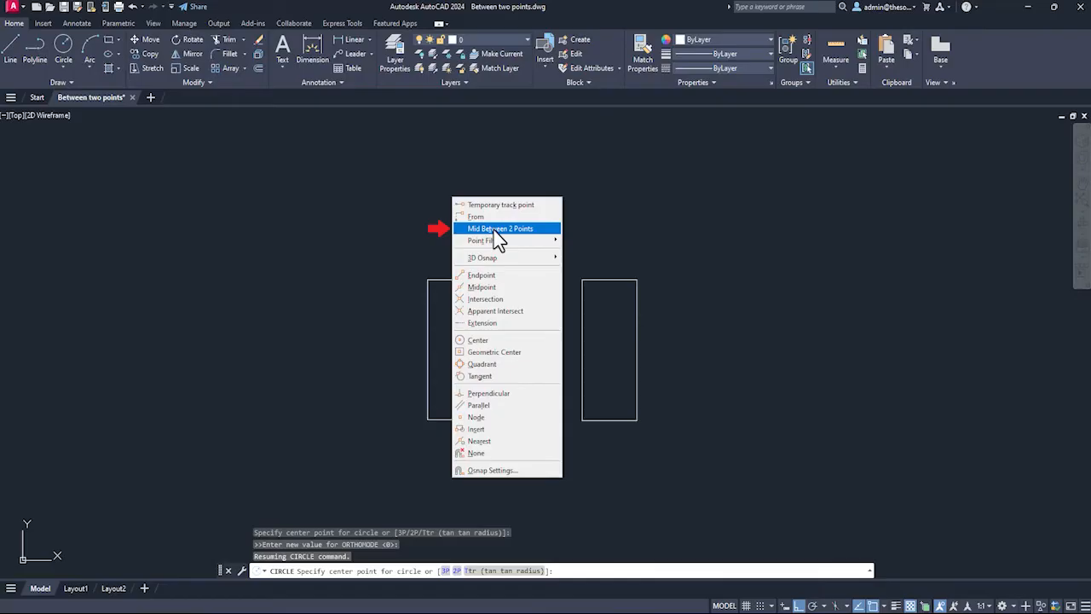
pyautogui.click(499, 229)
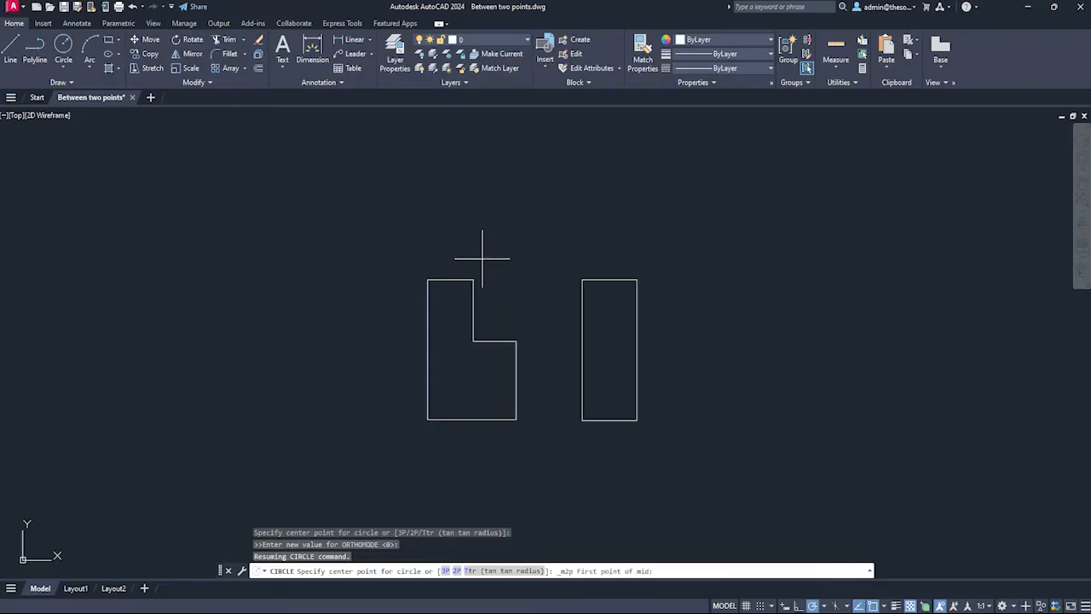
pyautogui.click(583, 279)
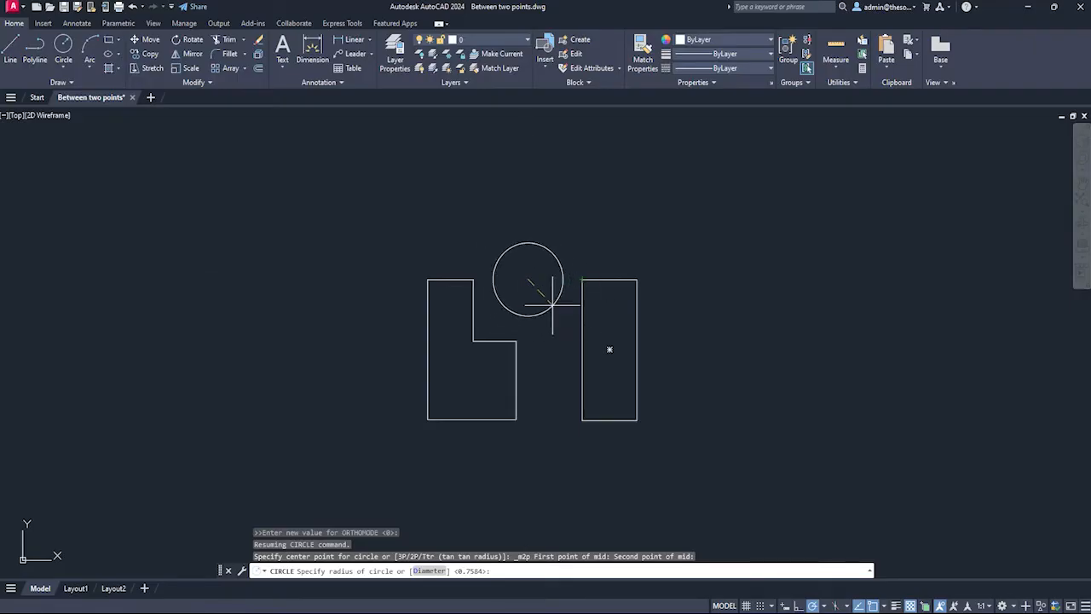
pyautogui.click(733, 409)
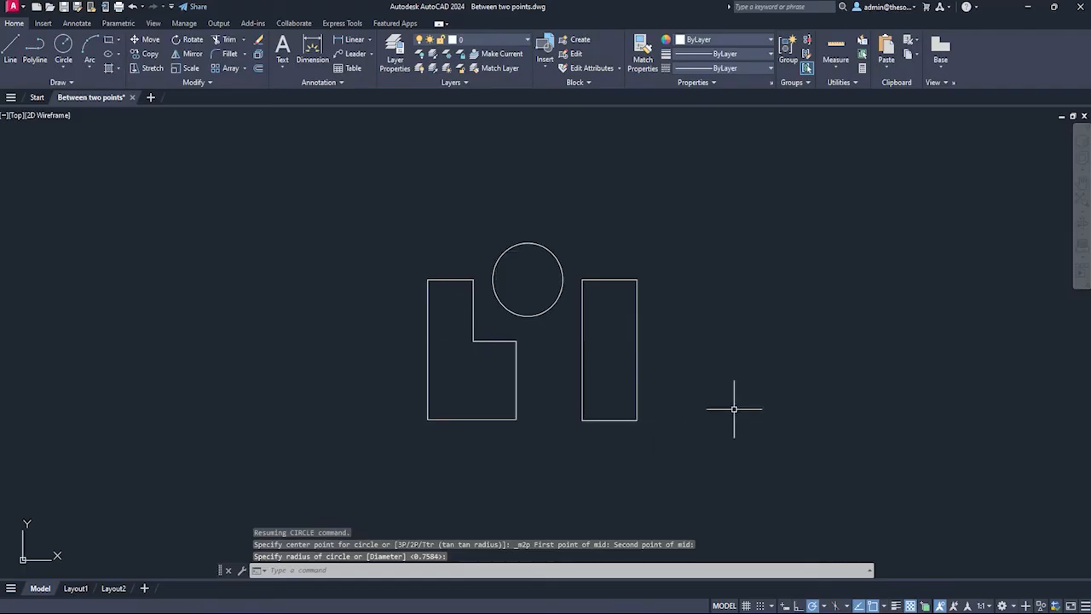
pyautogui.moveTo(587, 282)
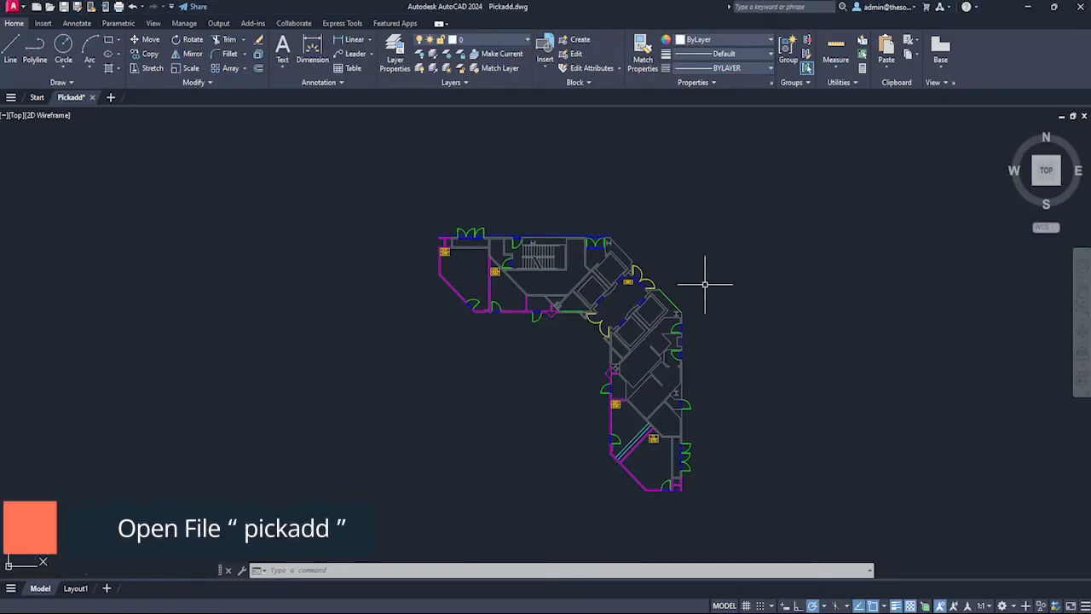
pyautogui.moveTo(474, 303)
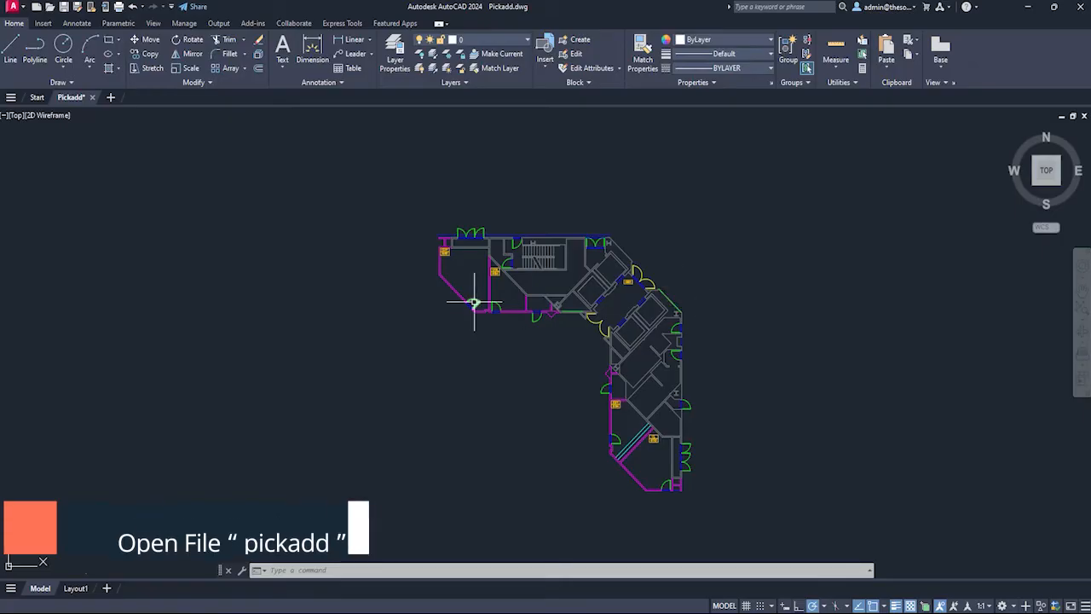
pyautogui.moveTo(603, 426)
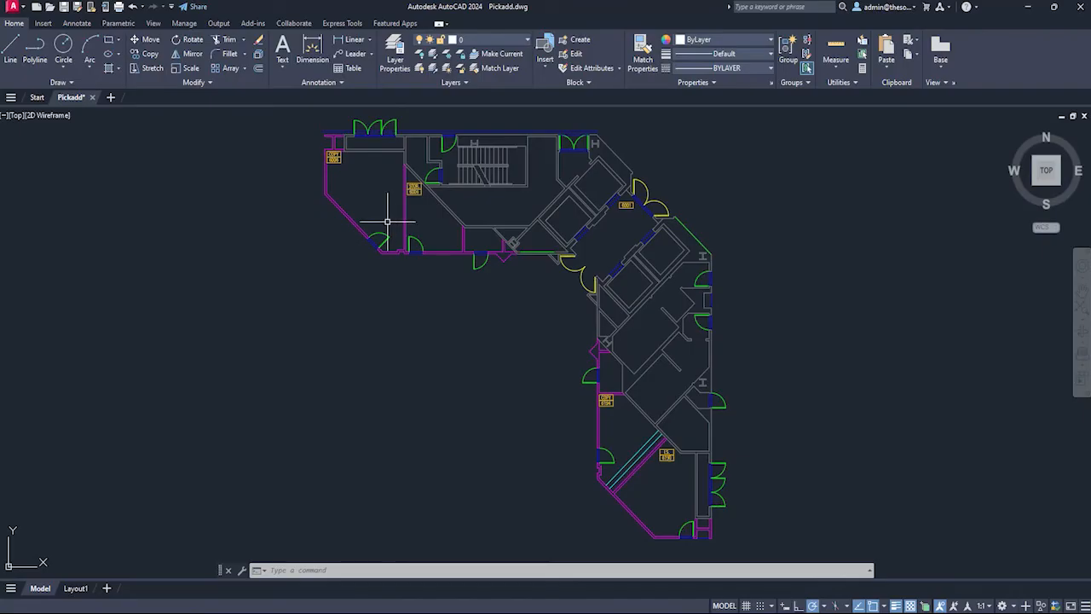
pyautogui.moveTo(382, 239)
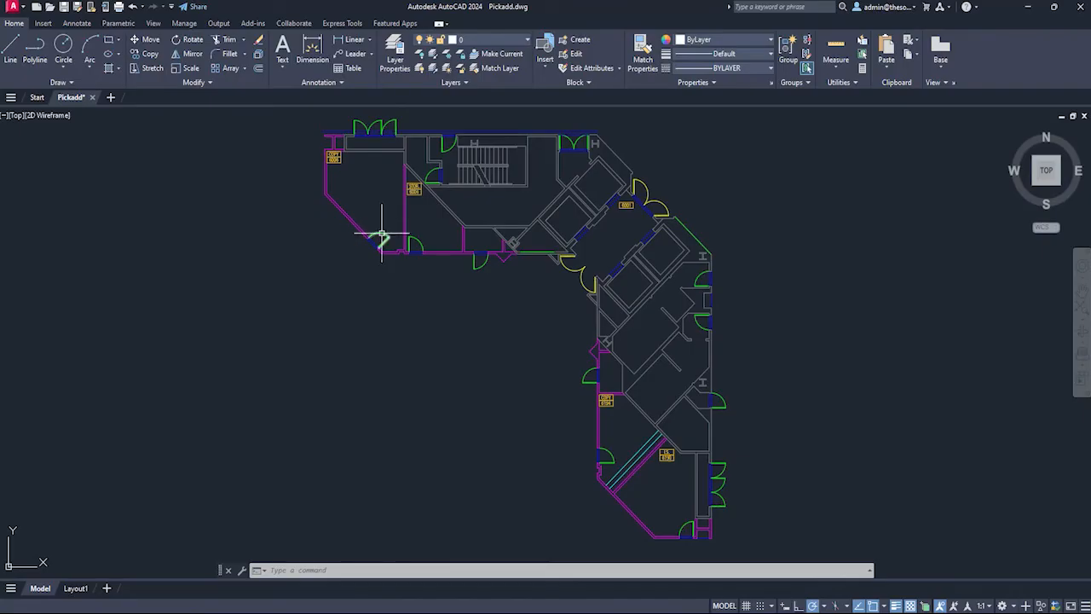
# - Use Select Similar on a chosen wall to select every matching wall in the floor plan
pyautogui.rightClick(378, 239)
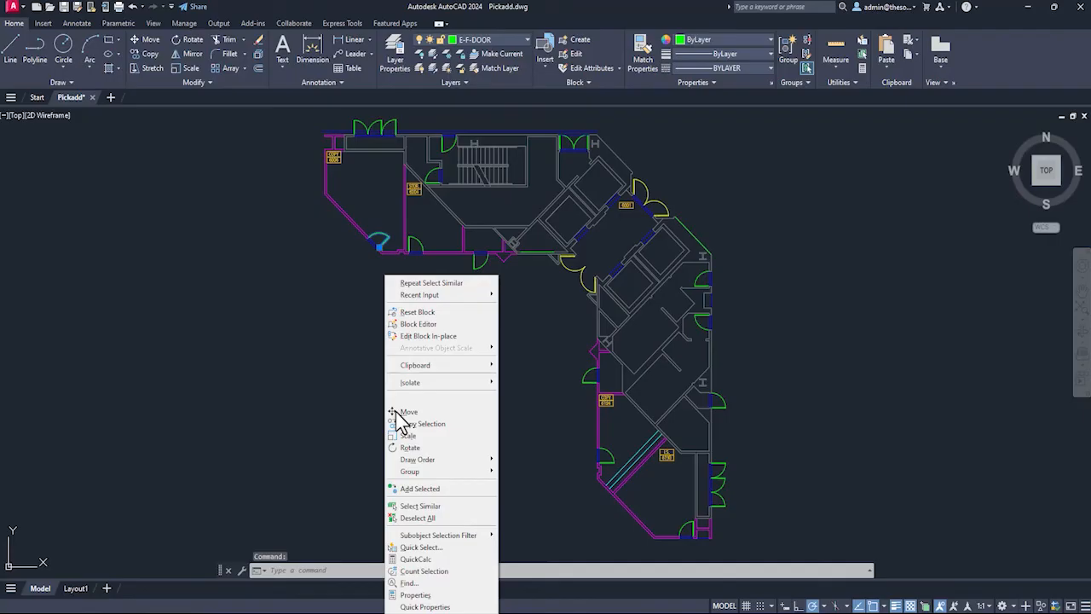
pyautogui.click(419, 505)
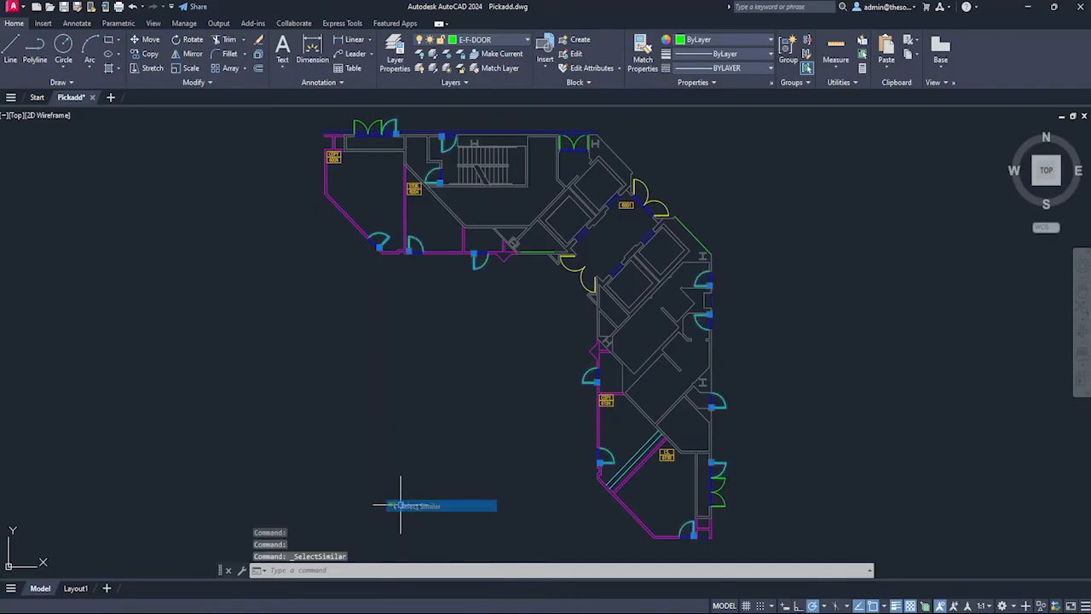
pyautogui.moveTo(542, 338)
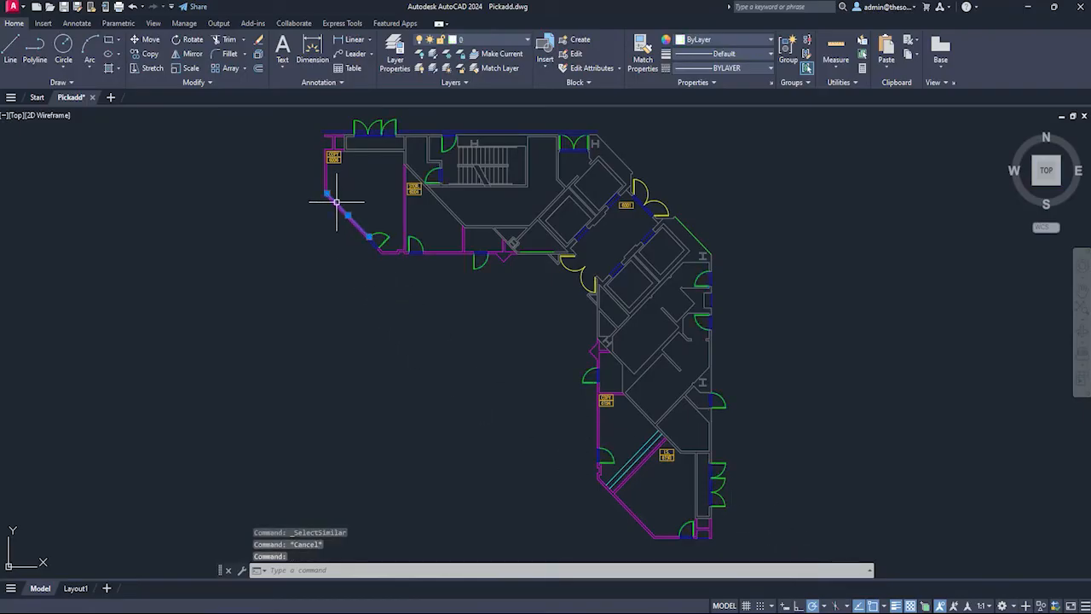
pyautogui.rightClick(338, 201)
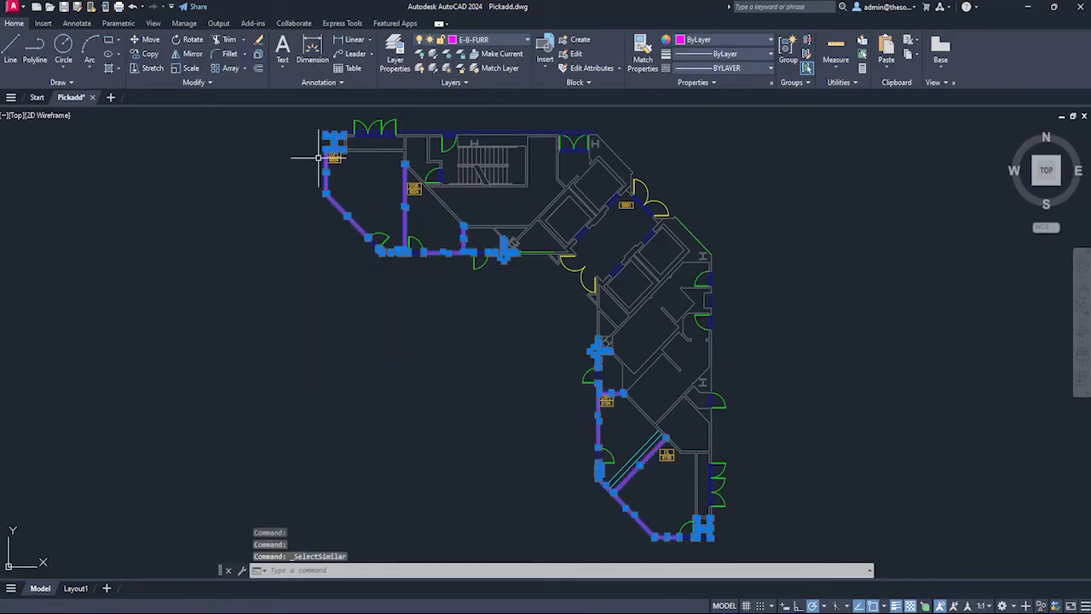
pyautogui.moveTo(819, 429)
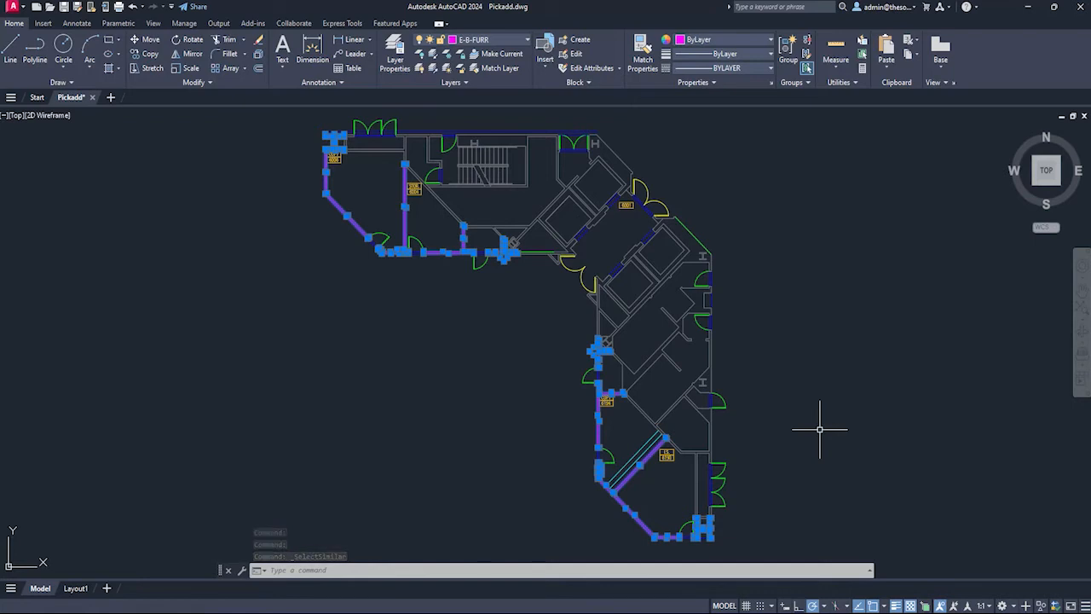
# - Clear the selection, then Select Similar on a room tag block to grab all matching tags
pyautogui.press('Escape')
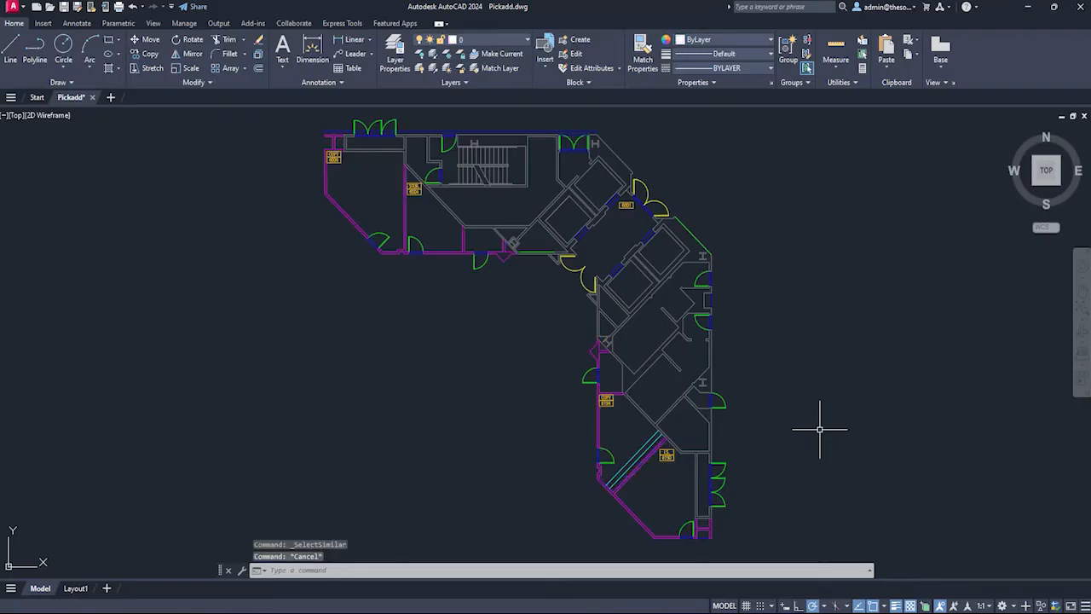
pyautogui.moveTo(413, 191)
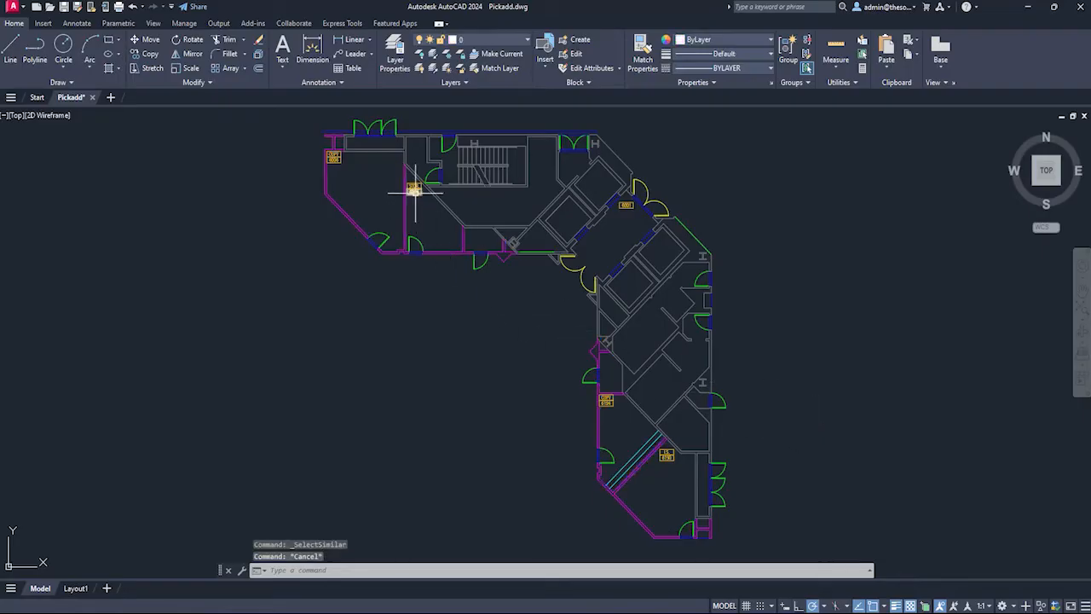
pyautogui.rightClick(413, 189)
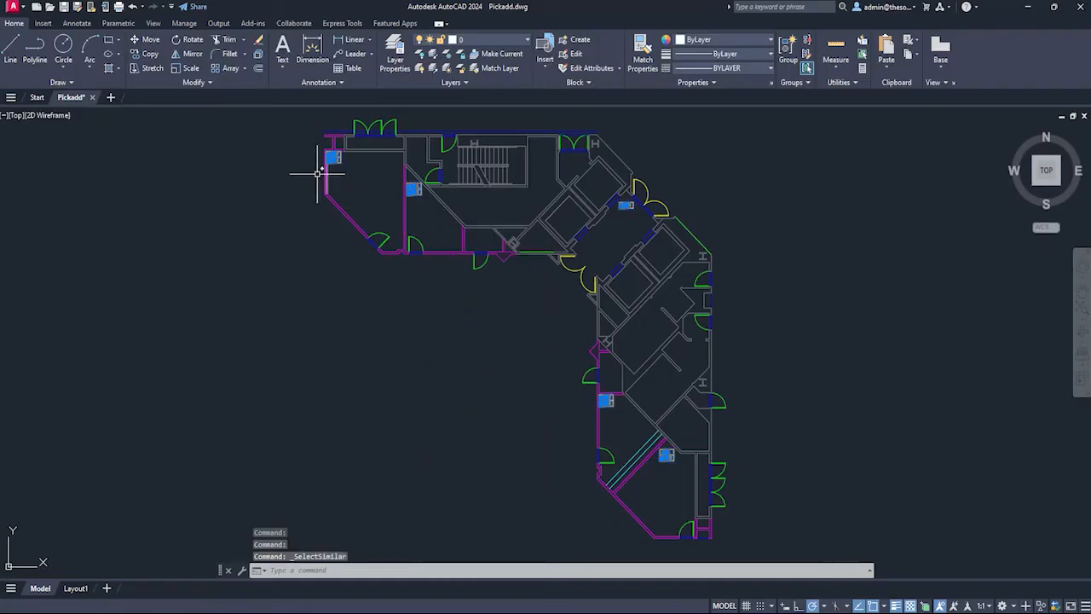
pyautogui.moveTo(685, 510)
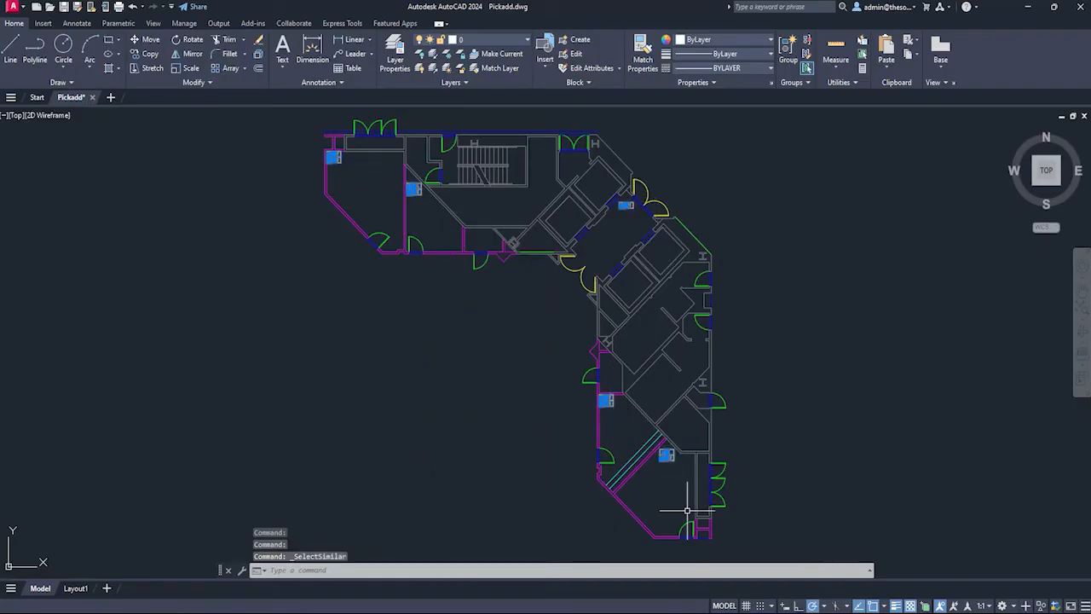
pyautogui.moveTo(856, 345)
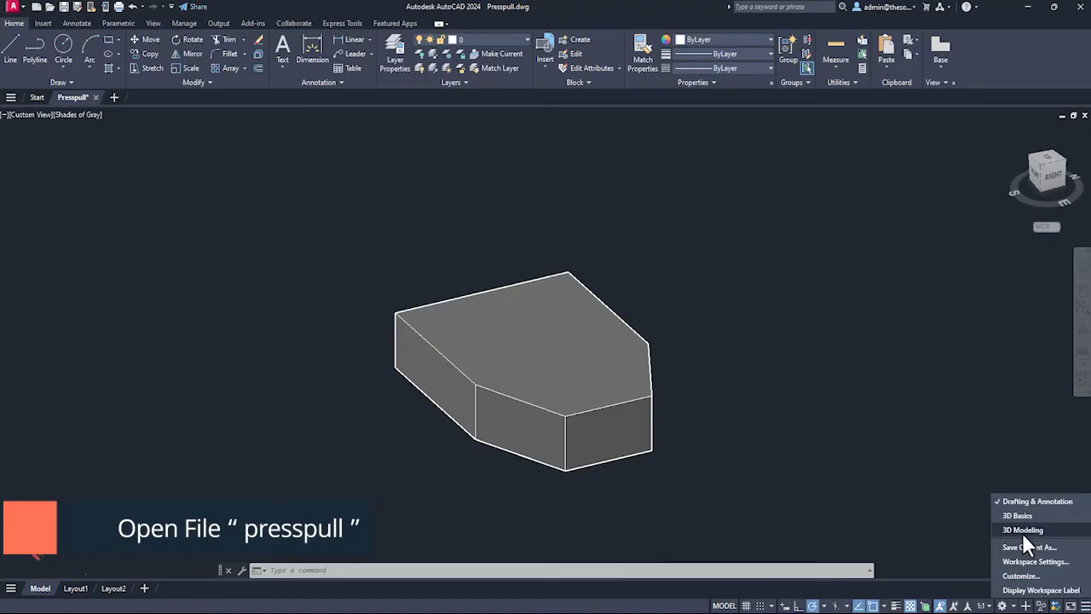
# - In the 3D workspace, press-pull the bounded outline upward into an extruded solid
pyautogui.click(1023, 529)
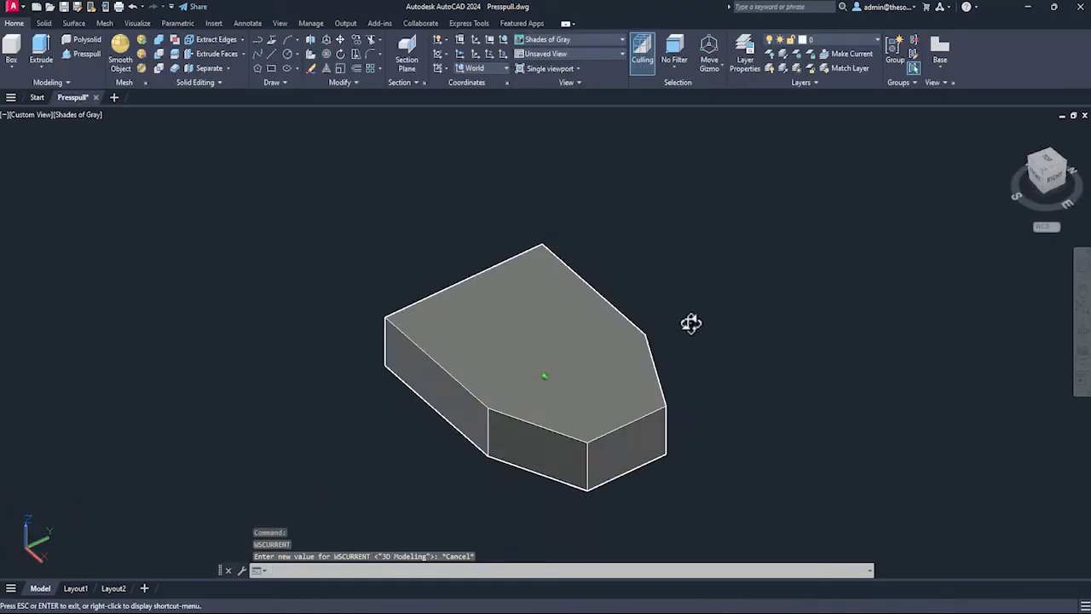
pyautogui.moveTo(691, 322); pyautogui.dragTo(661, 308)
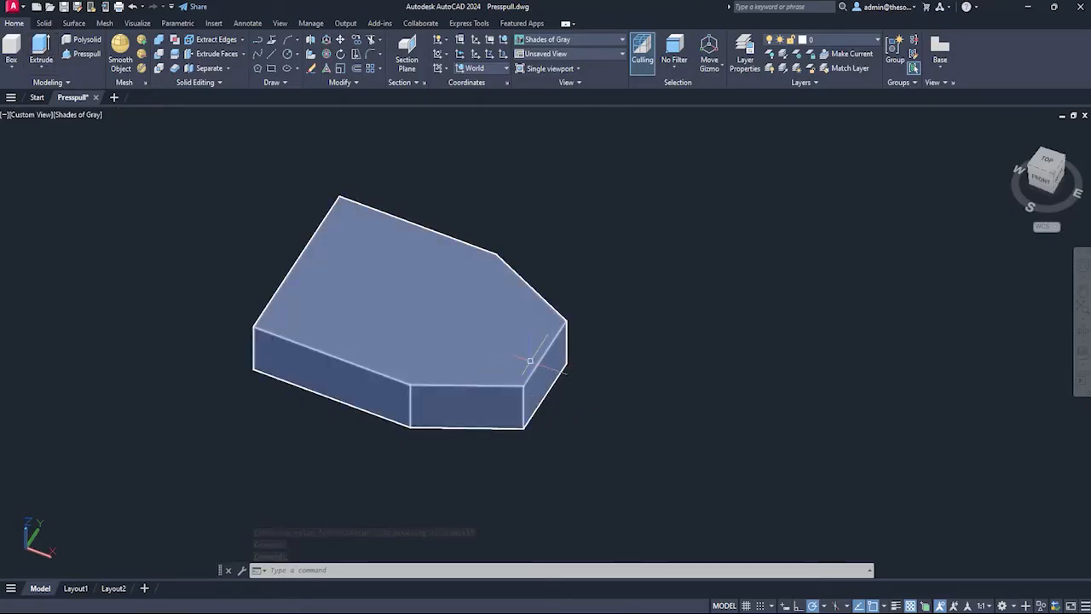
pyautogui.click(85, 52)
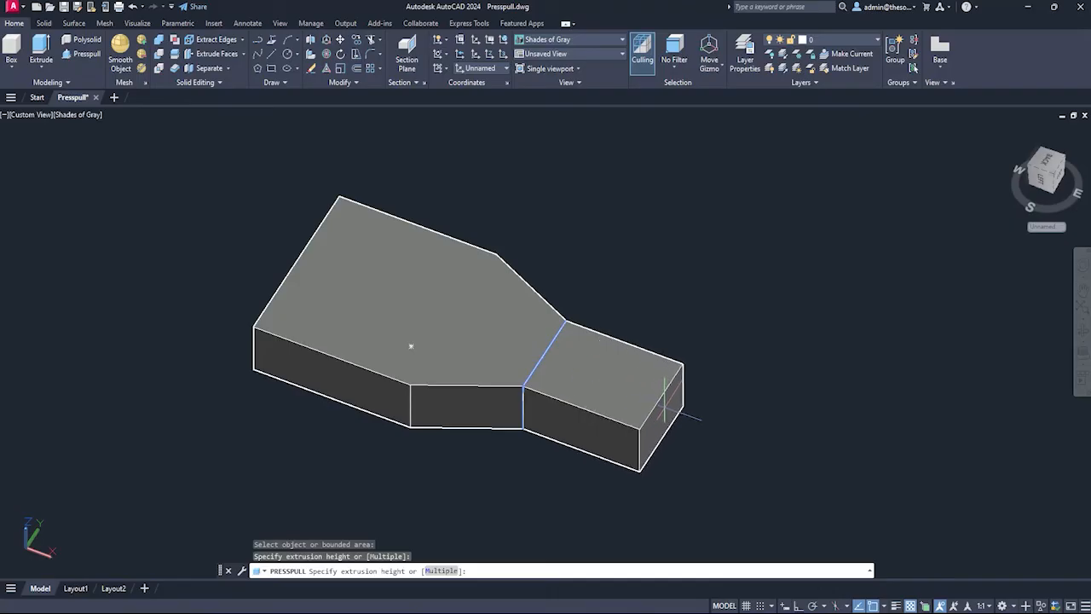
pyautogui.click(791, 396)
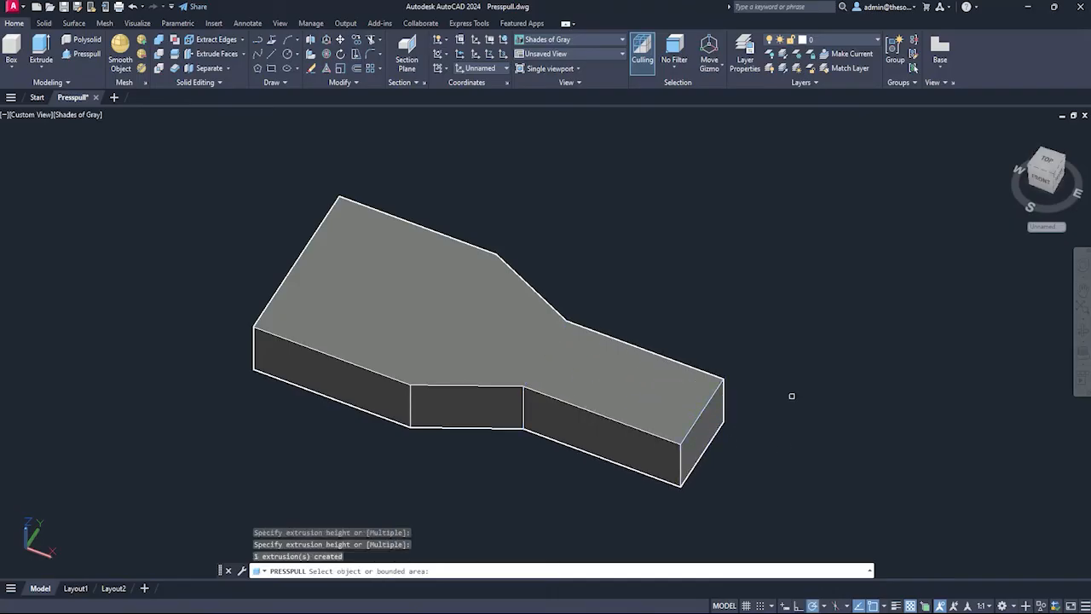
pyautogui.click(535, 430)
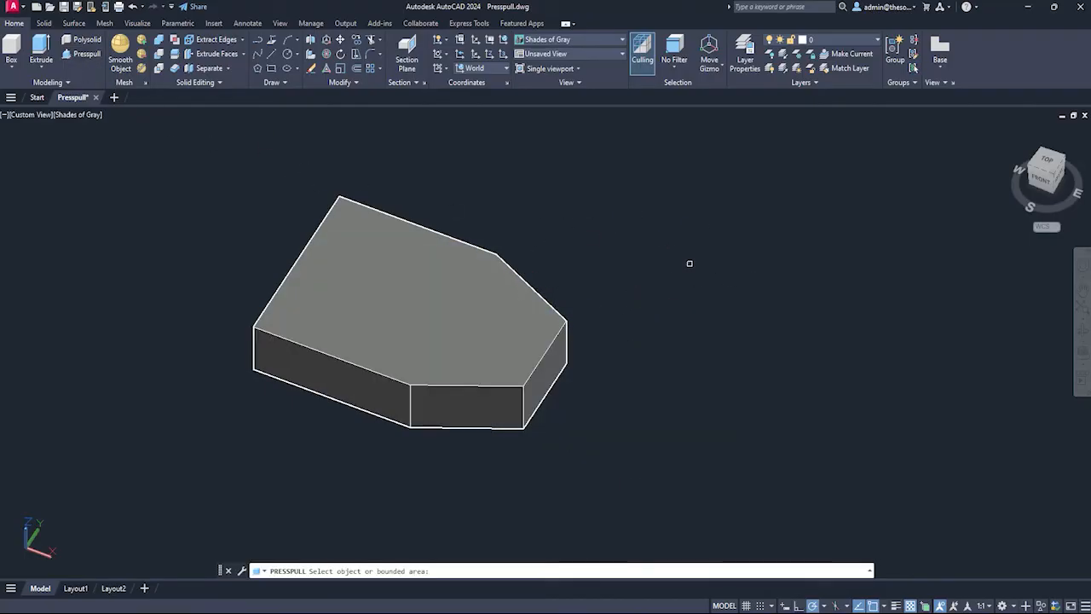
pyautogui.moveTo(606, 332)
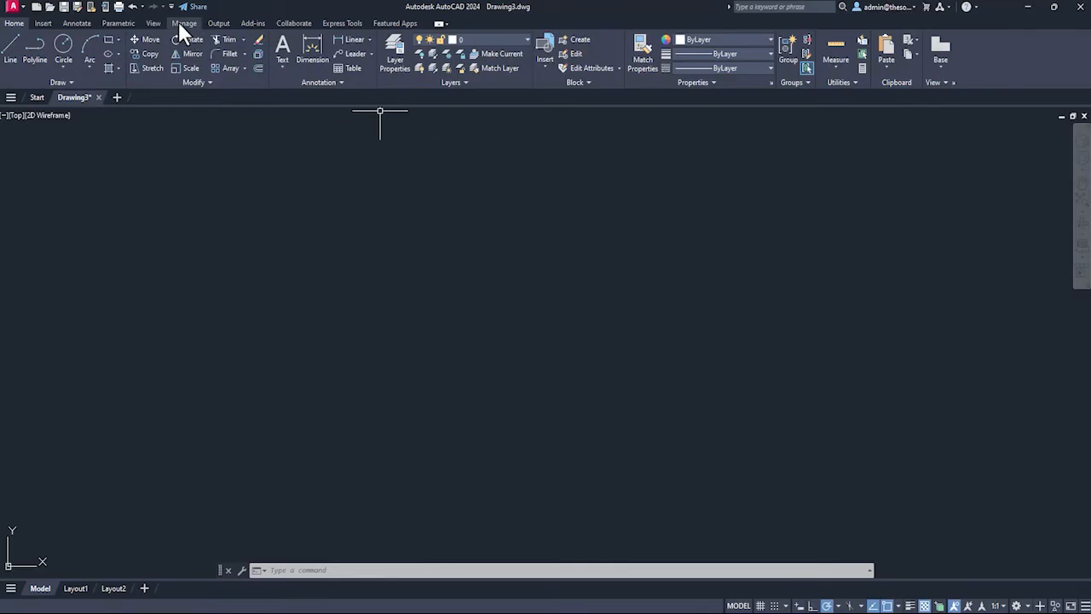
# - Start recording a new action macro from the Manage ribbon's Action Recorder
pyautogui.click(184, 24)
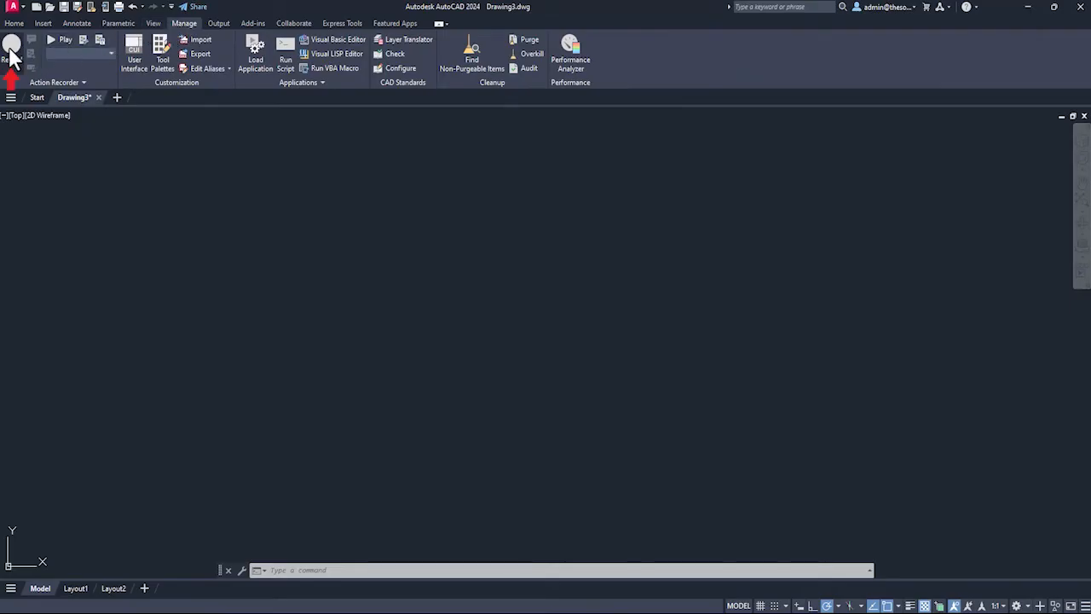
pyautogui.moveTo(12, 47)
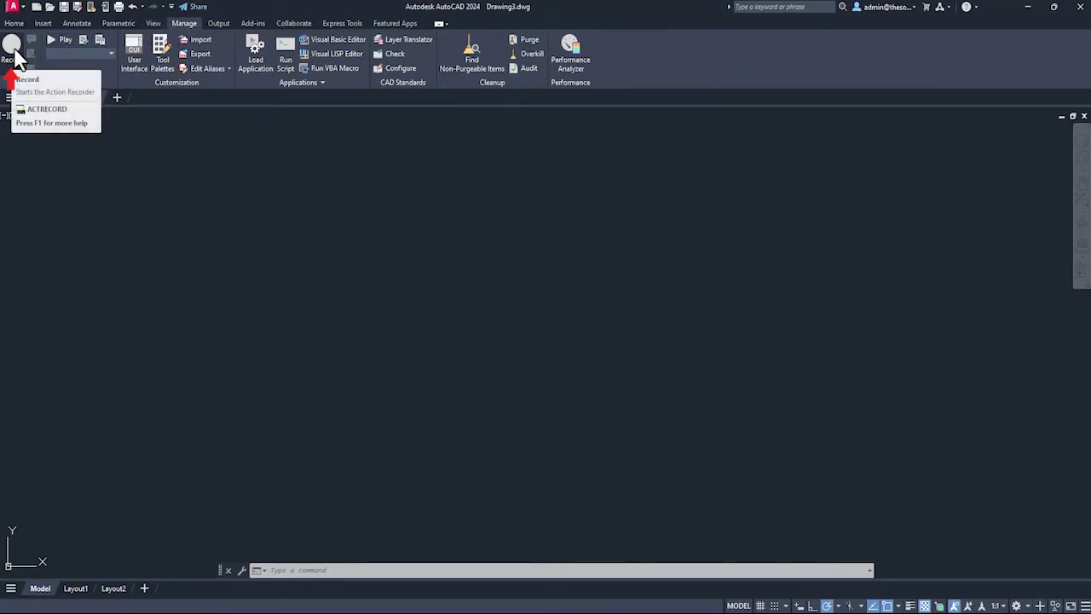
pyautogui.click(12, 48)
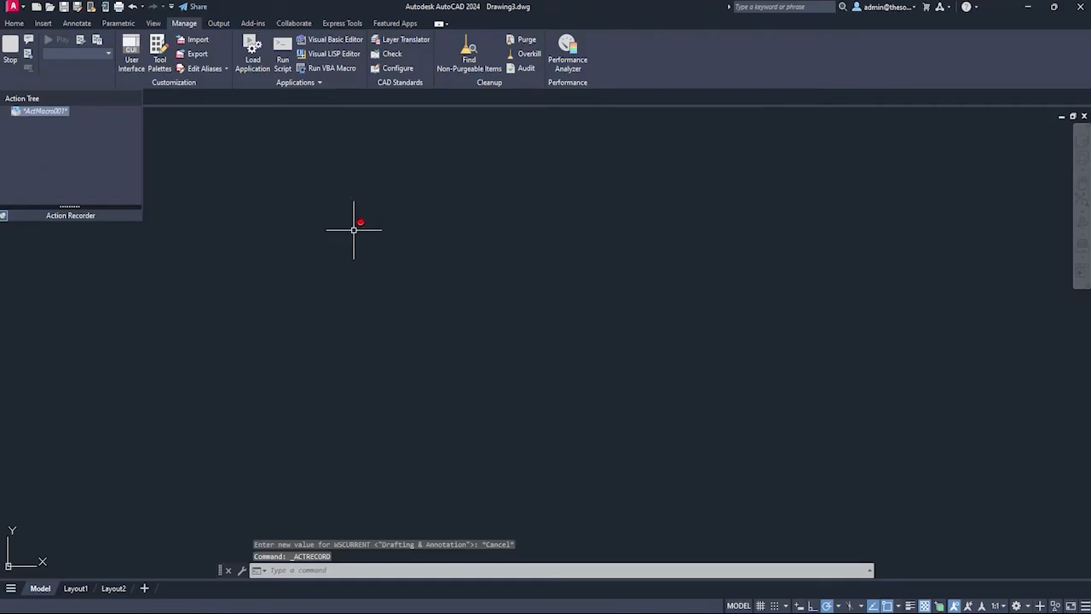
pyautogui.moveTo(423, 269)
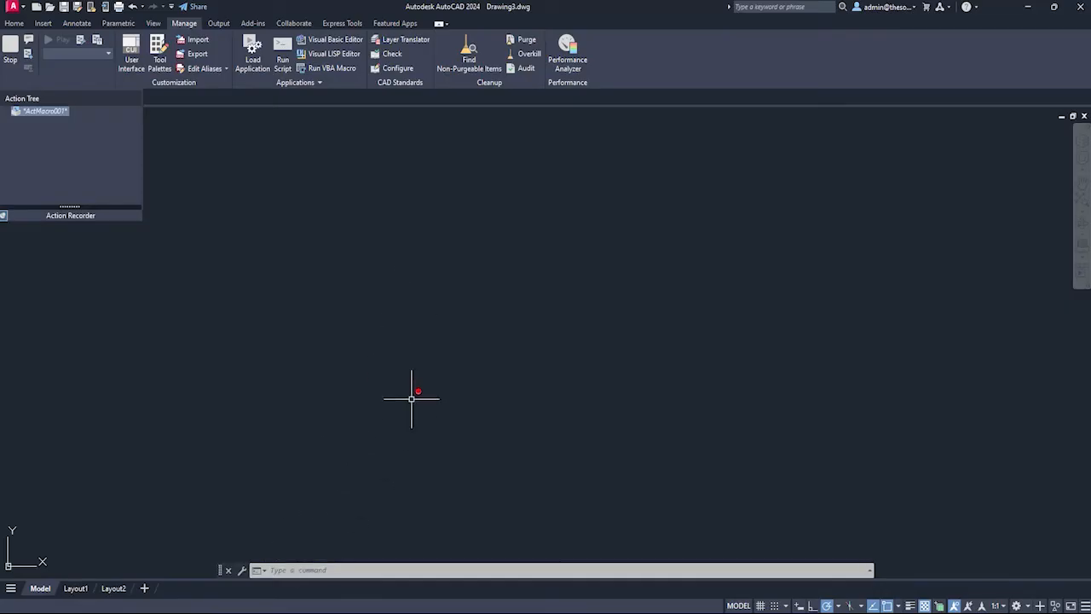
# - Draw a 5-sided polygon with POL, inscribed in a circle of radius 1
pyautogui.write('pol')
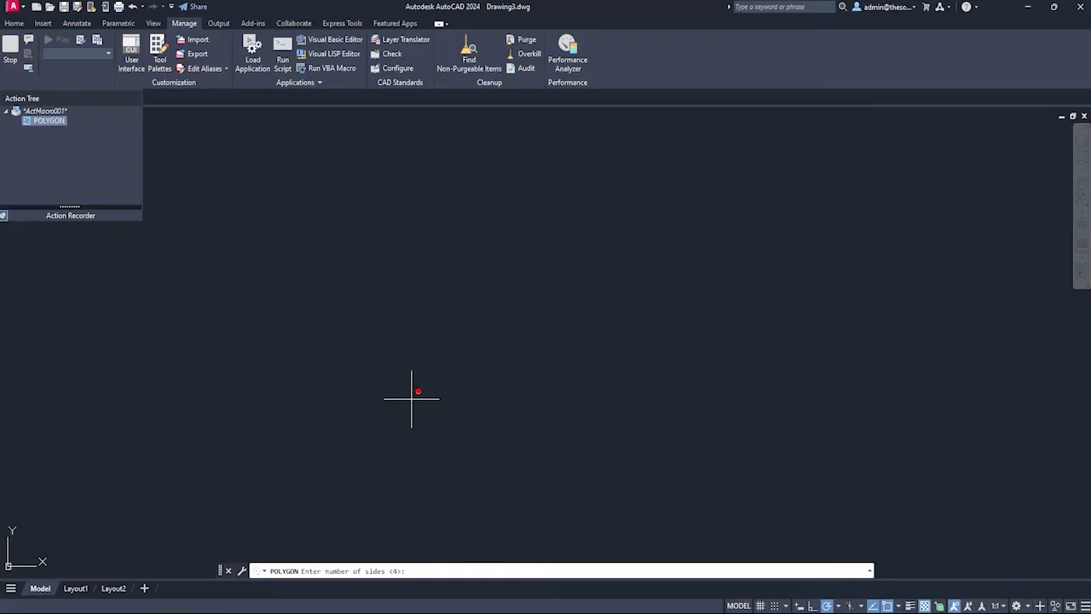
pyautogui.write('5')
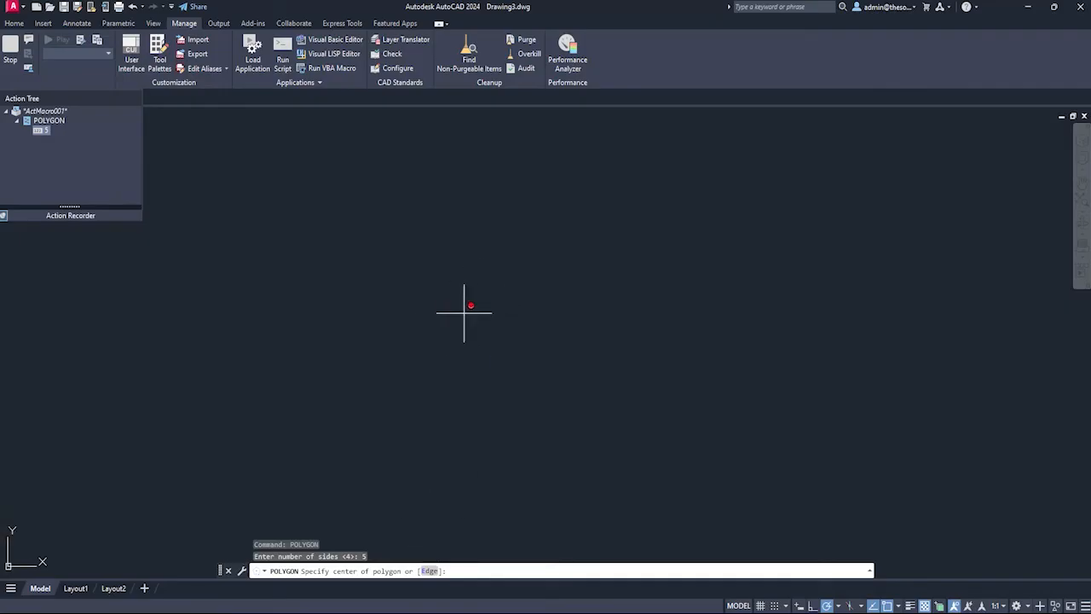
pyautogui.click(470, 305)
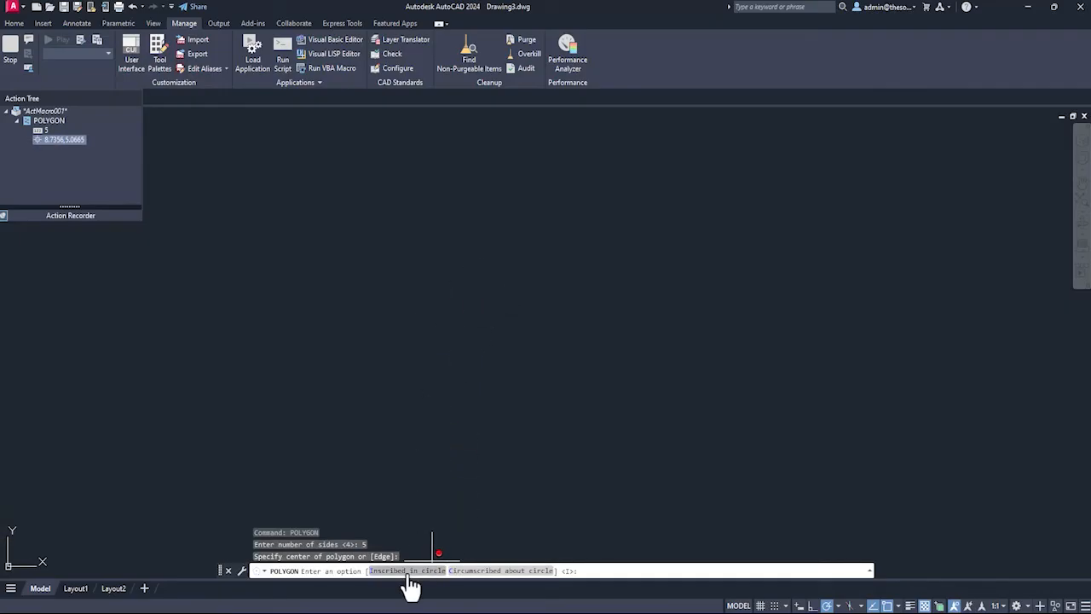
pyautogui.click(406, 569)
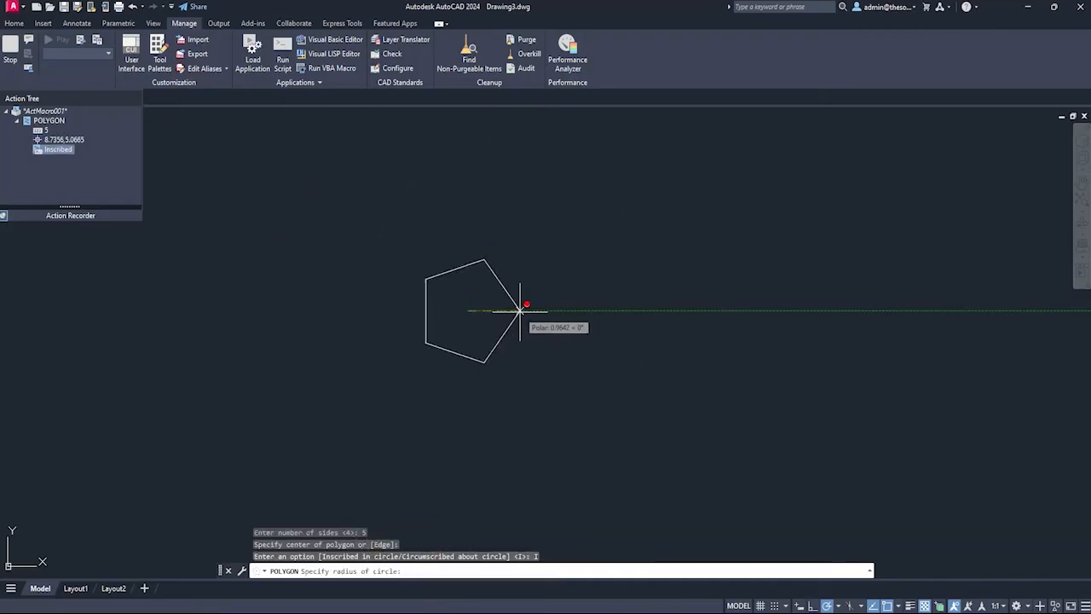
pyautogui.write('1')
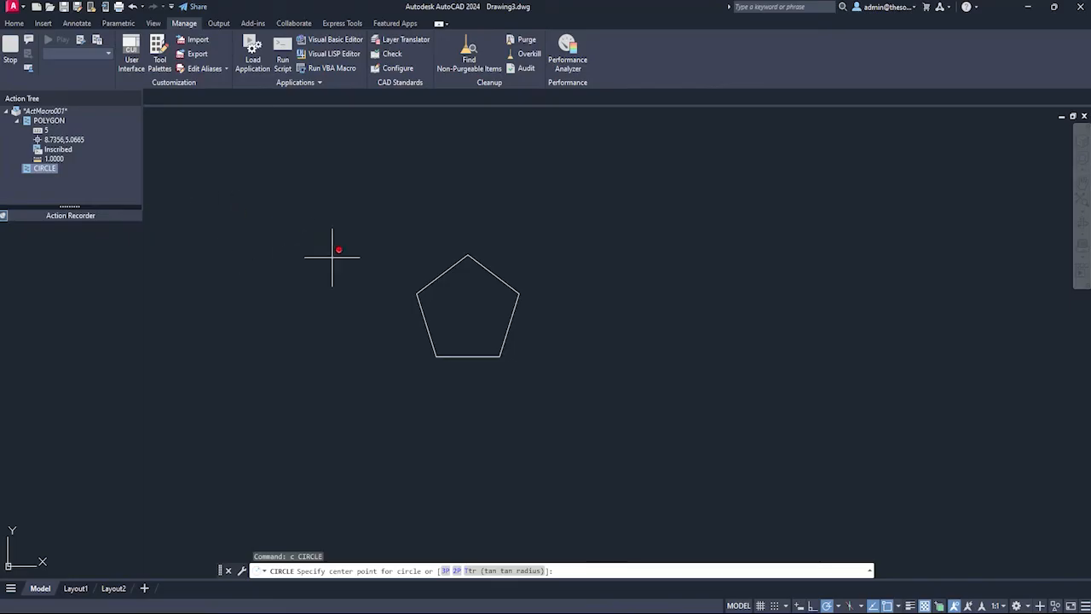
pyautogui.moveTo(467, 311)
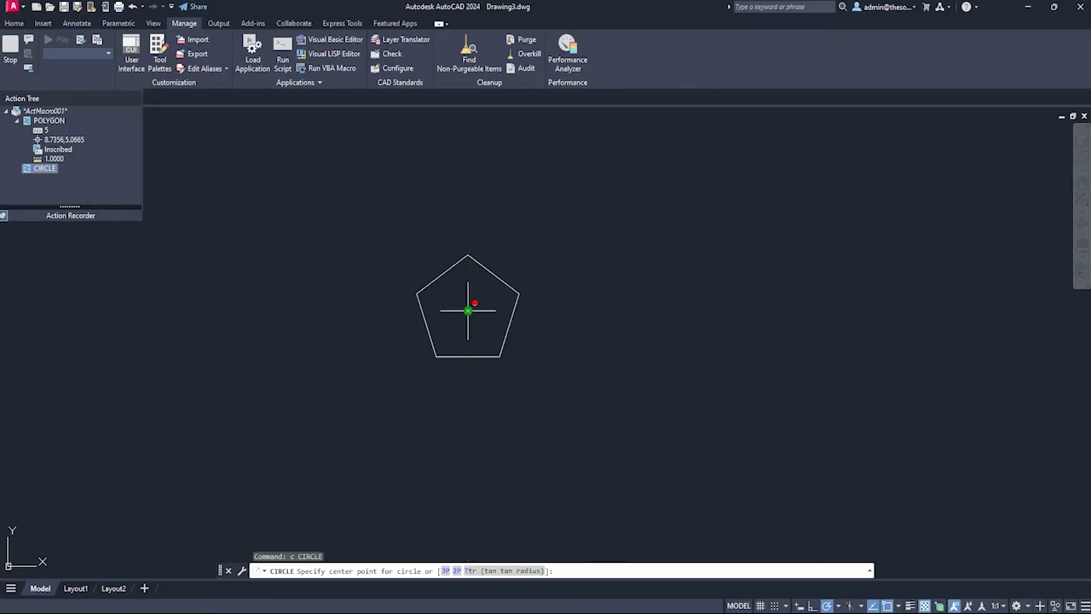
# - Draw a radius 0.5 circle centred on the pentagon's centre point
pyautogui.click(902, 606)
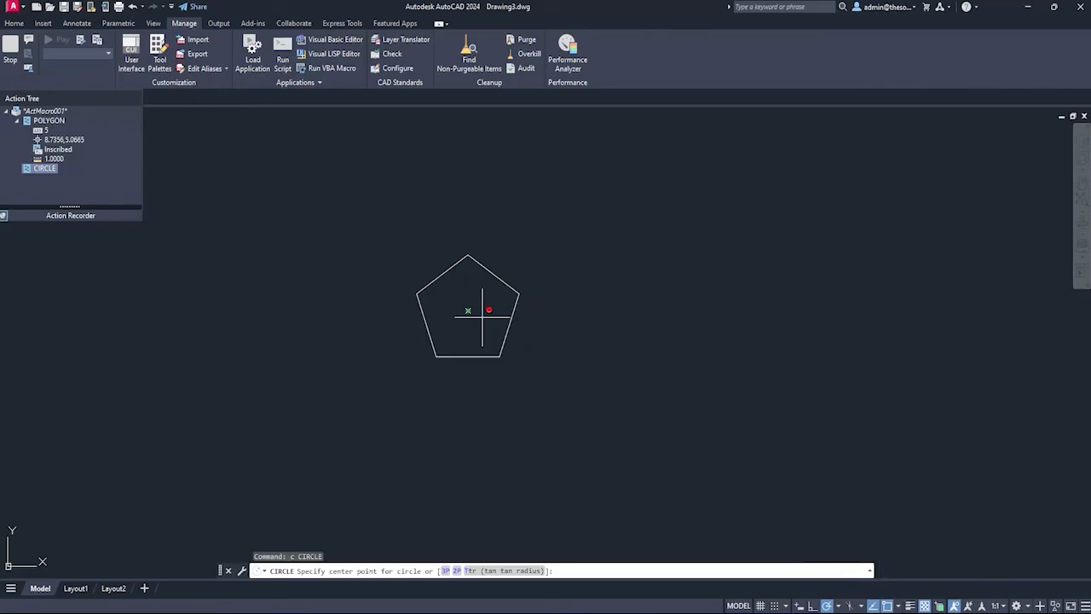
pyautogui.click(467, 310)
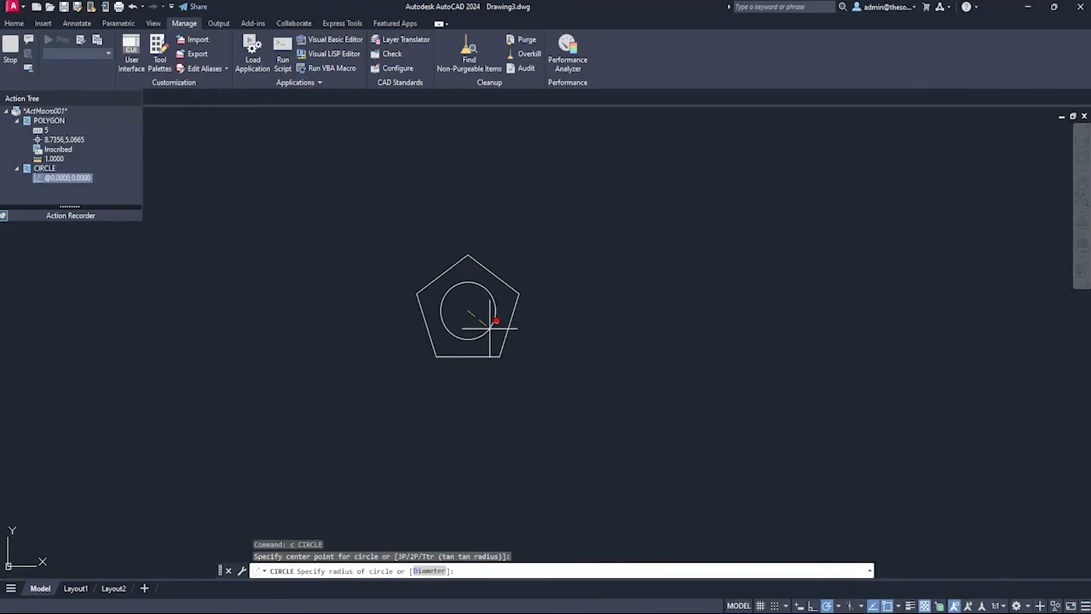
pyautogui.write('0.5')
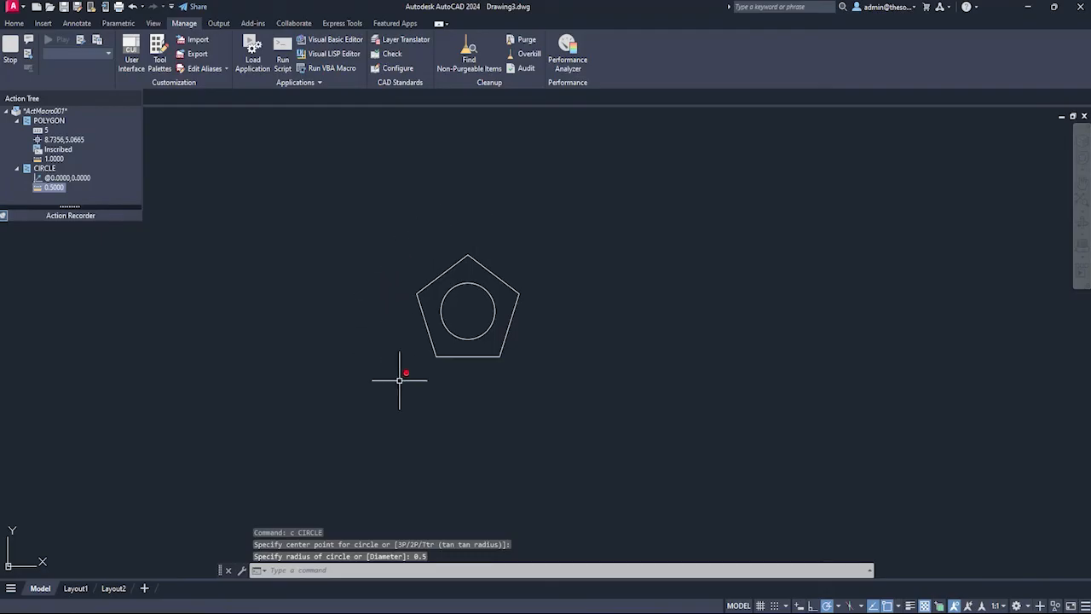
pyautogui.moveTo(505, 424)
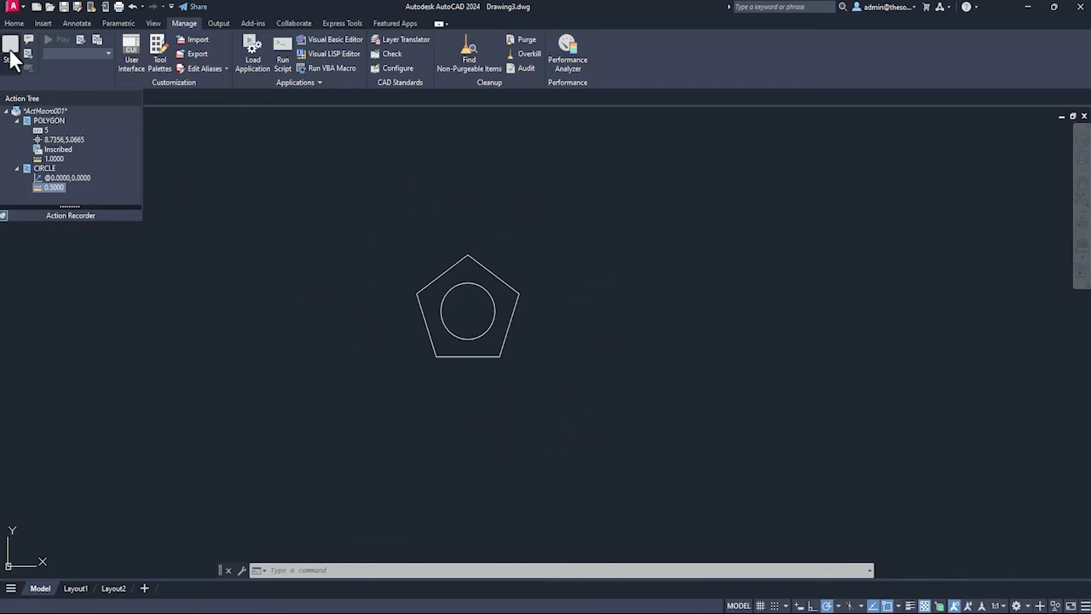
# - Stop recording, name the macro 'Custom N' and dismiss the invalid-name warning
pyautogui.click(11, 44)
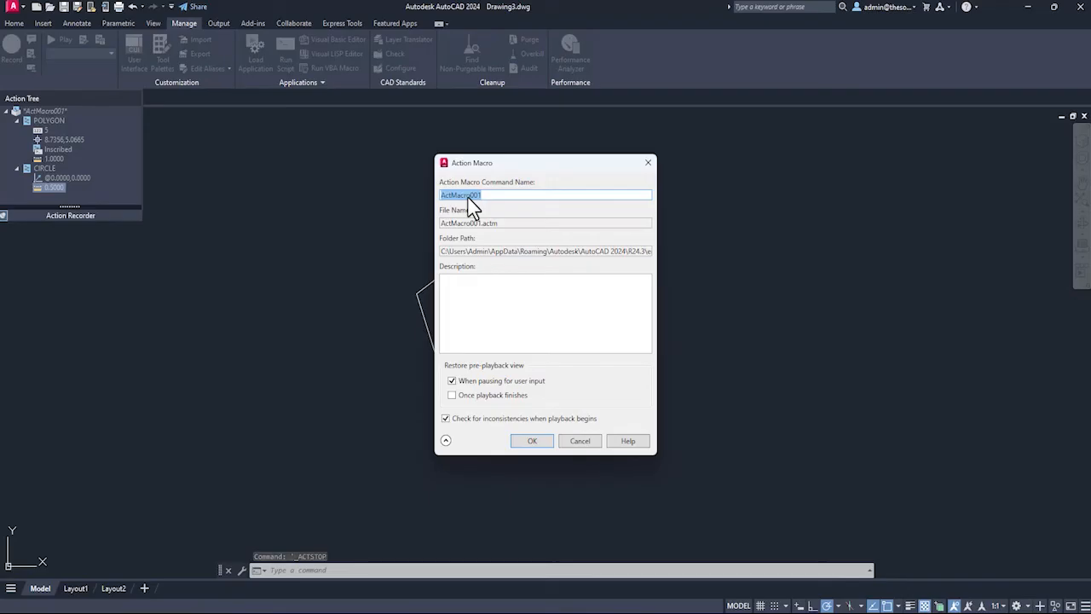
pyautogui.write('Custom N')
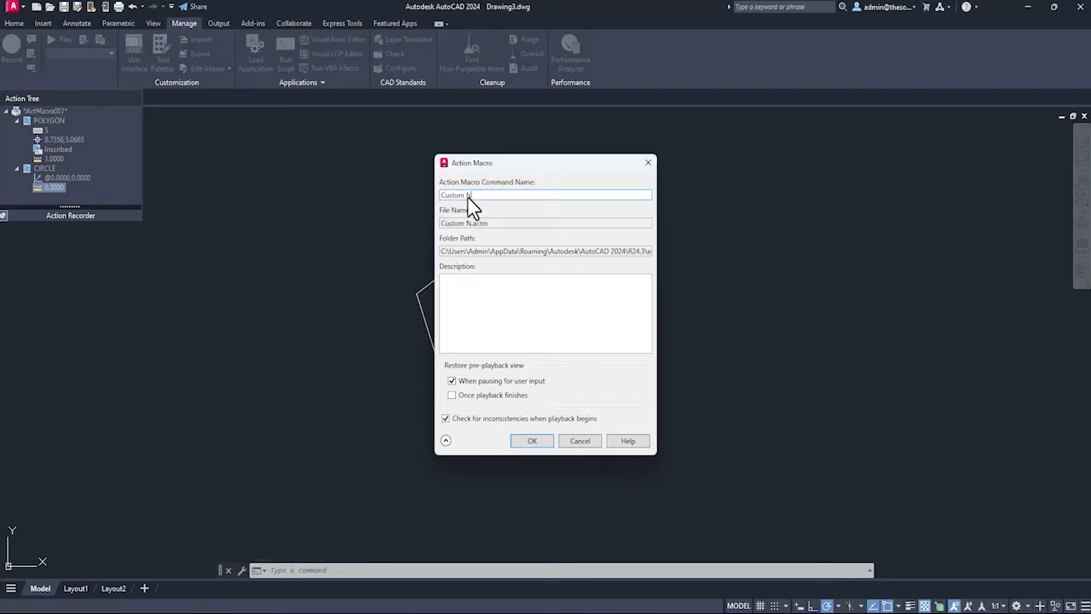
pyautogui.click(532, 439)
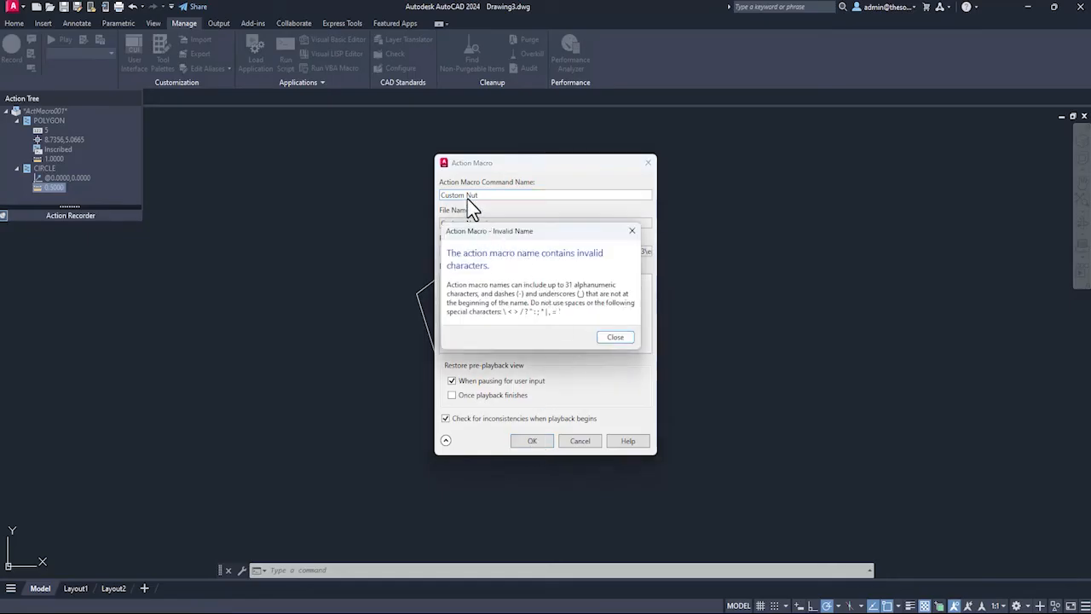
pyautogui.click(614, 336)
pyautogui.write('-')
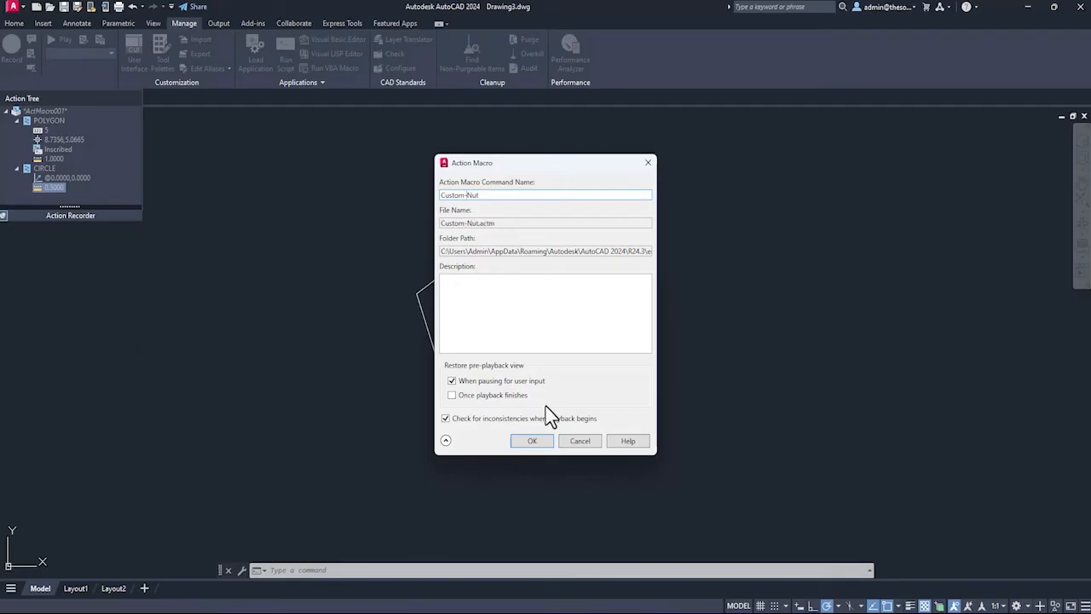
# - Save the macro, then set its side count and centre point entries to Request User Input
pyautogui.click(532, 440)
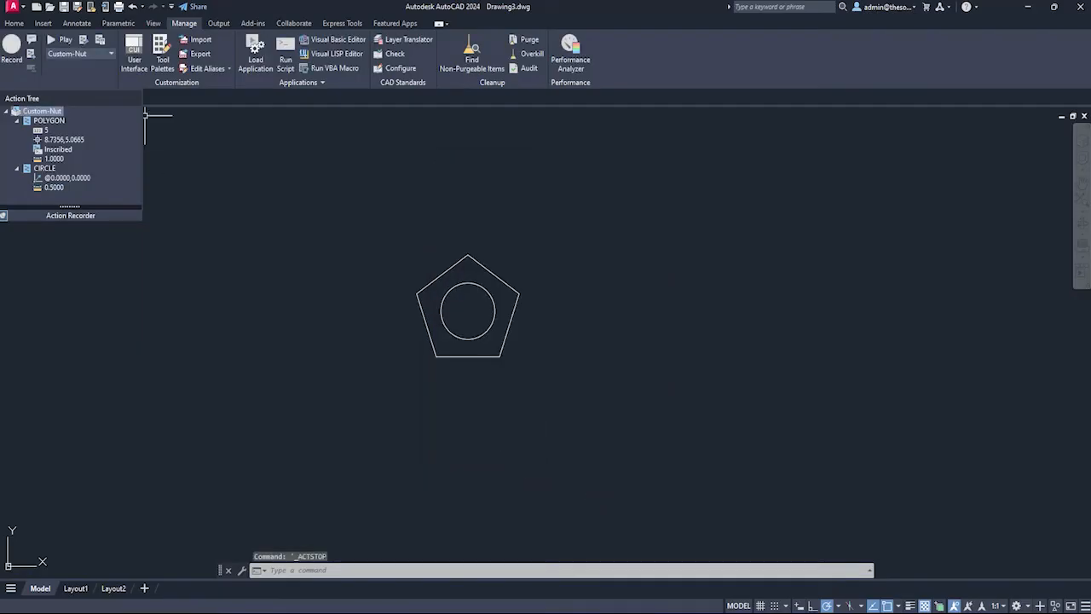
pyautogui.moveTo(82, 72)
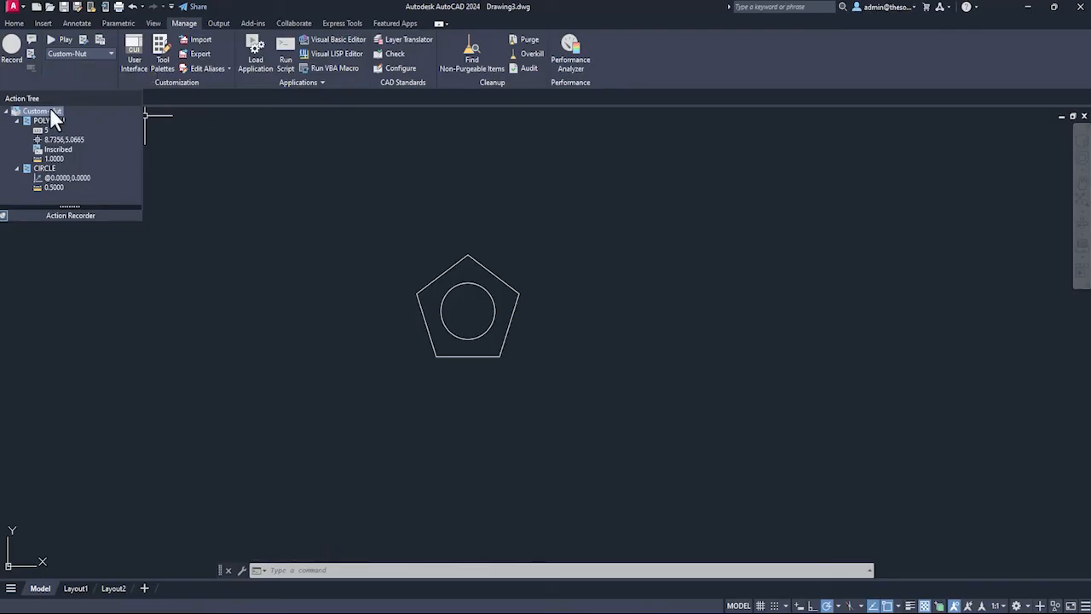
pyautogui.click(41, 130)
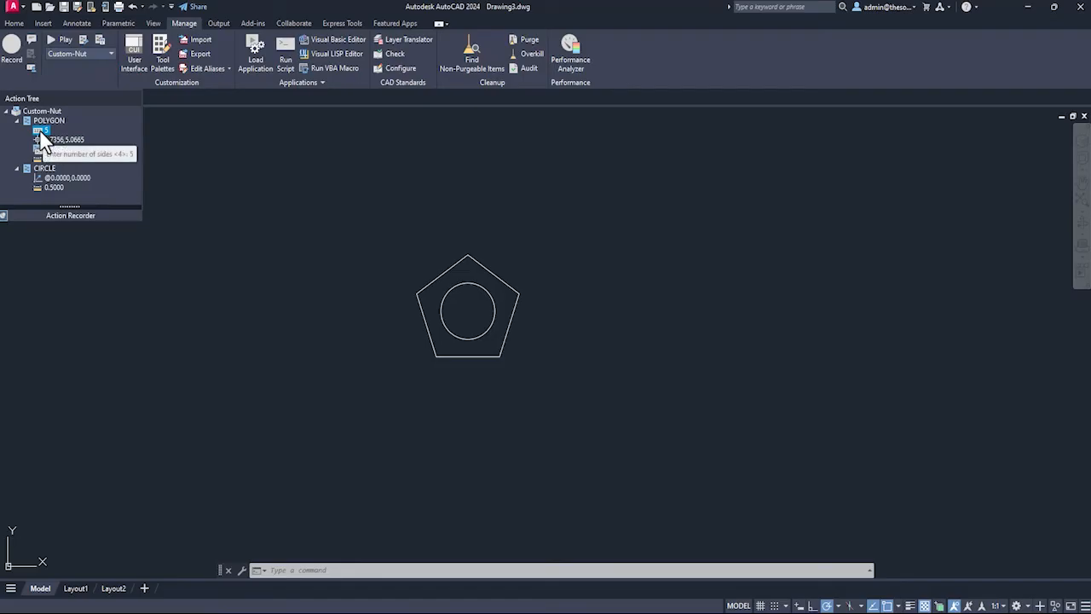
pyautogui.rightClick(41, 140)
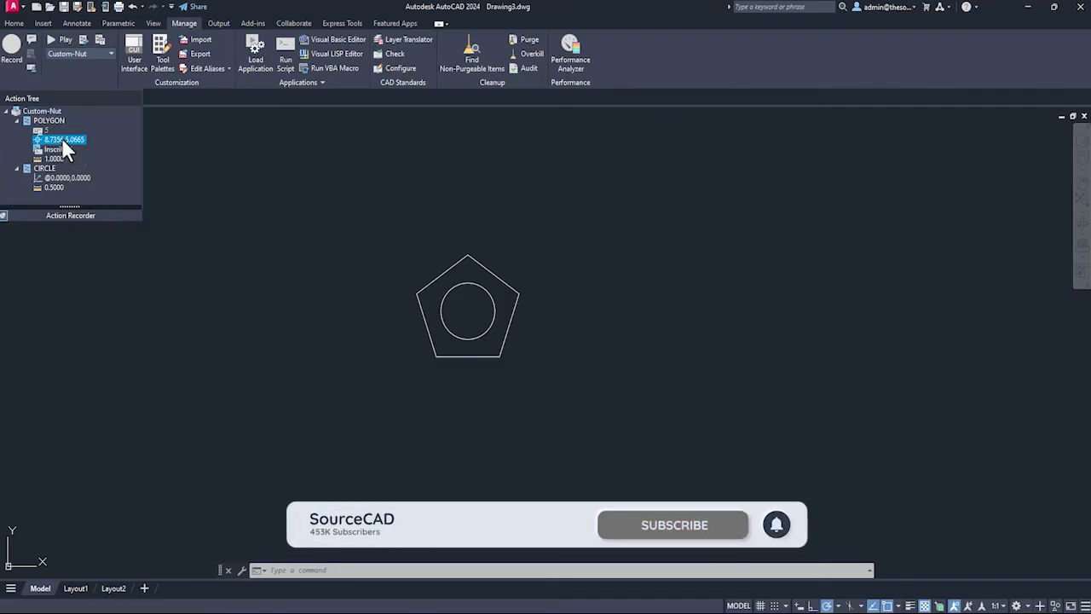
pyautogui.rightClick(60, 140)
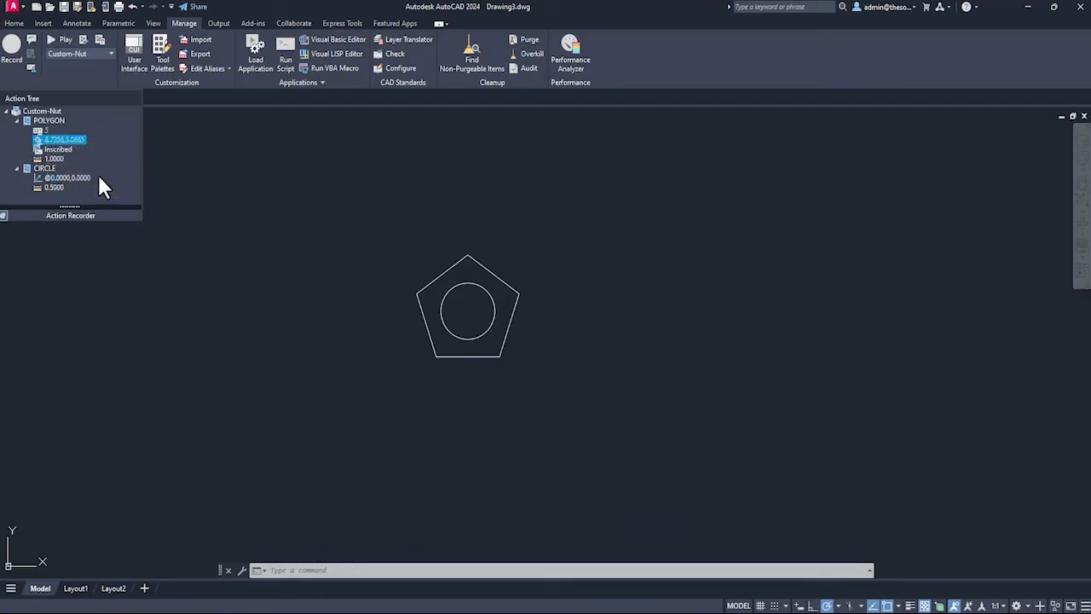
pyautogui.moveTo(51, 144)
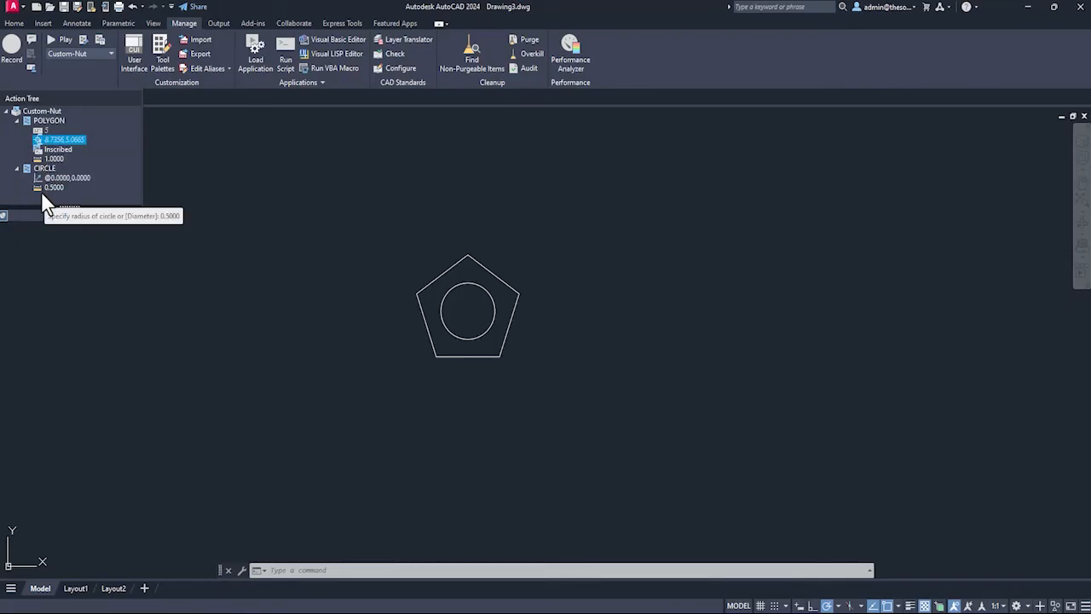
pyautogui.moveTo(7, 222)
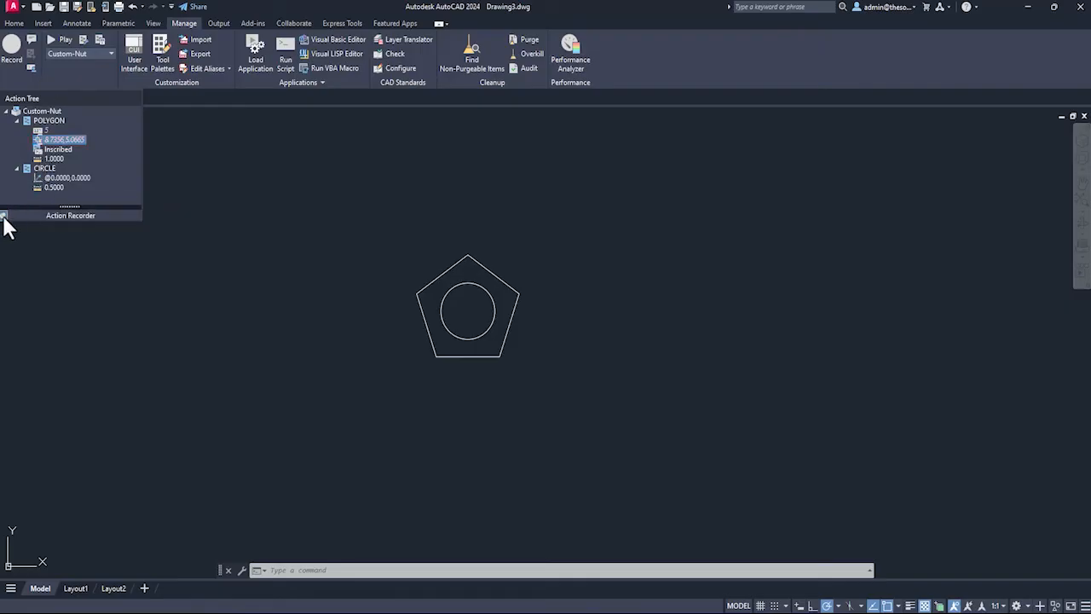
pyautogui.moveTo(288, 257)
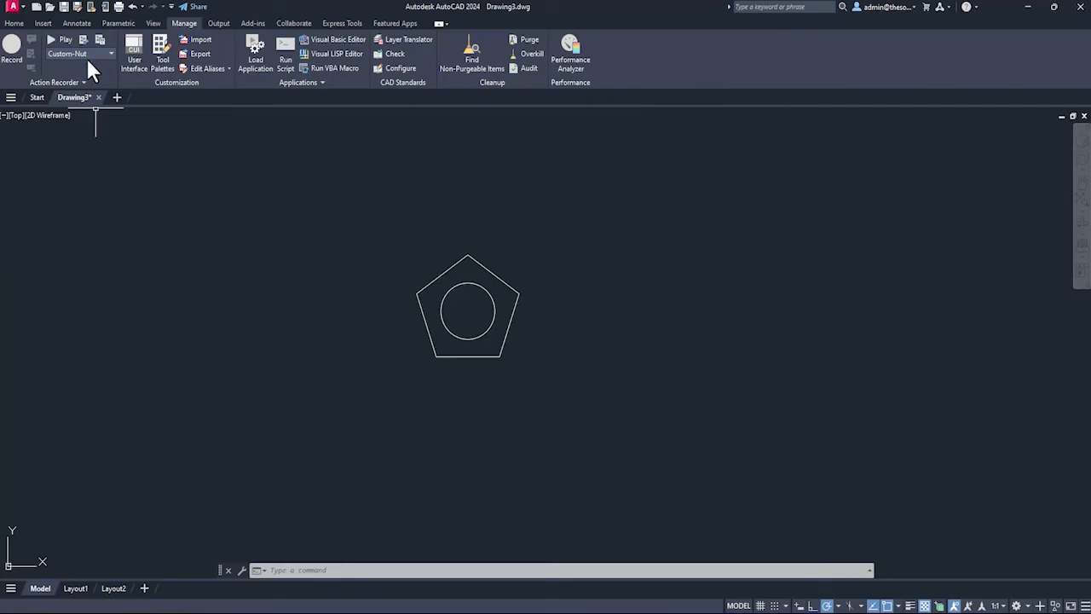
# - Play the Custom-Nut macro twice to draw hexagonal and seven-sided nuts, dismissing each completion message
pyautogui.click(65, 41)
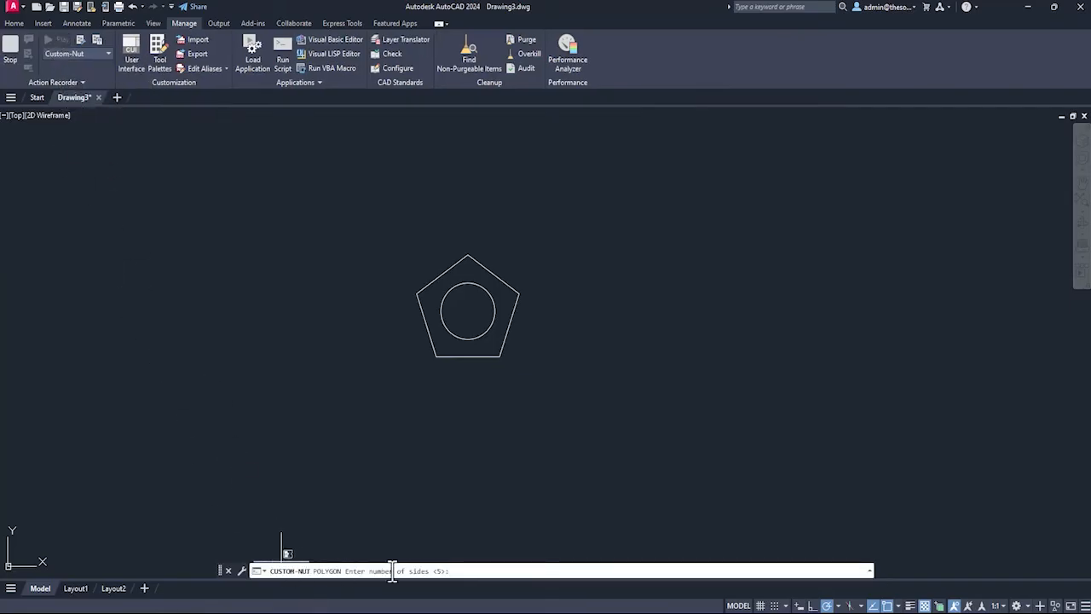
pyautogui.moveTo(636, 418)
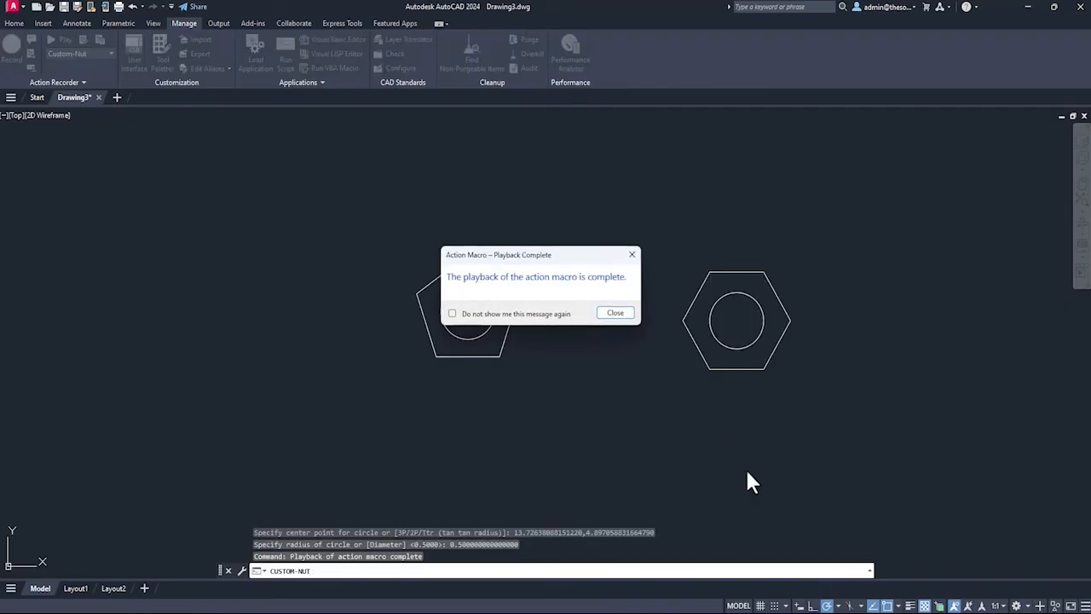
pyautogui.click(614, 314)
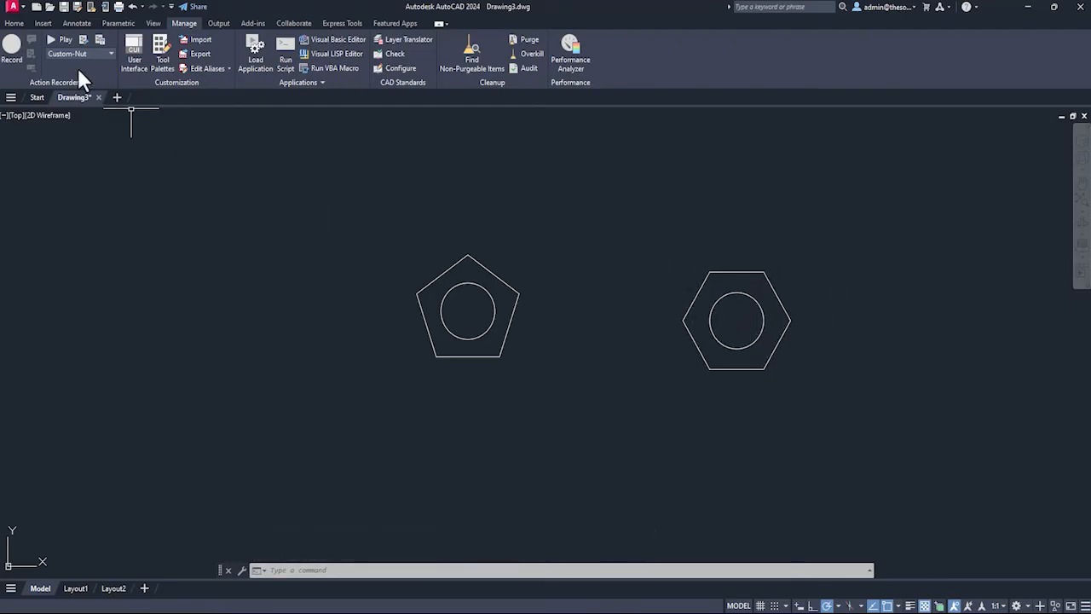
pyautogui.click(51, 39)
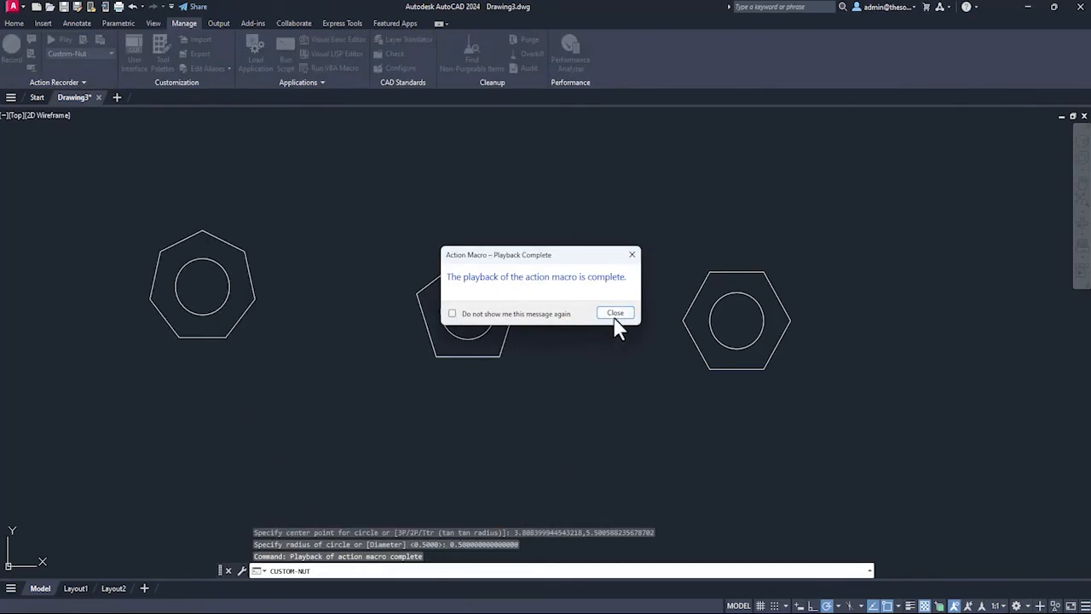
pyautogui.click(614, 314)
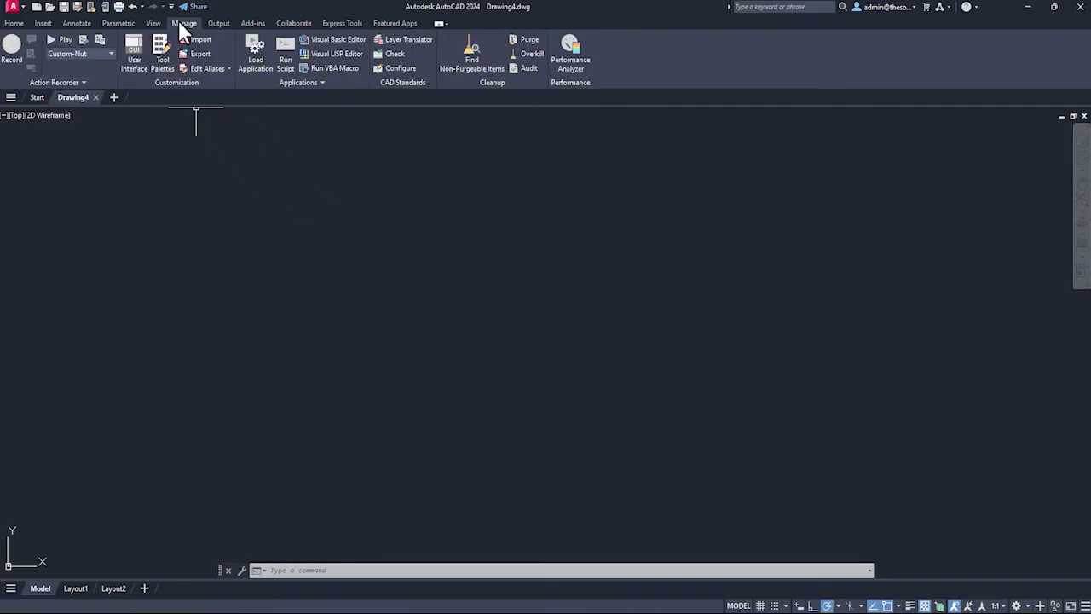
pyautogui.moveTo(188, 48)
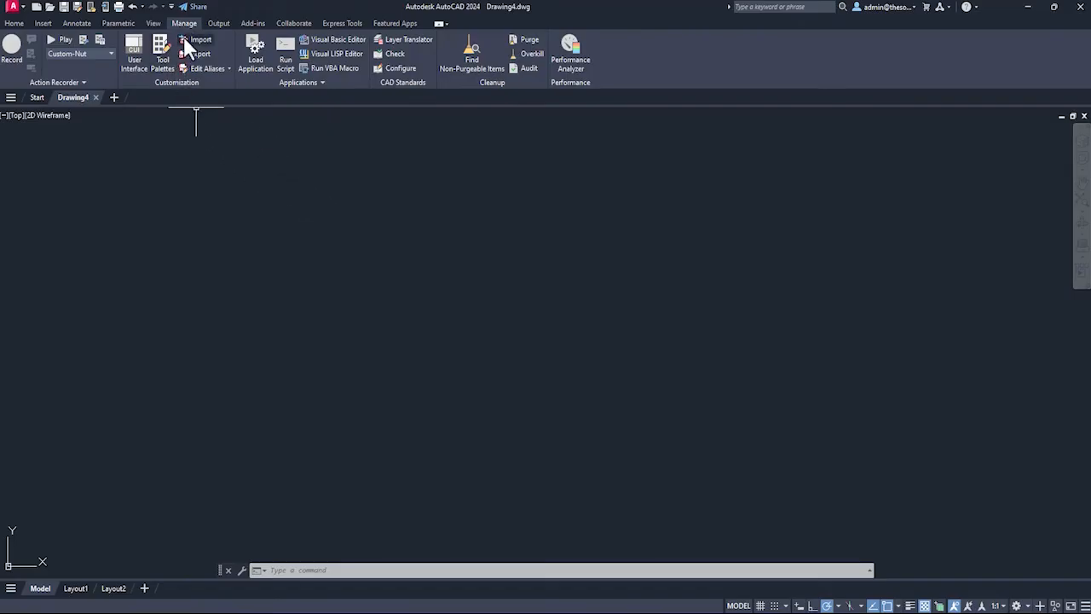
pyautogui.moveTo(208, 68)
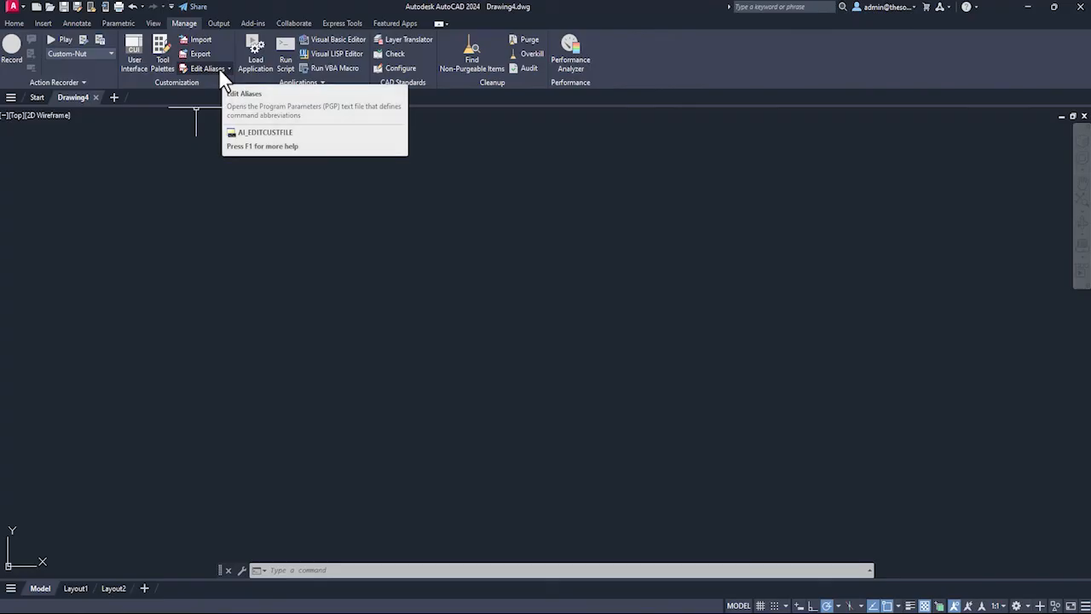
# - Open acad.pgp via Edit Aliases in Notepad and scroll to the C *CIRCLE alias line
pyautogui.click(228, 68)
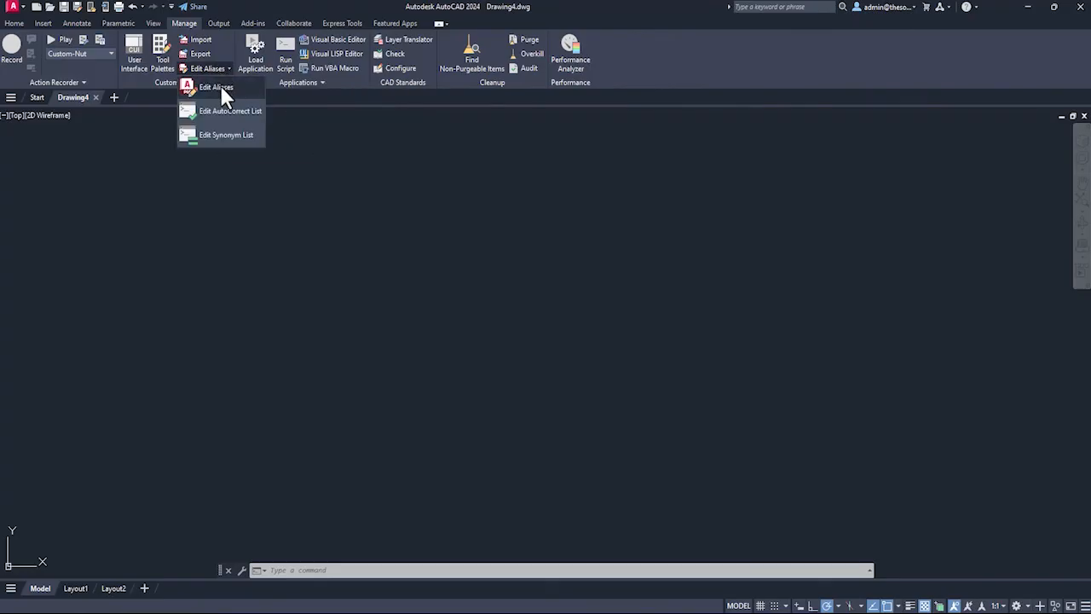
pyautogui.click(215, 87)
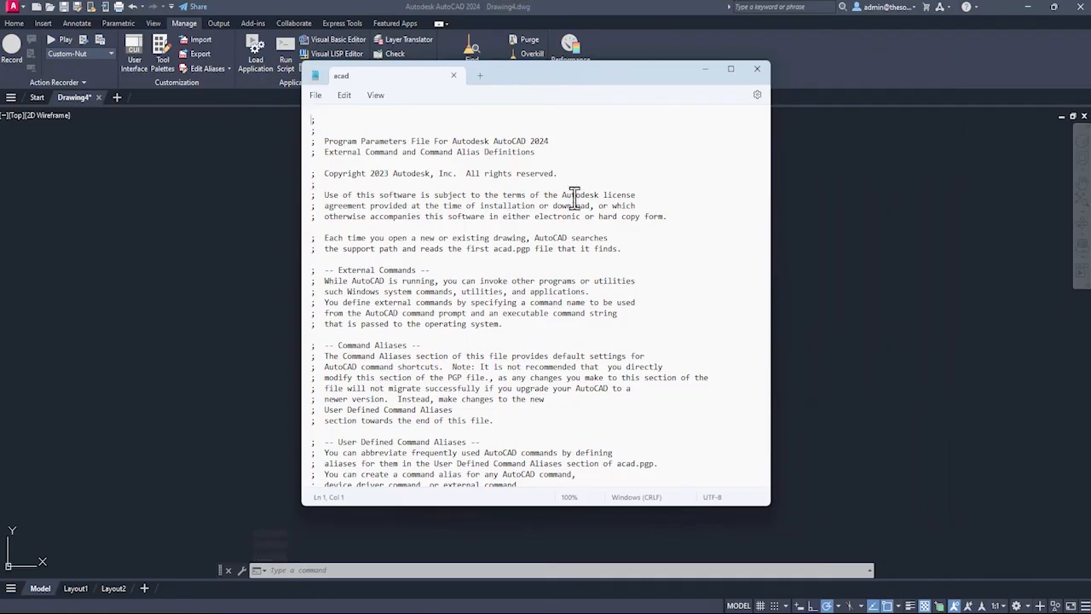
pyautogui.scroll(-3)
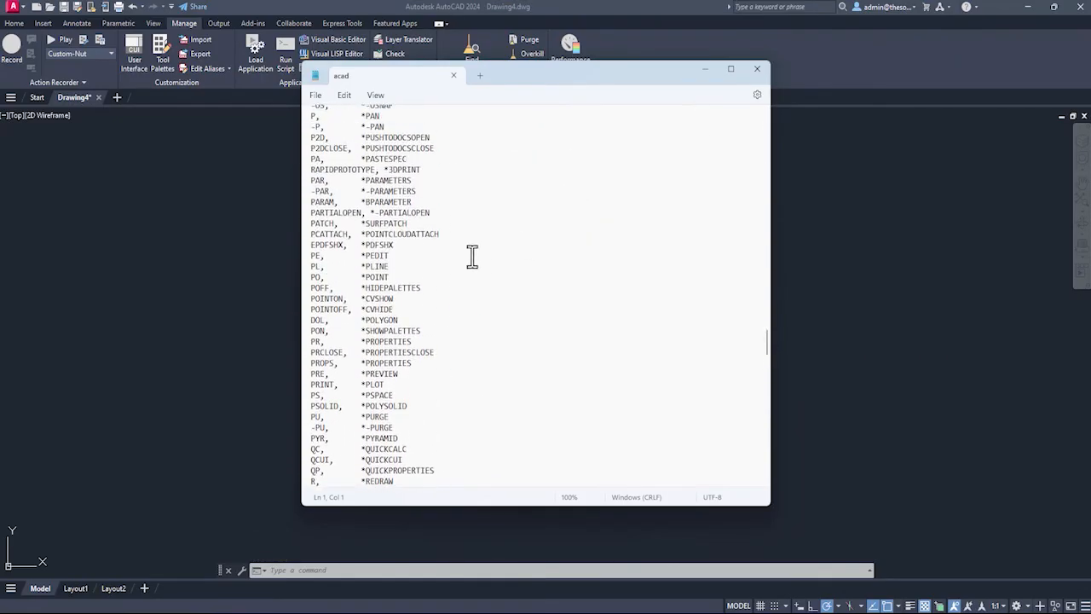
pyautogui.moveTo(375, 160)
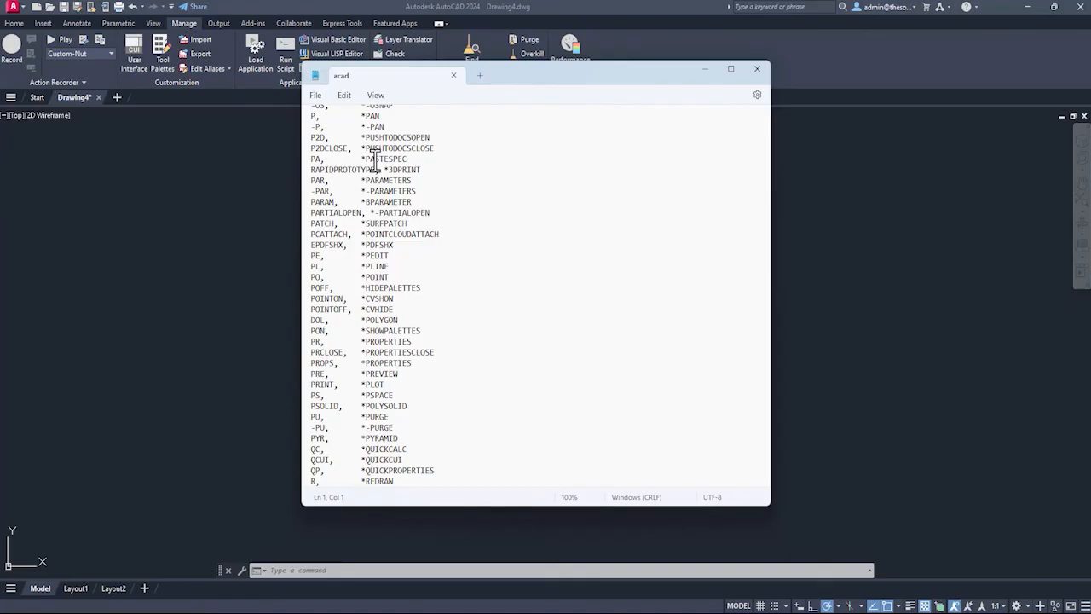
pyautogui.scroll(3)
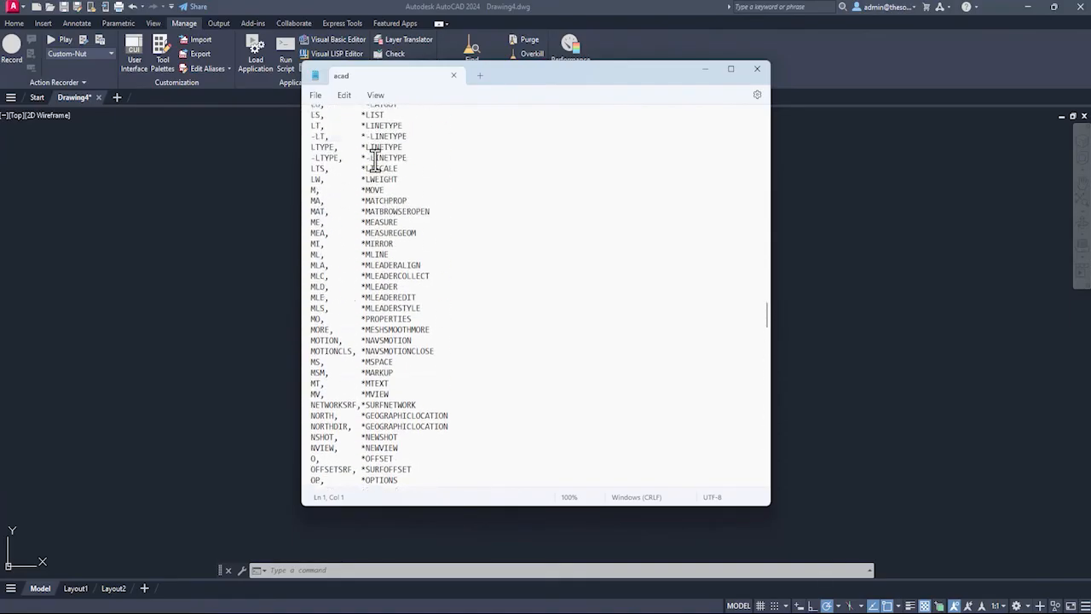
pyautogui.scroll(3)
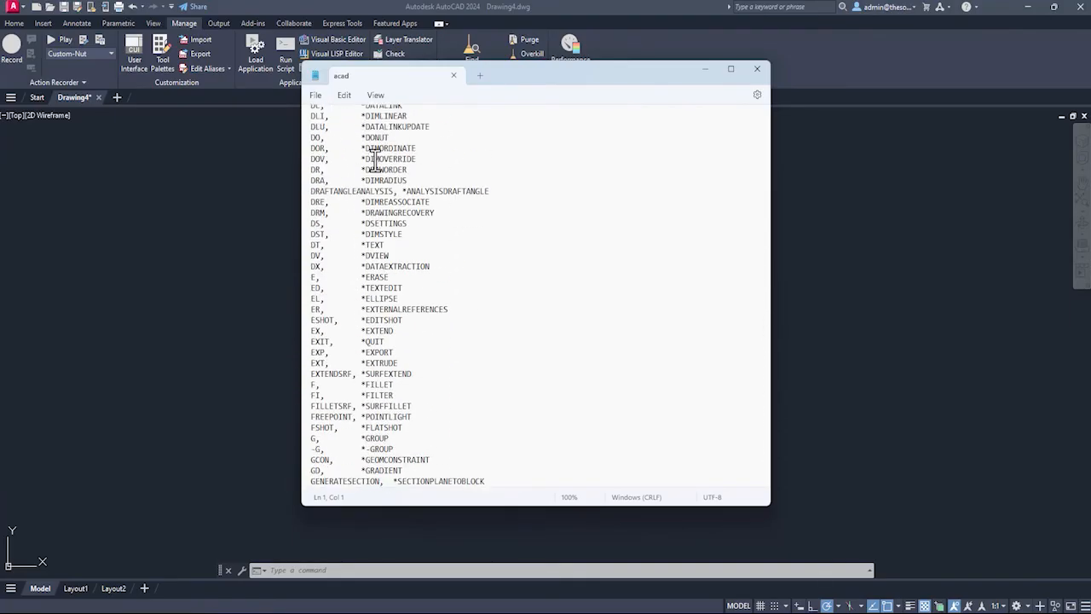
pyautogui.scroll(3)
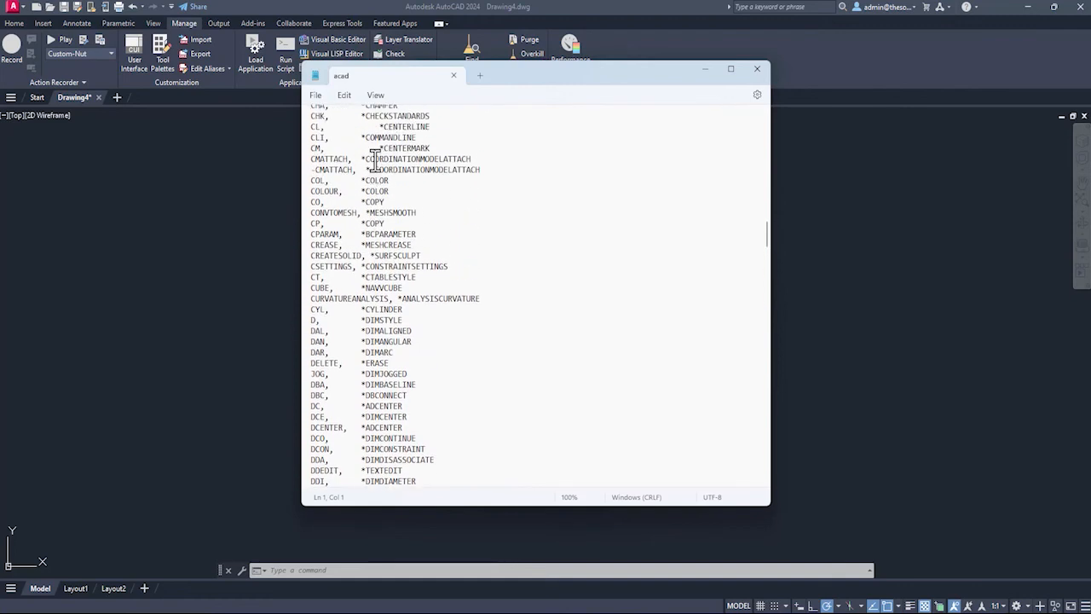
pyautogui.scroll(3)
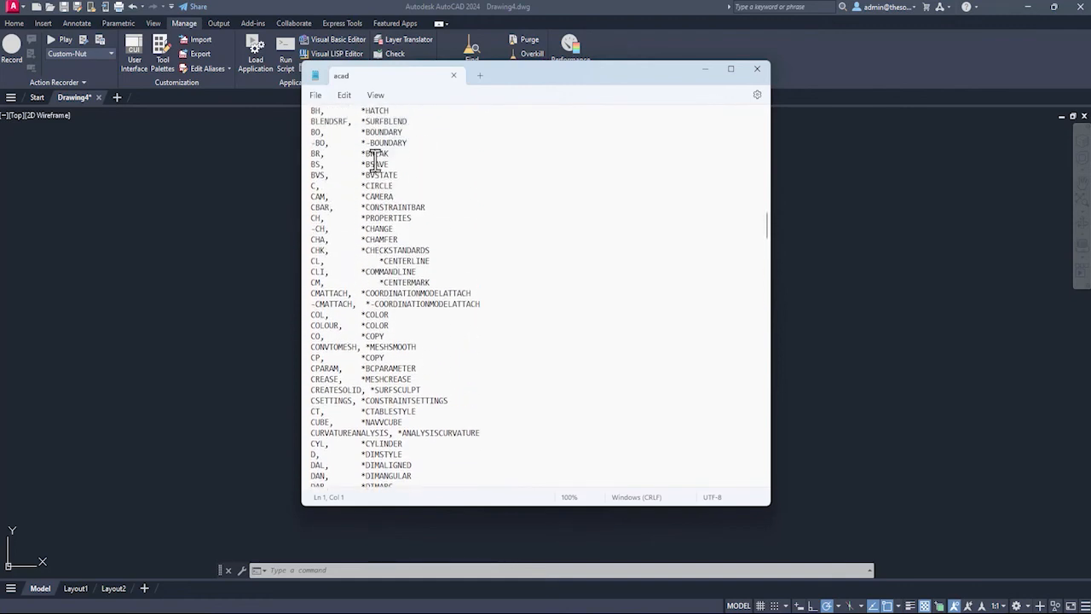
pyautogui.scroll(3)
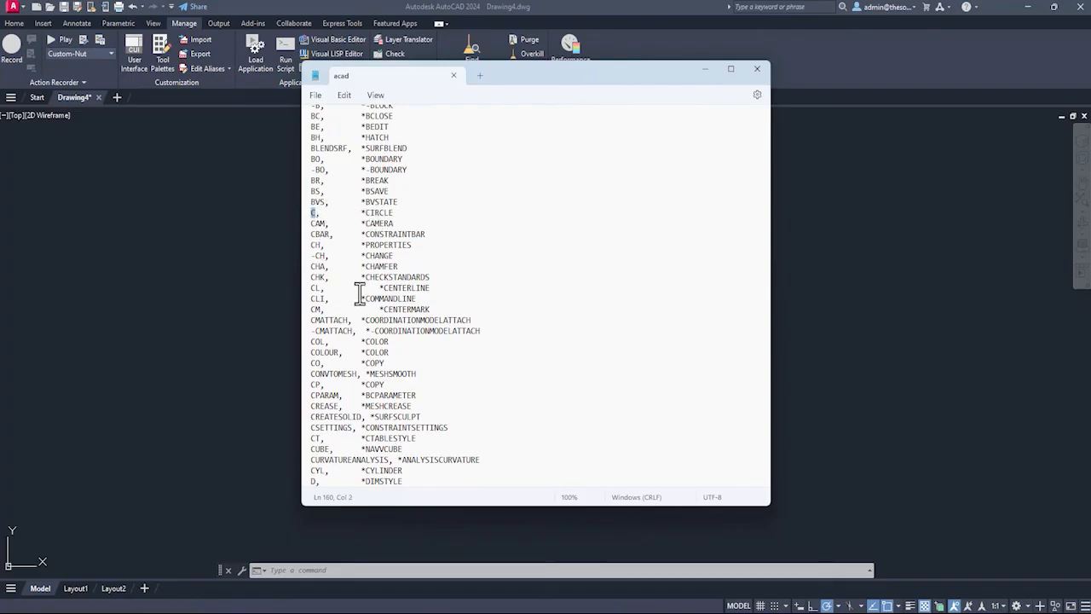
pyautogui.moveTo(365, 296)
pyautogui.write('Q')
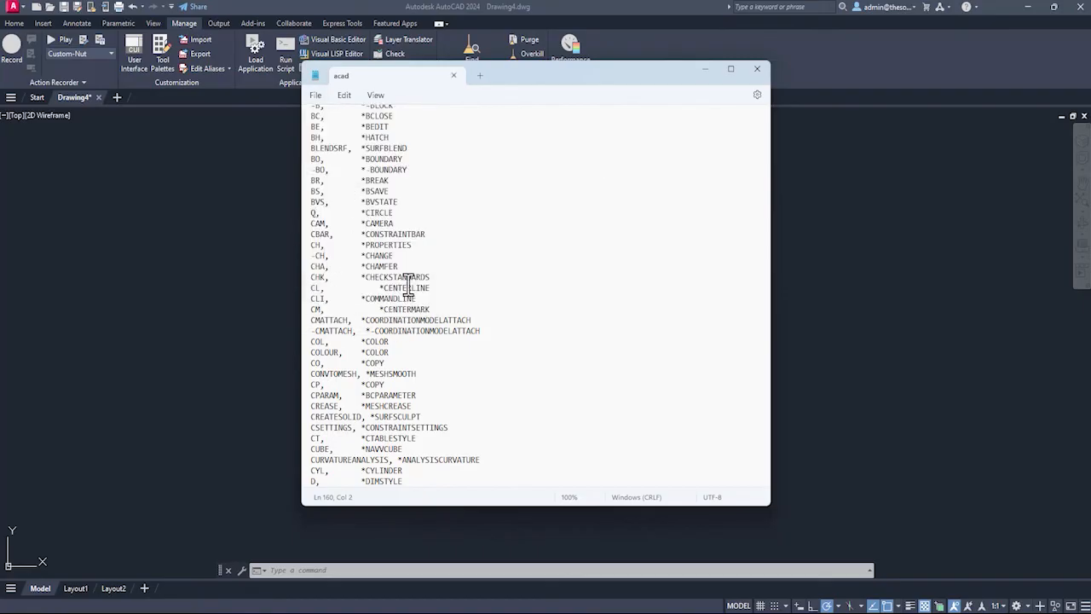
# - Close the alias file and bring up the CAD apps folder from Start
pyautogui.click(757, 68)
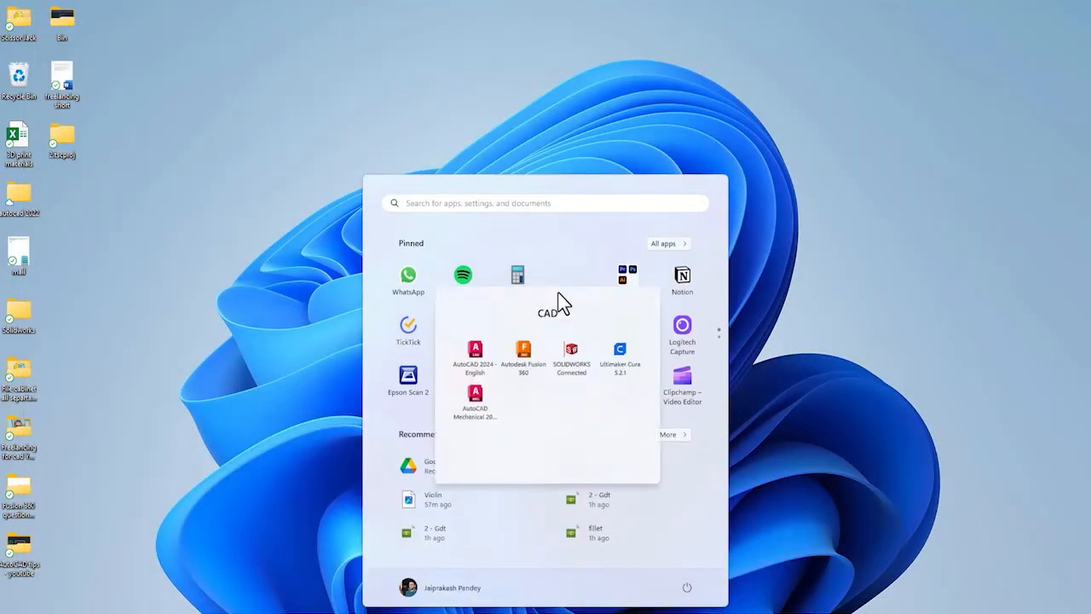
# - Relaunch AutoCAD 2024 on a new blank drawing and cancel the CIRCLE command to test the C alias
pyautogui.click(474, 347)
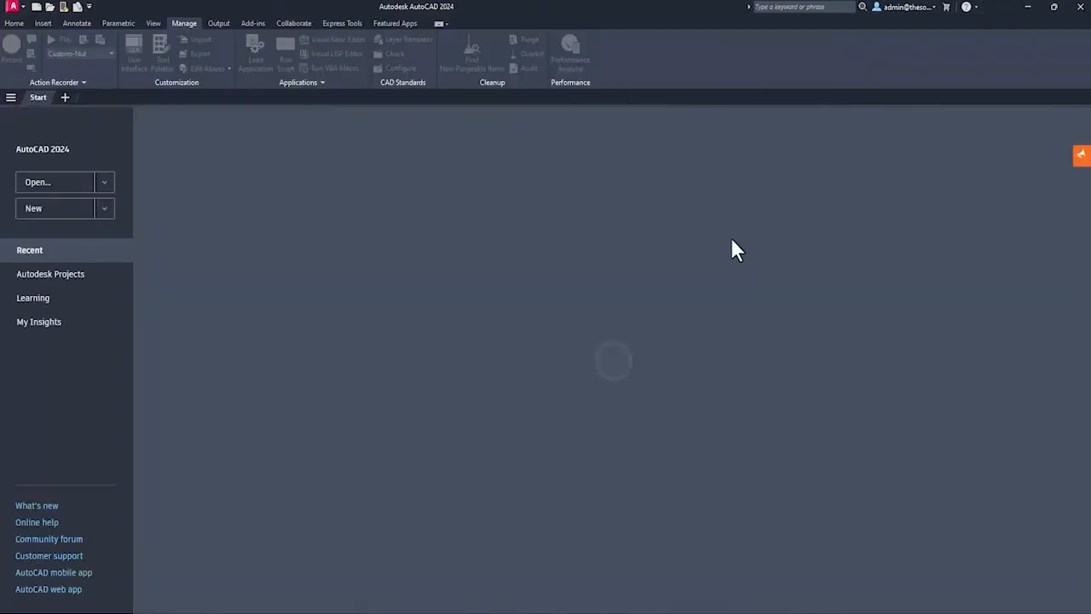
pyautogui.click(55, 208)
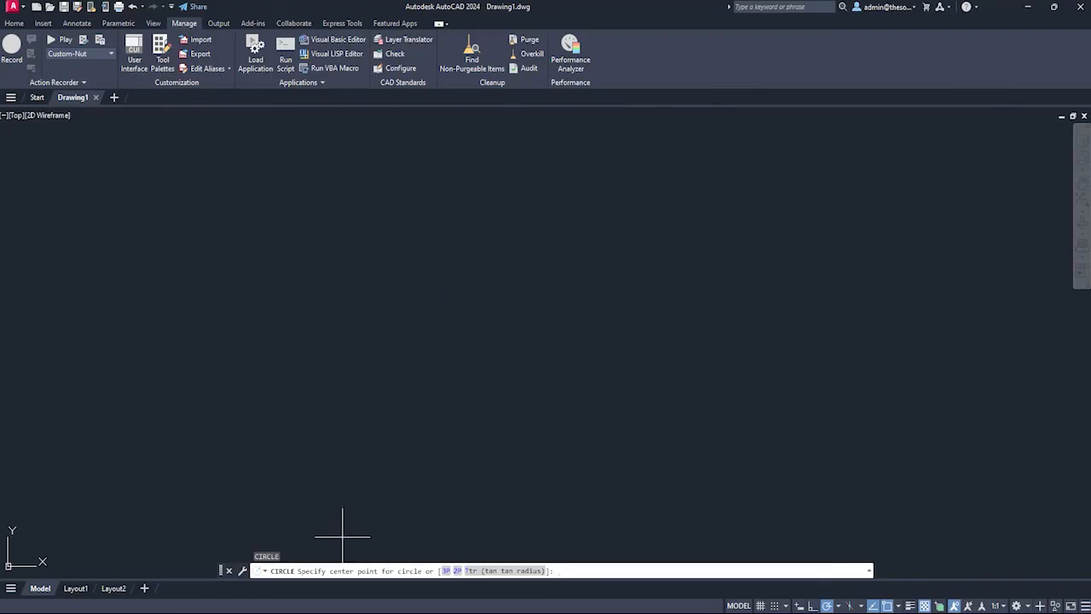
pyautogui.press('Escape')
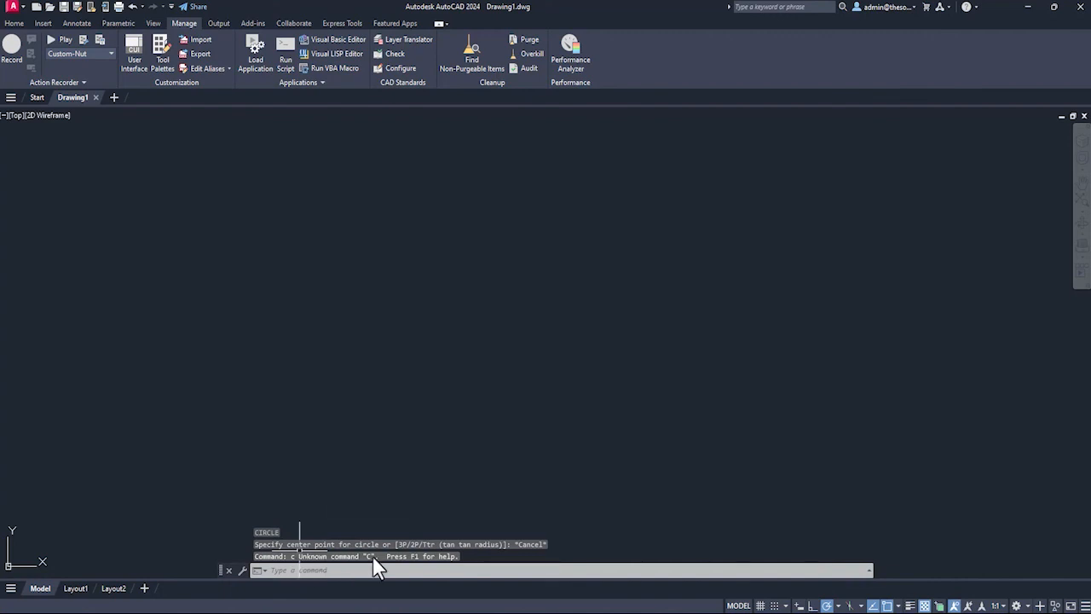
pyautogui.moveTo(239, 120)
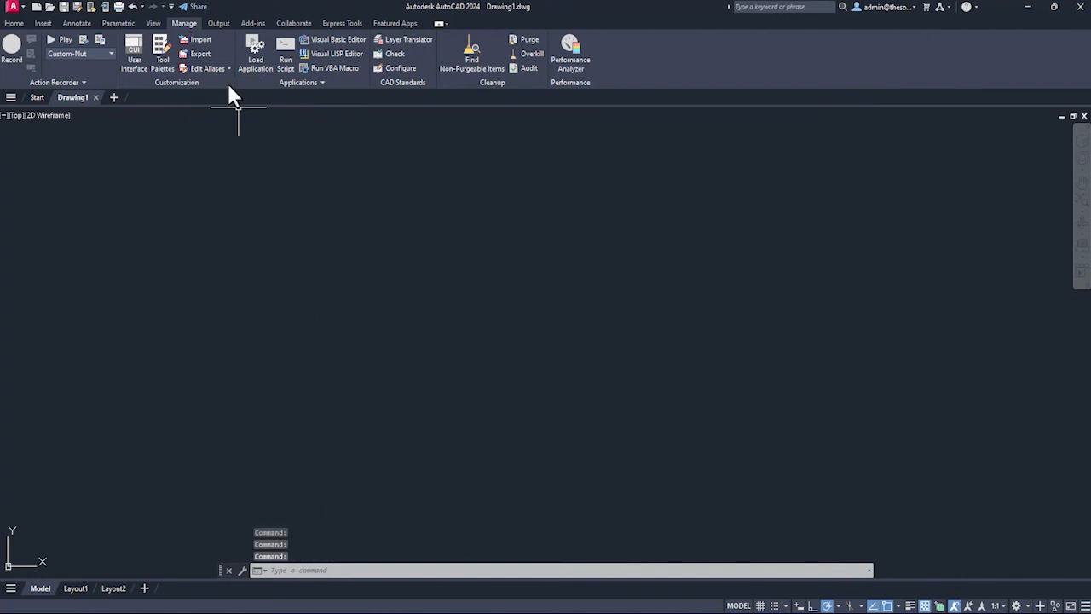
# - Review the CIRCLE alias entry in acad.pgp, then close Notepad back to the blank drawing
pyautogui.click(208, 68)
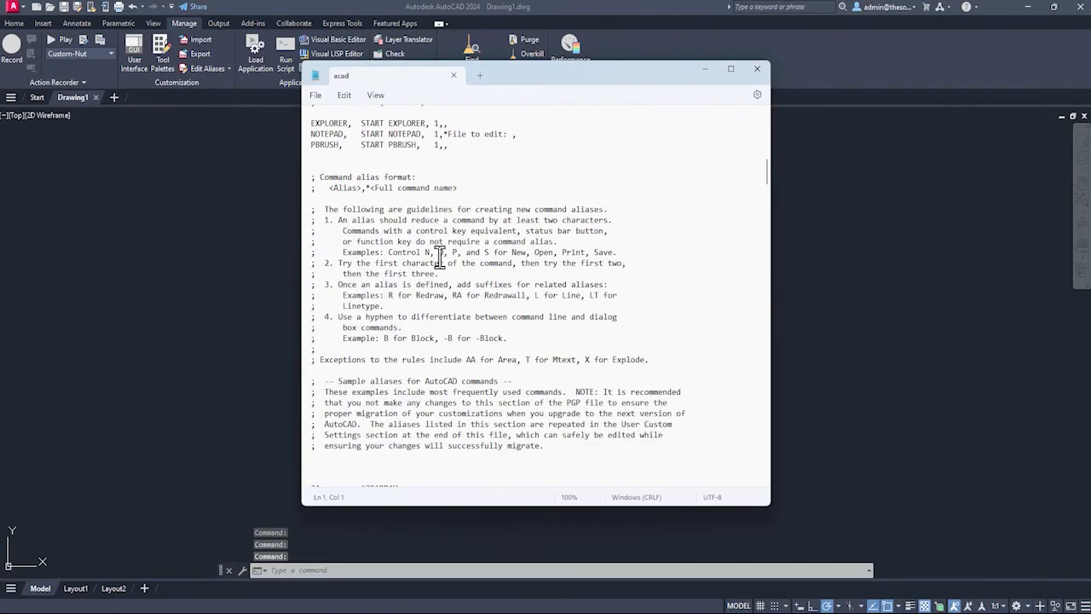
pyautogui.scroll(-3)
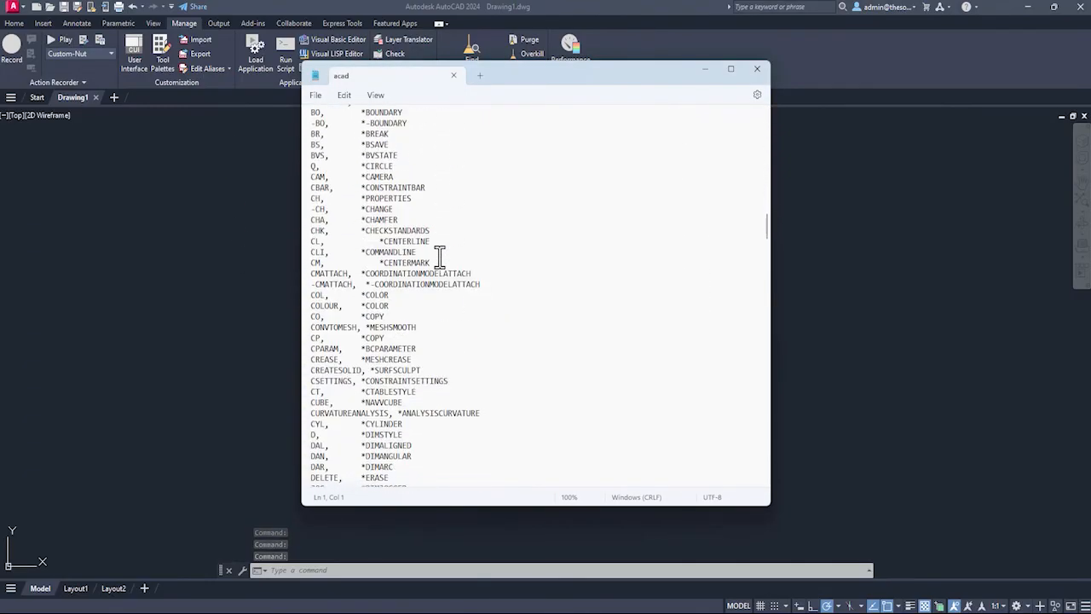
pyautogui.scroll(3)
pyautogui.write('C')
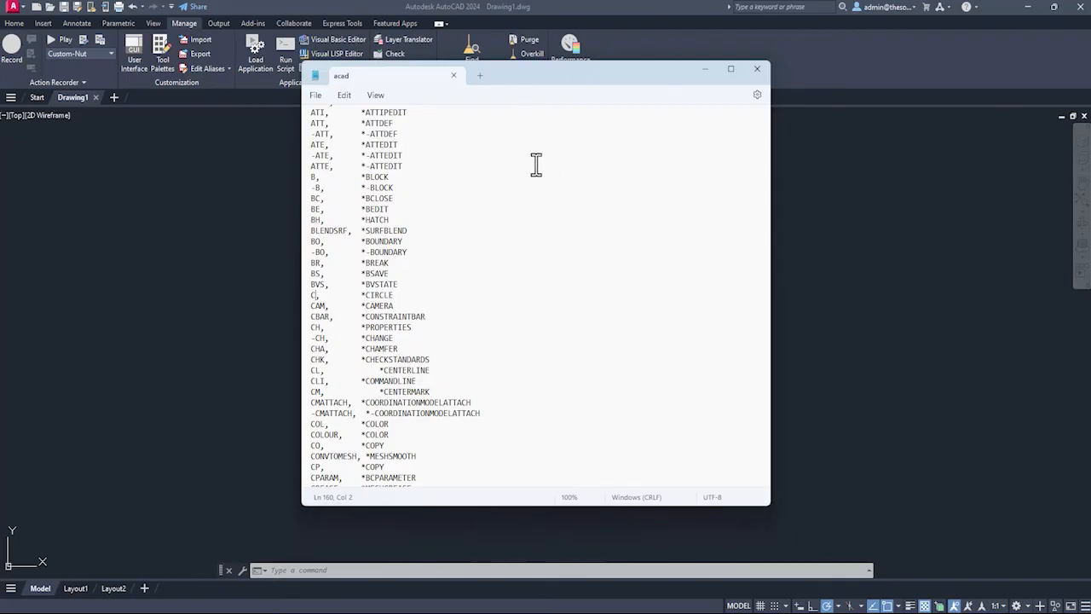
pyautogui.moveTo(501, 334)
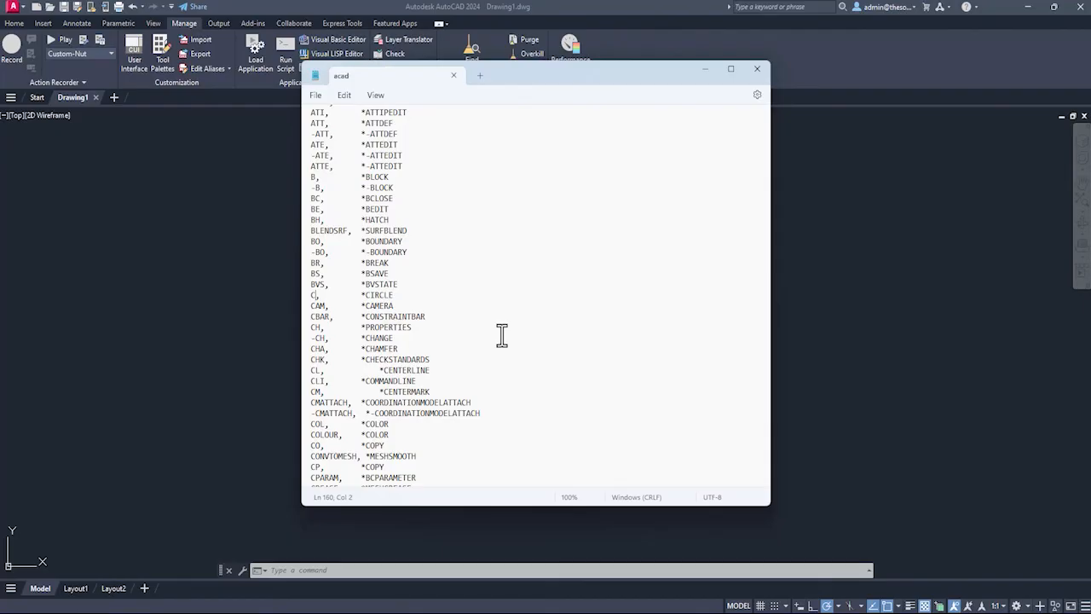
pyautogui.click(757, 68)
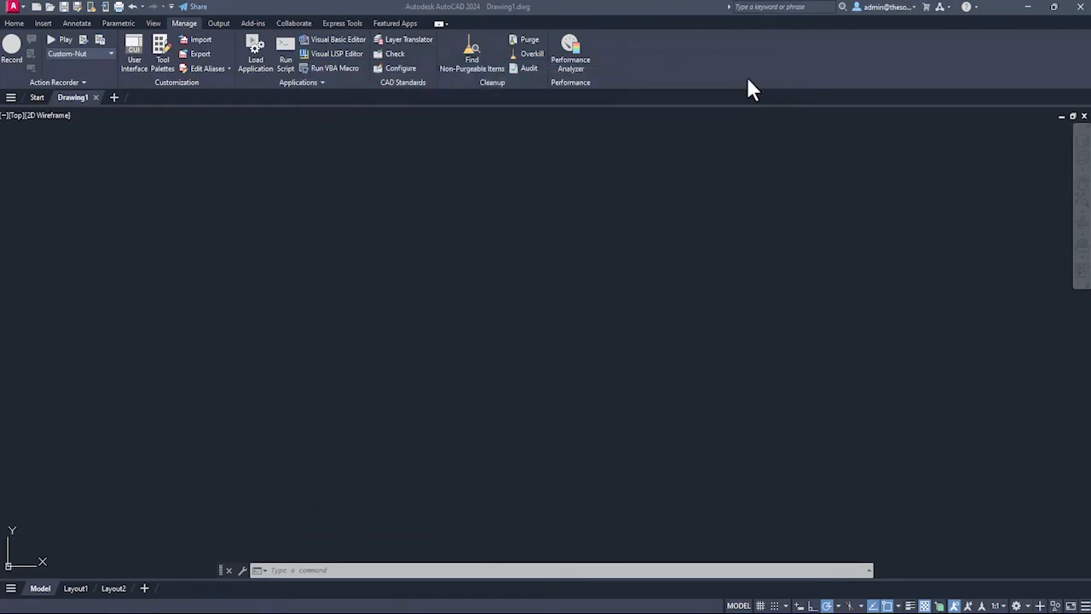
pyautogui.moveTo(542, 333)
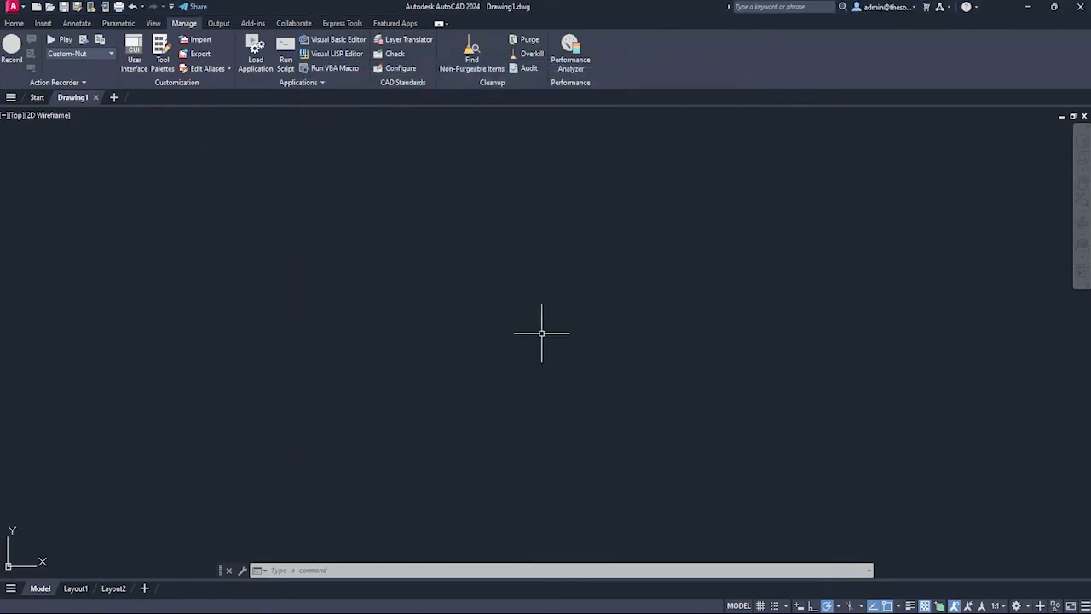